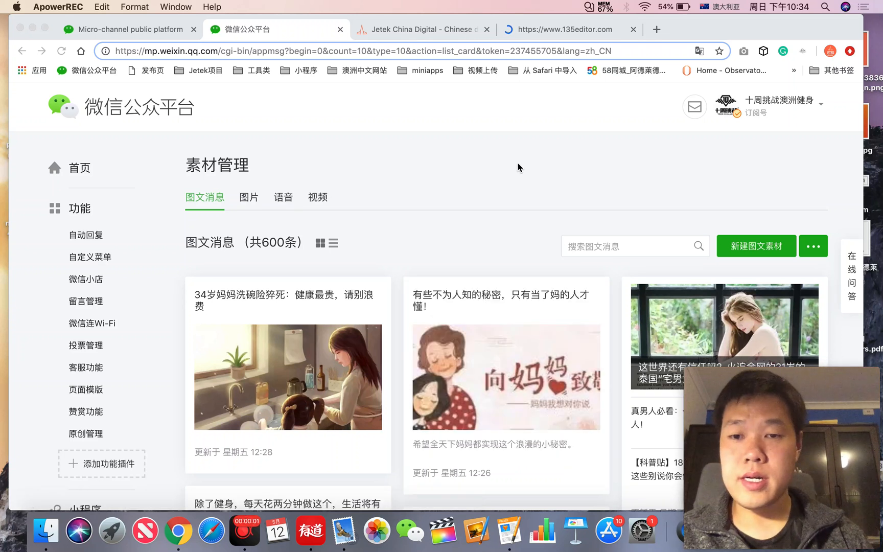
mouse_move(487, 116)
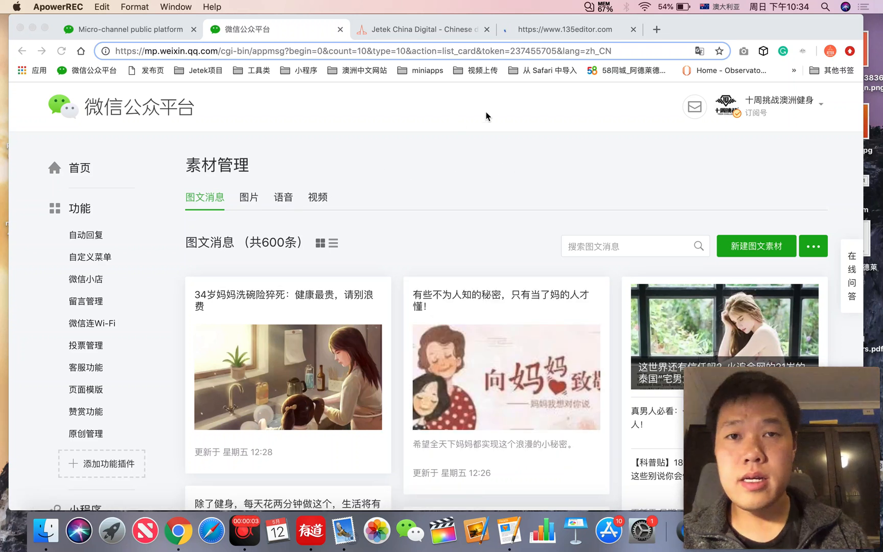
mouse_move(481, 105)
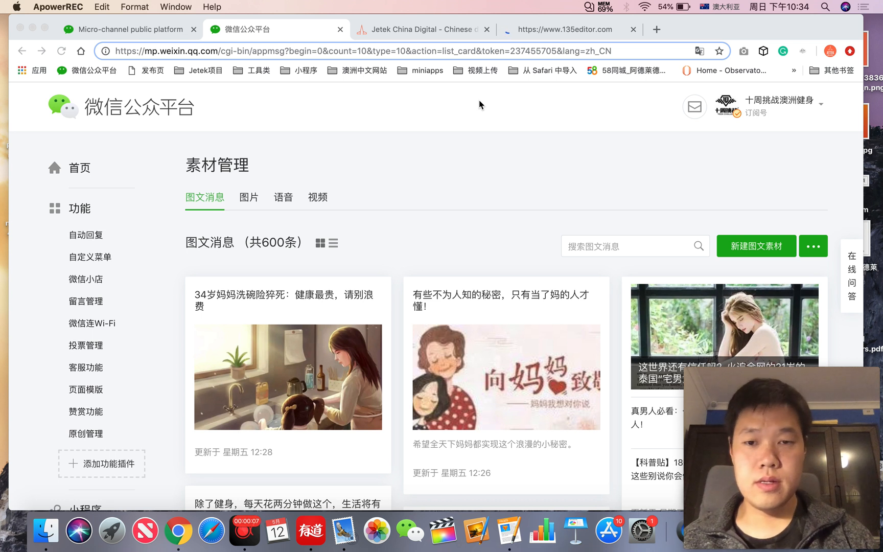
mouse_move(449, 127)
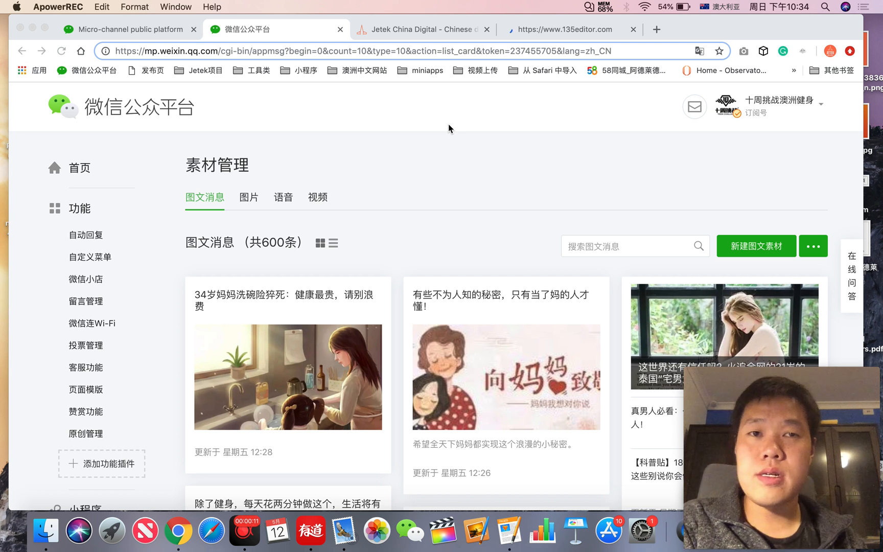
mouse_move(213, 220)
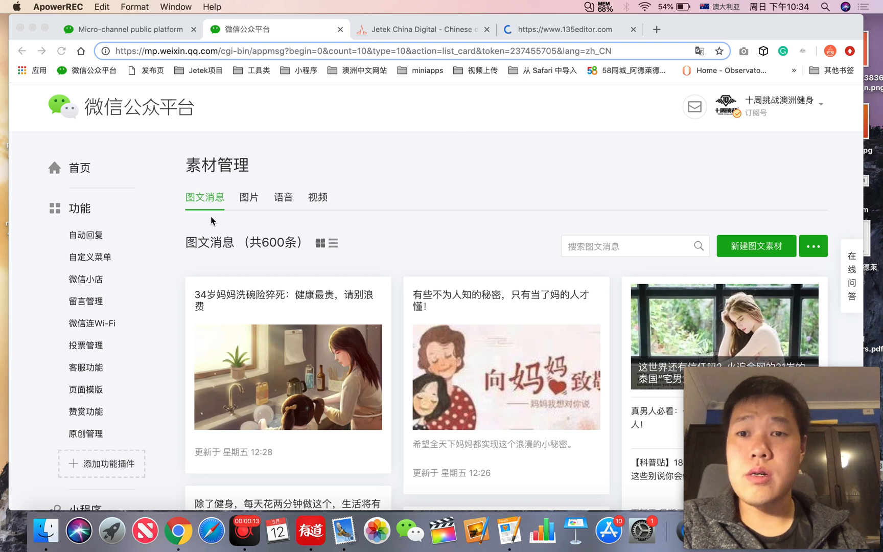
mouse_move(487, 222)
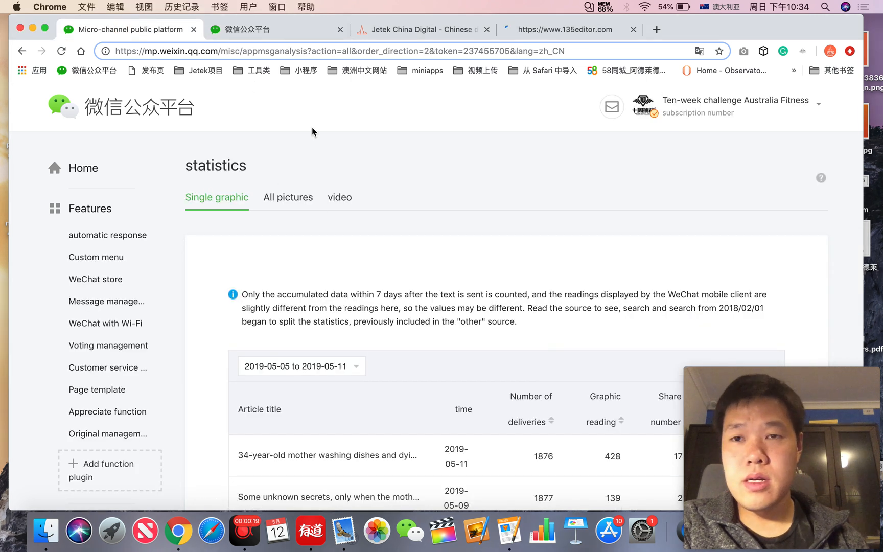
Step: From the statistics sidebar, go to Material management and land on the 600-item article library
scroll(down, 3)
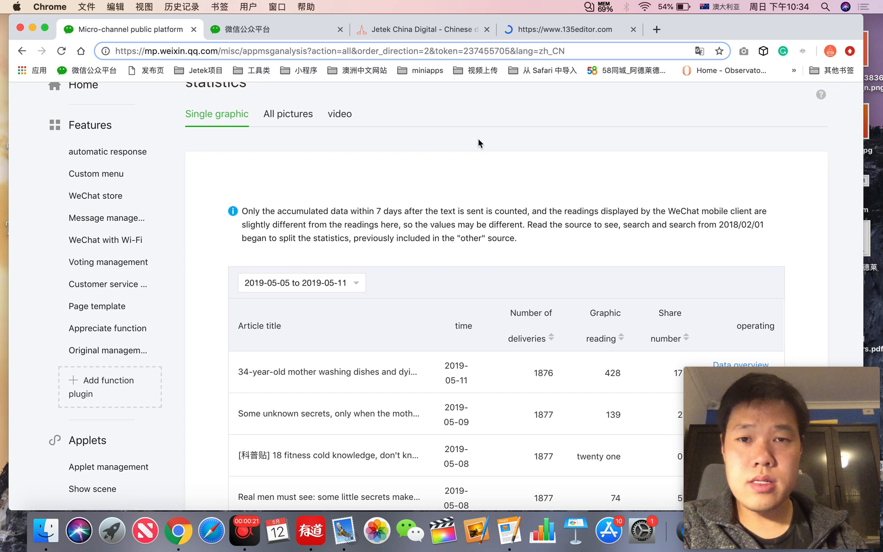
scroll(up, 3)
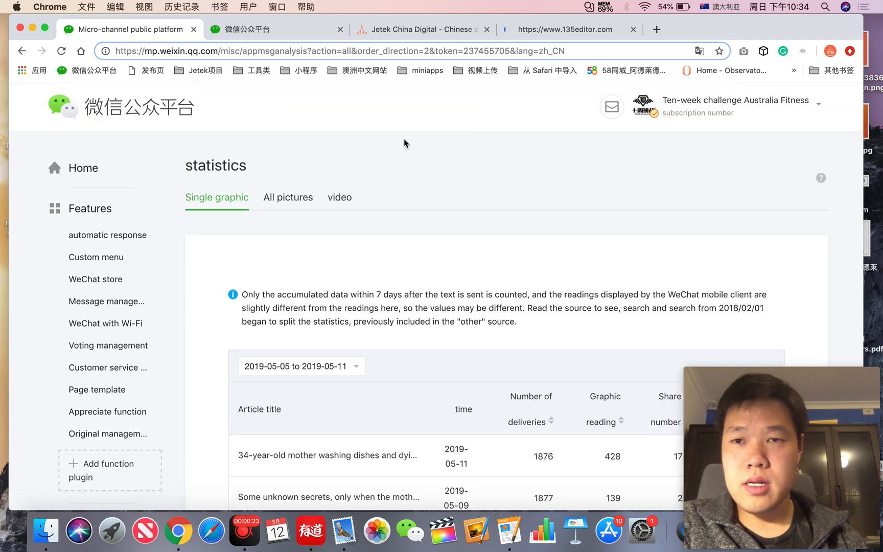
scroll(down, 3)
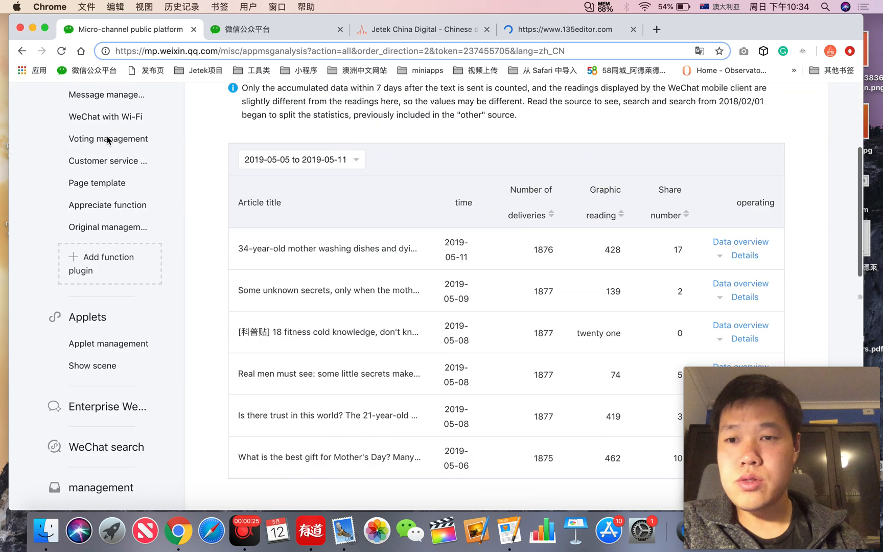
scroll(down, 3)
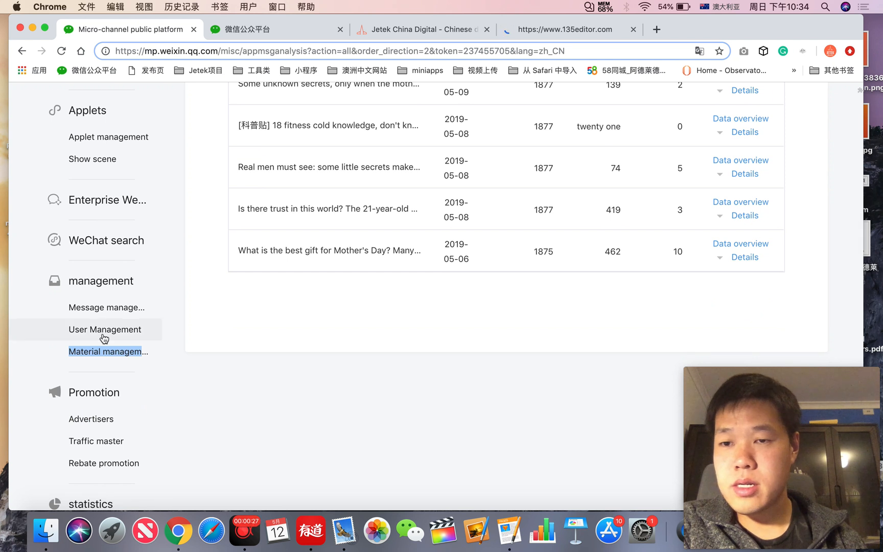
mouse_move(108, 352)
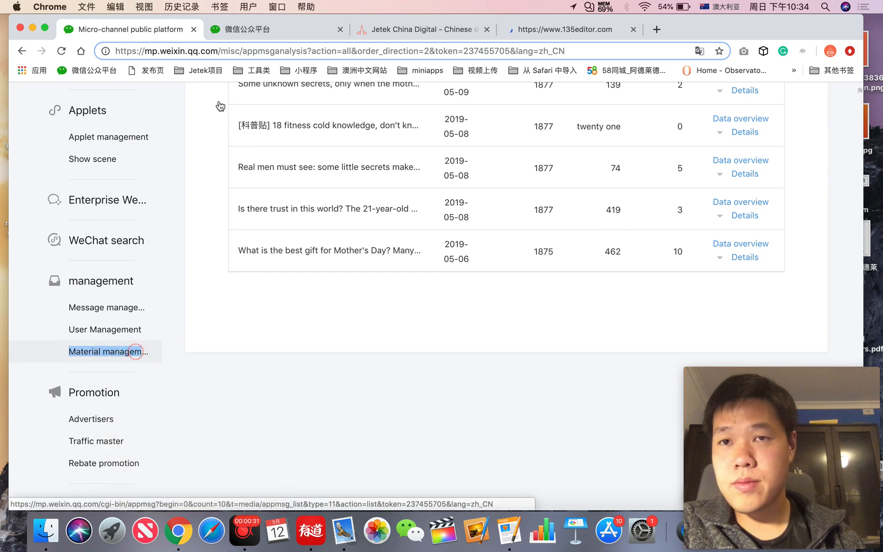
click(107, 351)
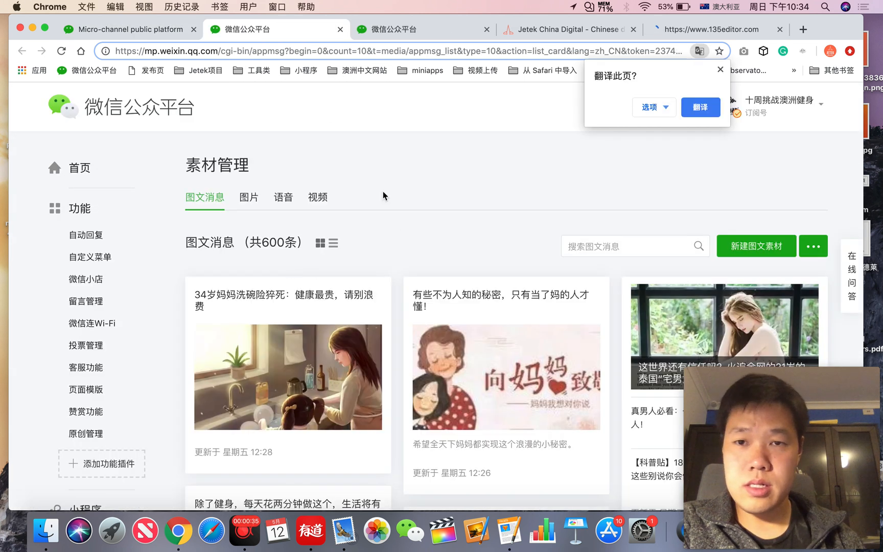
mouse_move(698, 92)
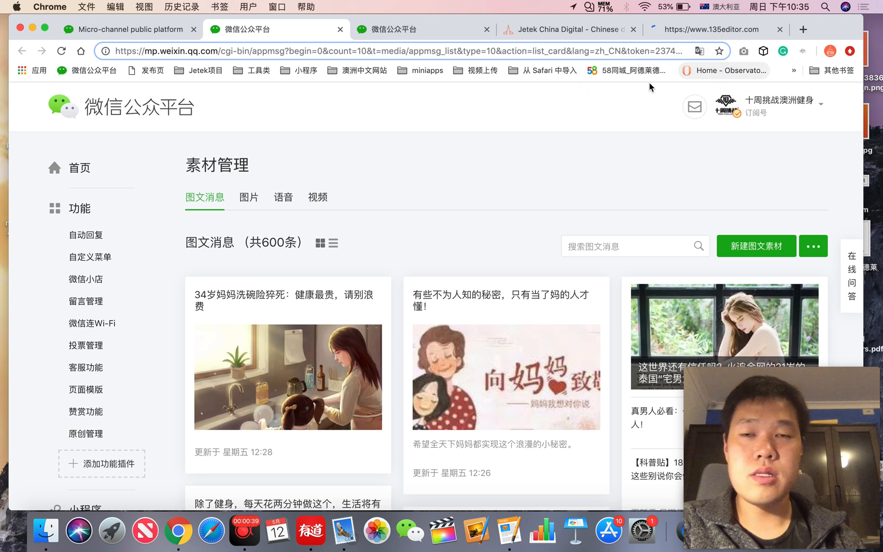
Step: Translate the material library into English via Chrome, then start a new graphic material
scroll(down, 3)
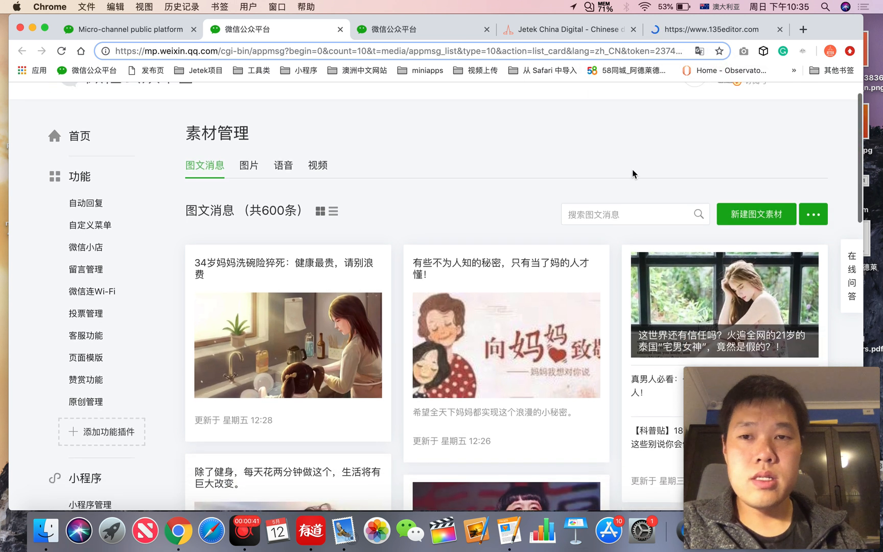
click(700, 51)
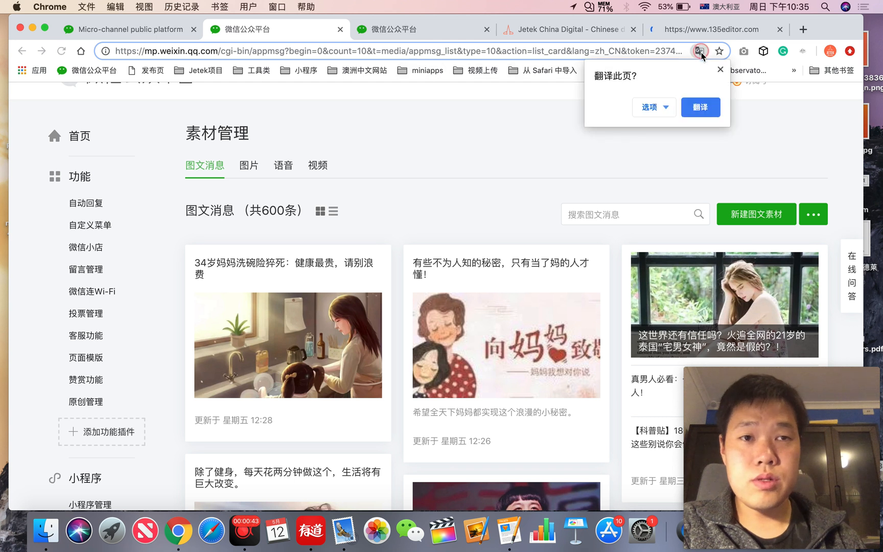
click(699, 107)
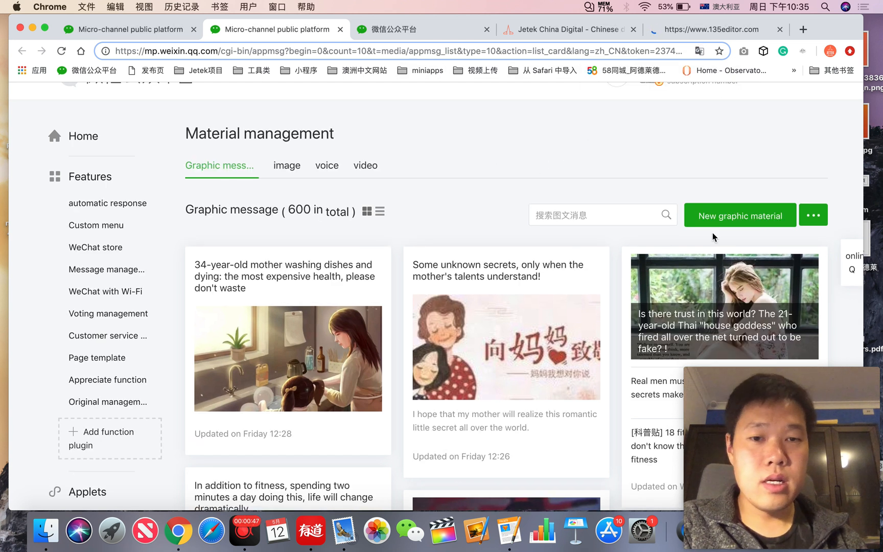
scroll(up, 3)
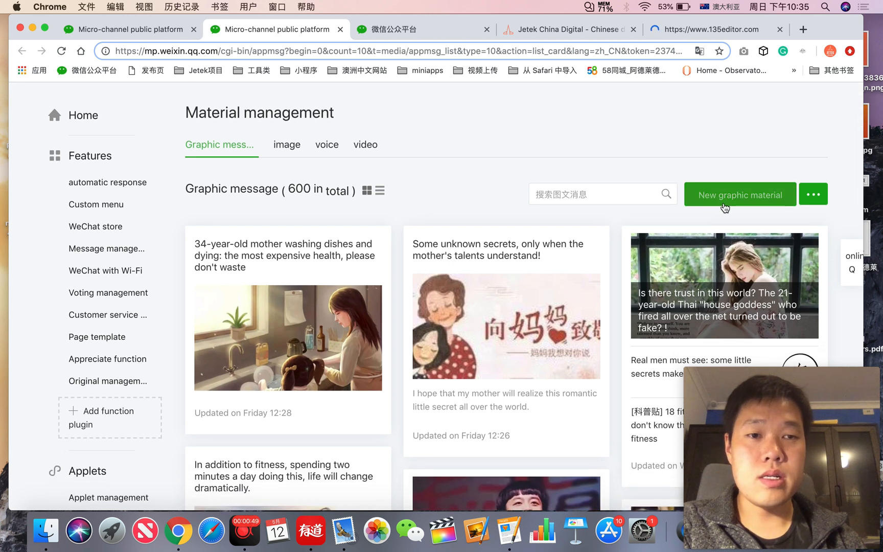
click(738, 194)
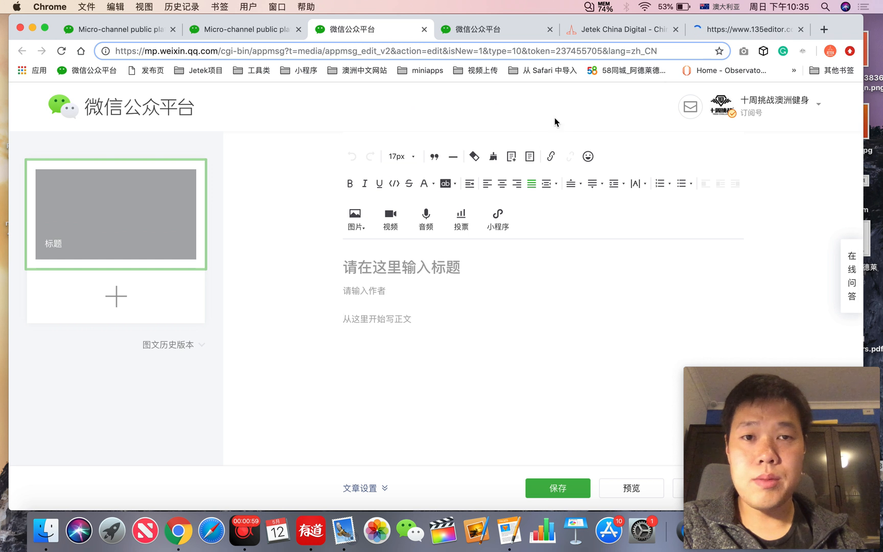
Step: Focus the empty article editor and reach its cover and summary section
click(400, 266)
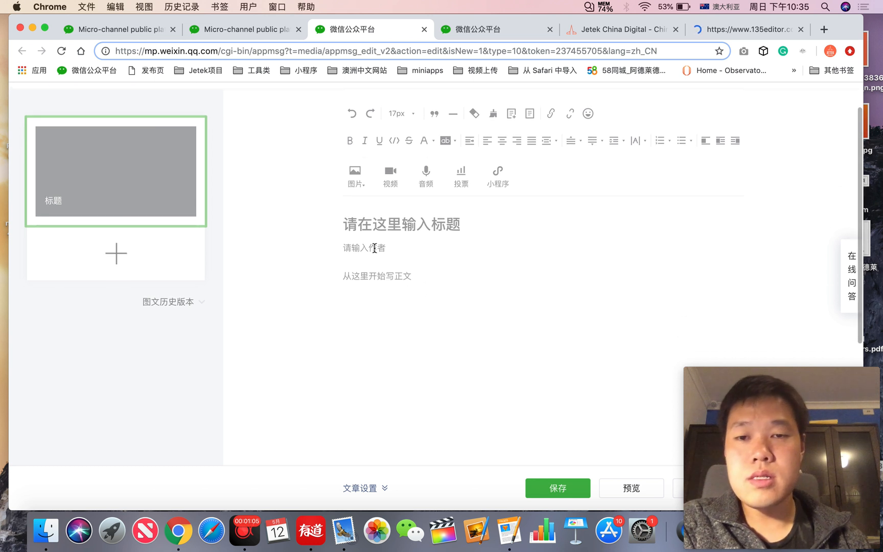
mouse_move(735, 321)
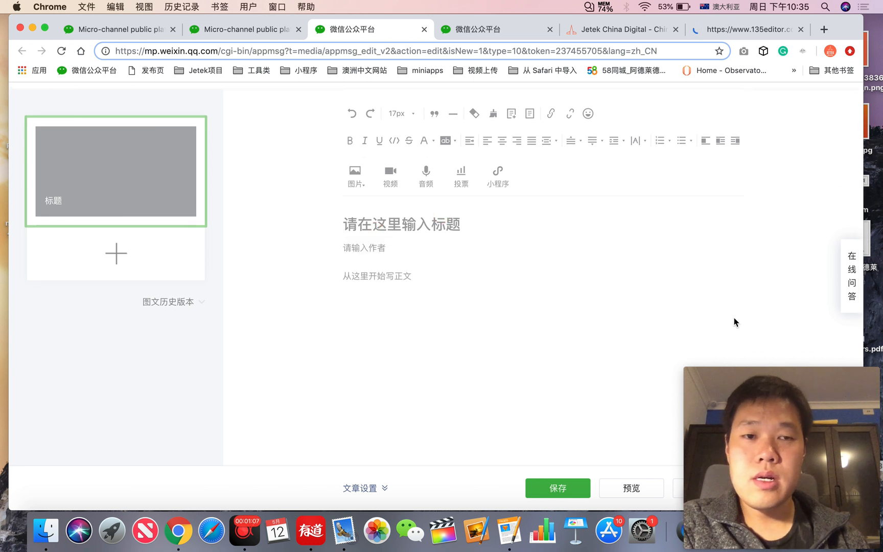
scroll(down, 3)
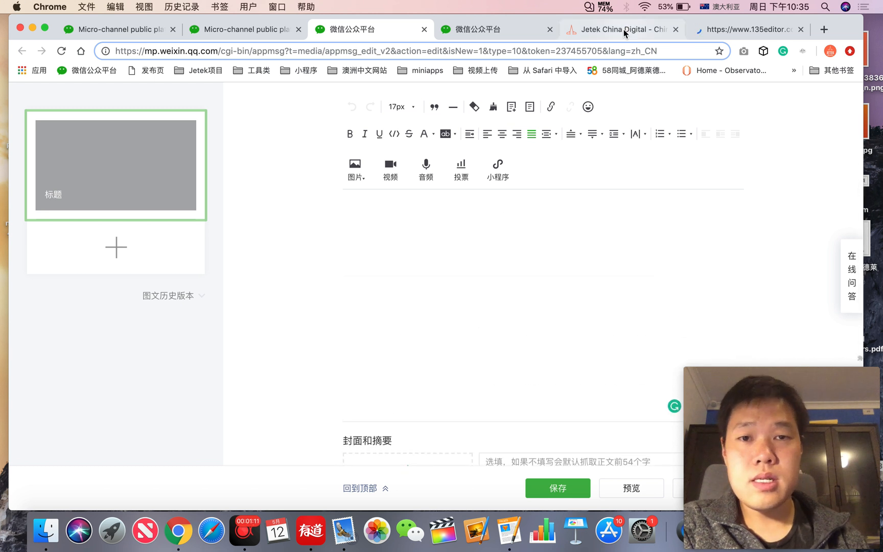
Step: On the Jetek site, go to BLOGS and open the WeChat marketing post
click(619, 30)
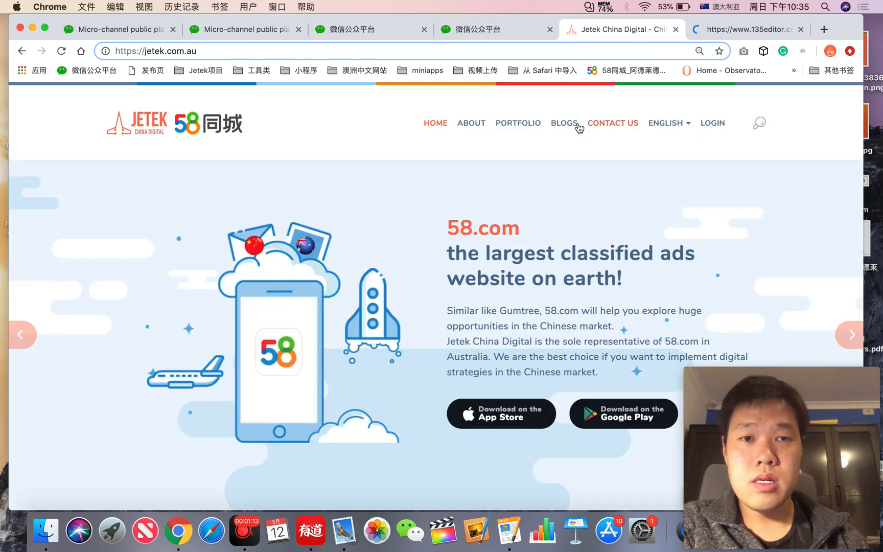
click(564, 122)
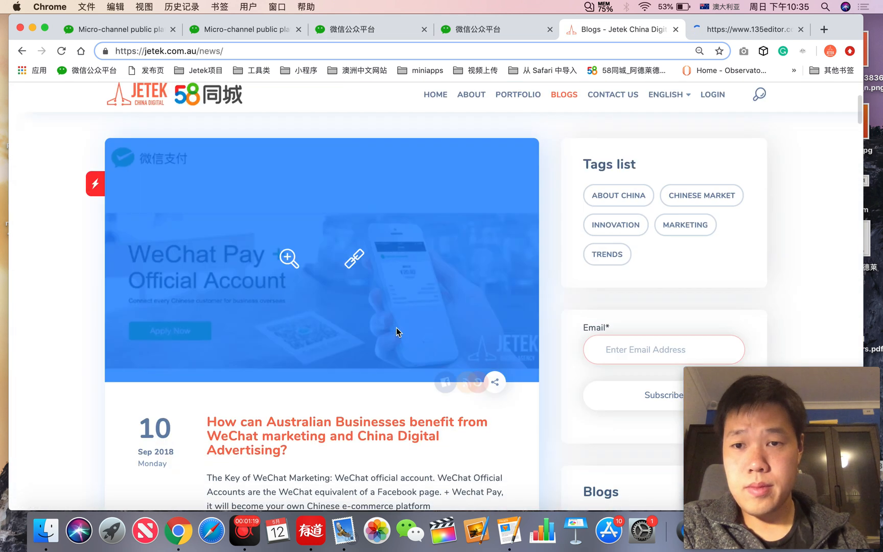
scroll(down, 3)
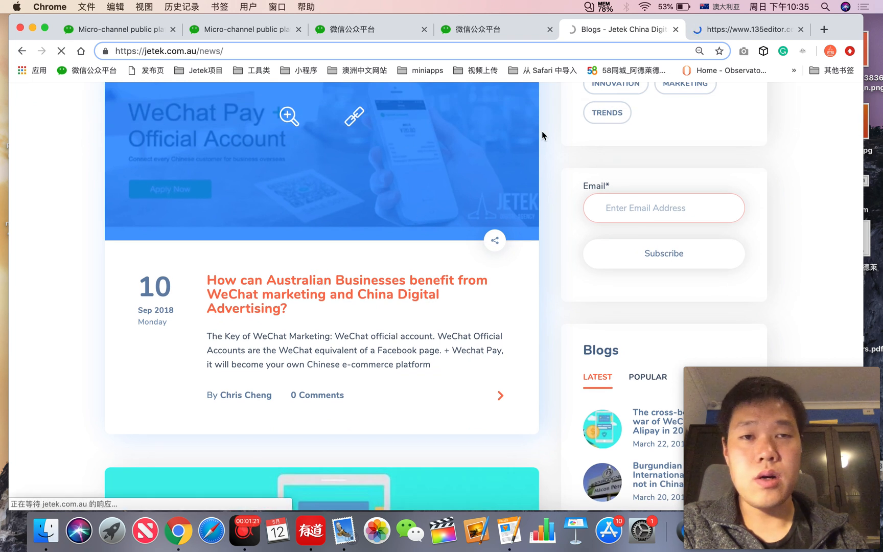
click(345, 295)
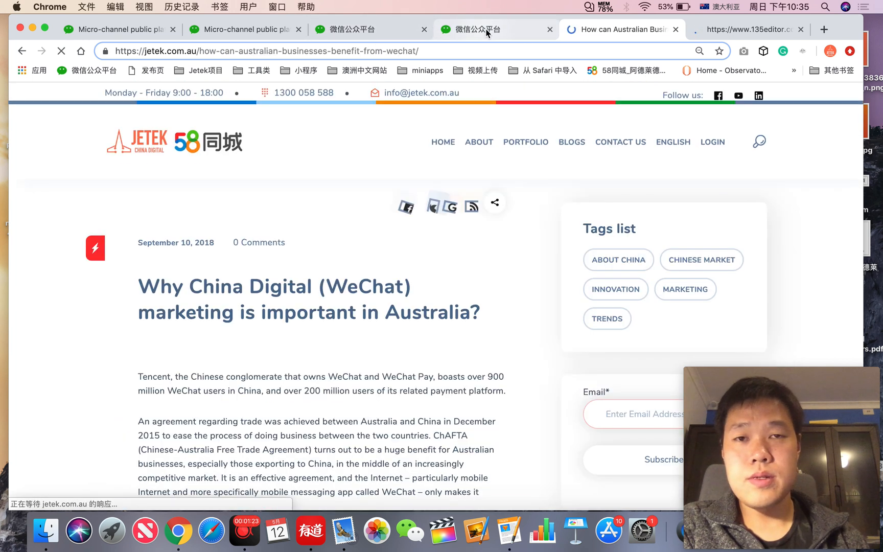
Step: Select the whole blog article text down to the closing contact paragraph
scroll(down, 3)
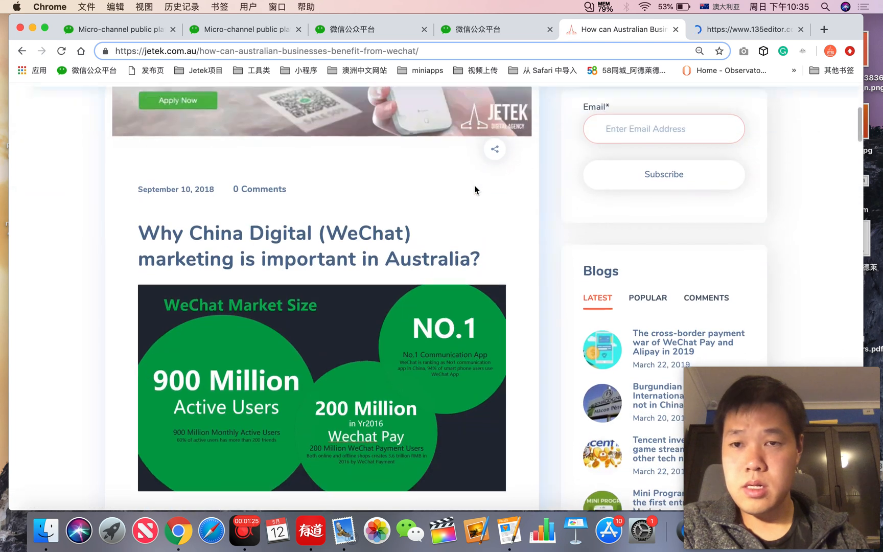
scroll(down, 3)
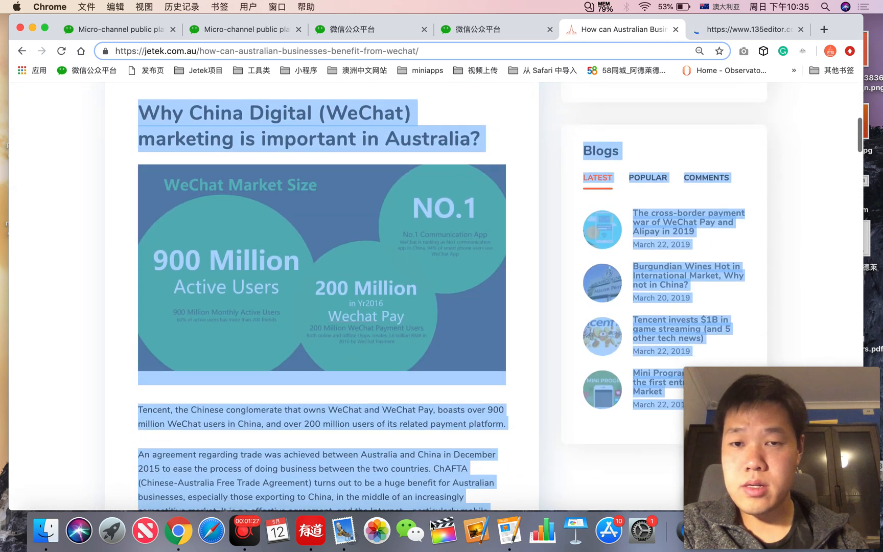
scroll(down, 3)
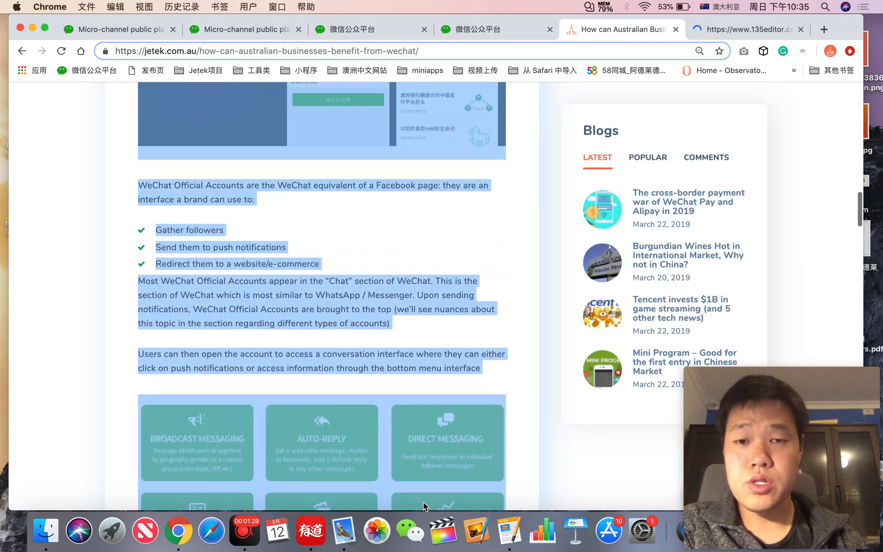
scroll(down, 3)
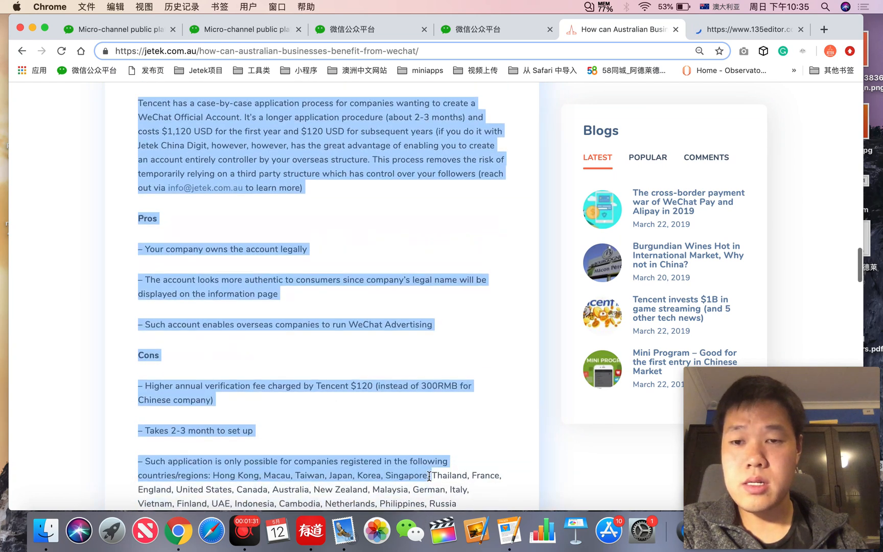
scroll(down, 3)
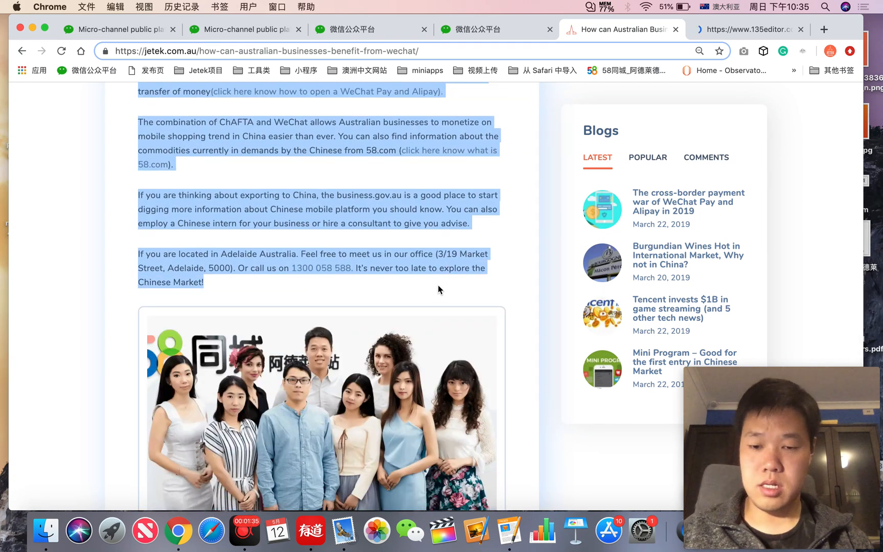
Step: Paste the copied Jetek article into the empty body and review it top to bottom
click(496, 29)
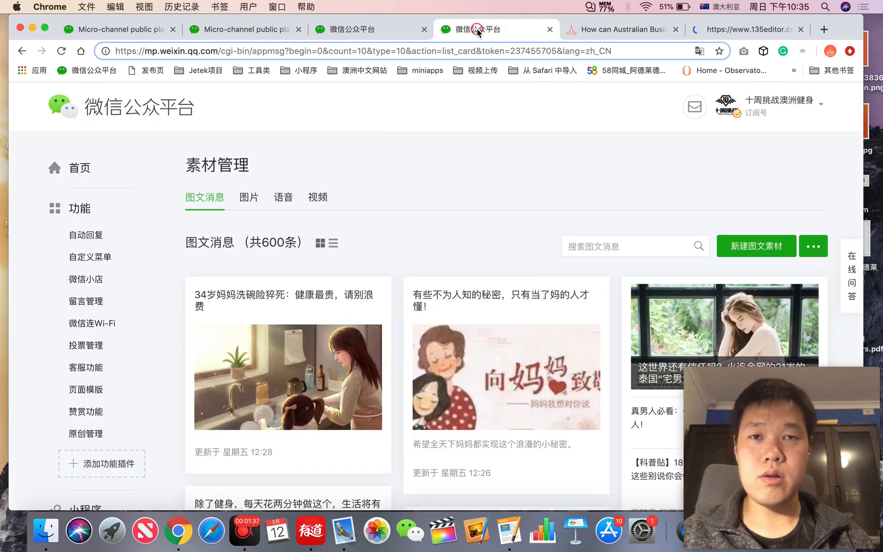
click(755, 247)
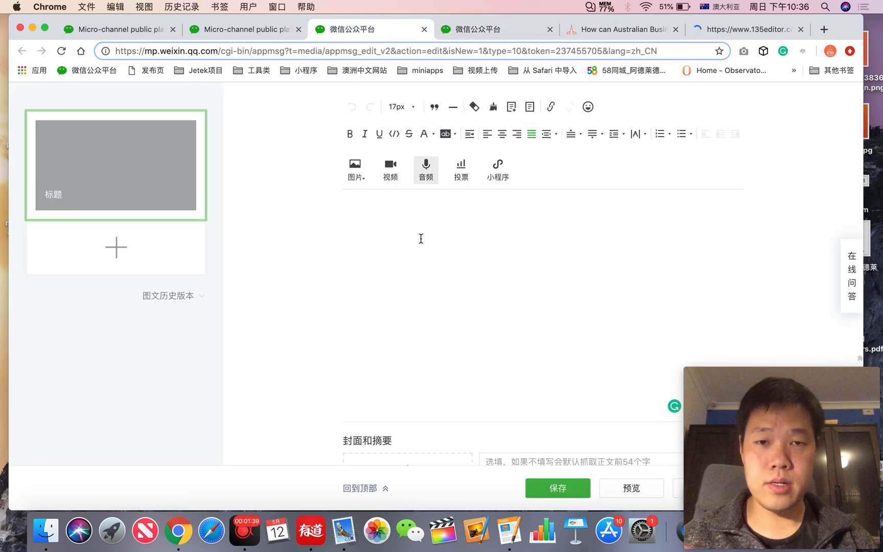
scroll(up, 3)
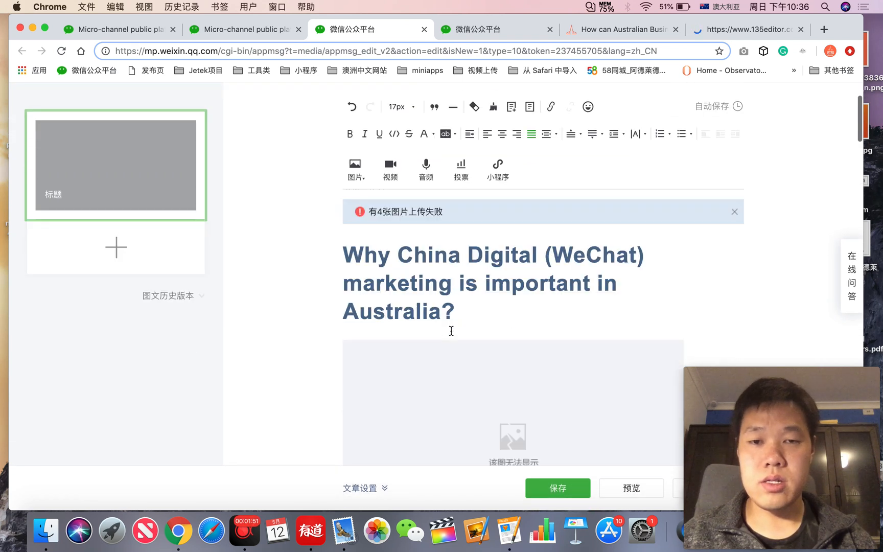
scroll(down, 3)
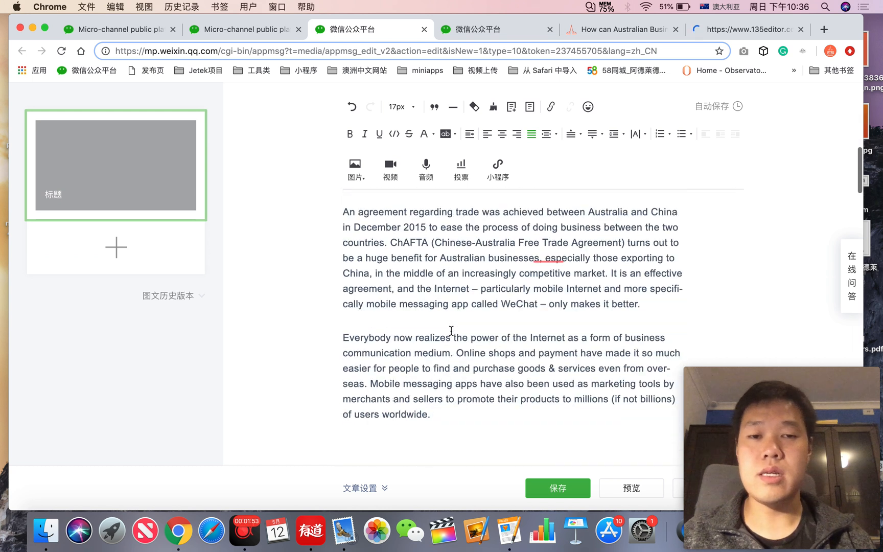
scroll(down, 3)
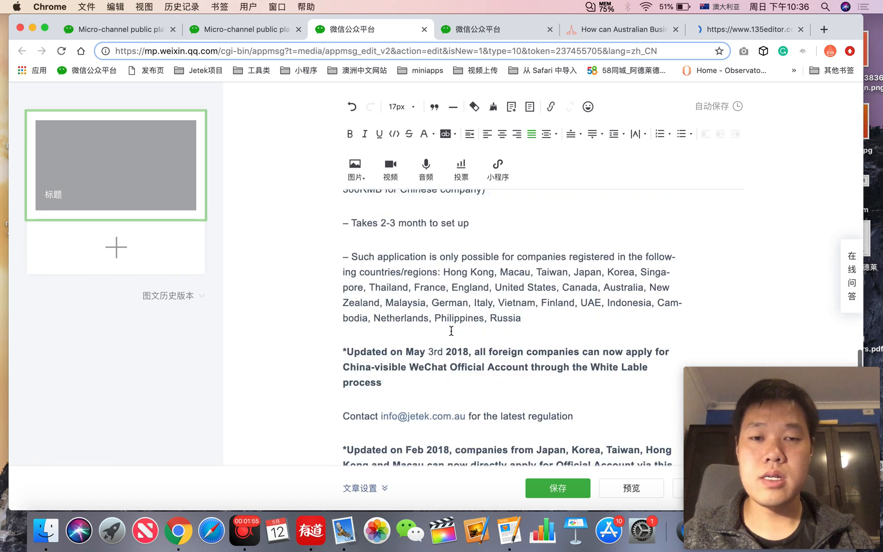
scroll(down, 3)
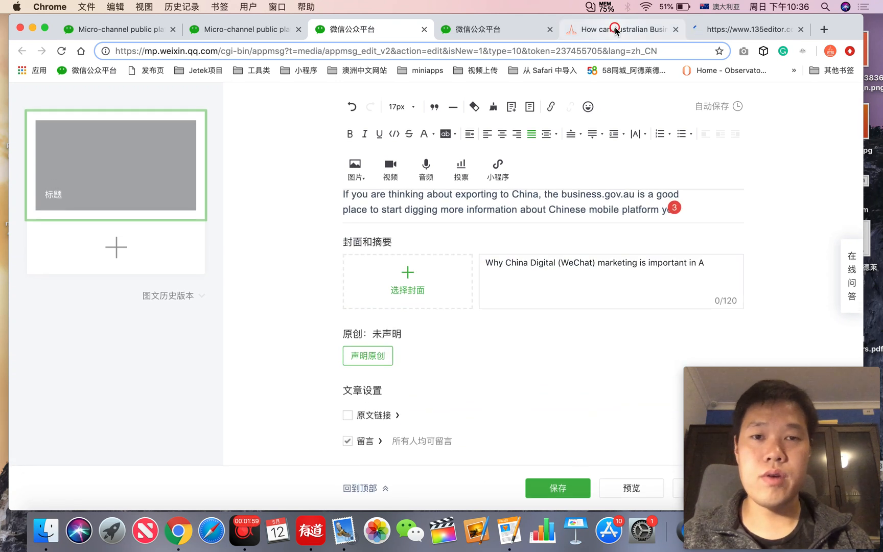
scroll(up, 3)
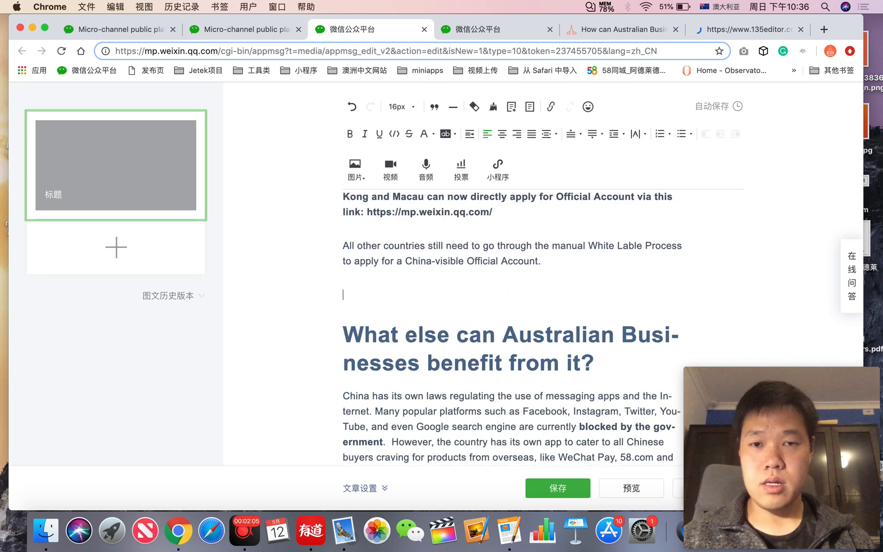
Step: Show the original Jetek article in a narrower window with the desktop files beside it
click(619, 30)
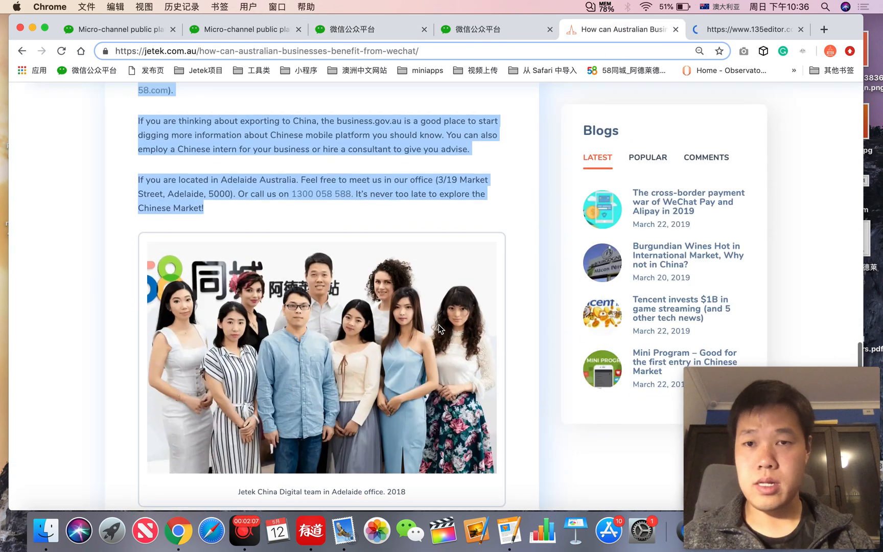
scroll(up, 3)
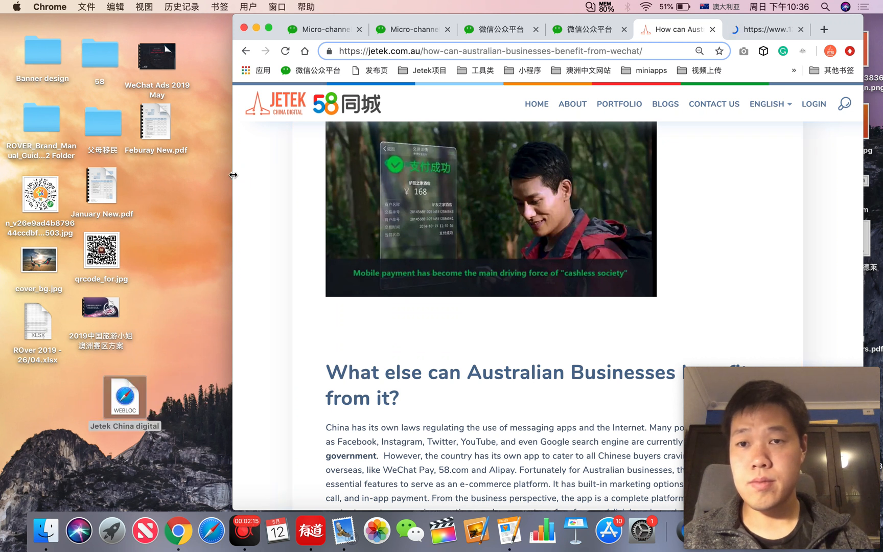
Step: Insert the local image F8定稿4.jpg into the article after the White Lable paragraph
click(447, 28)
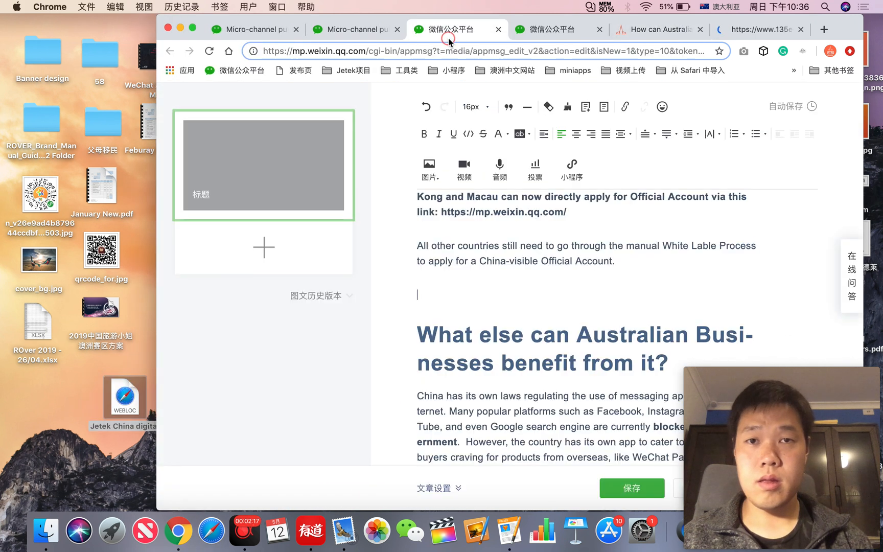
mouse_move(429, 167)
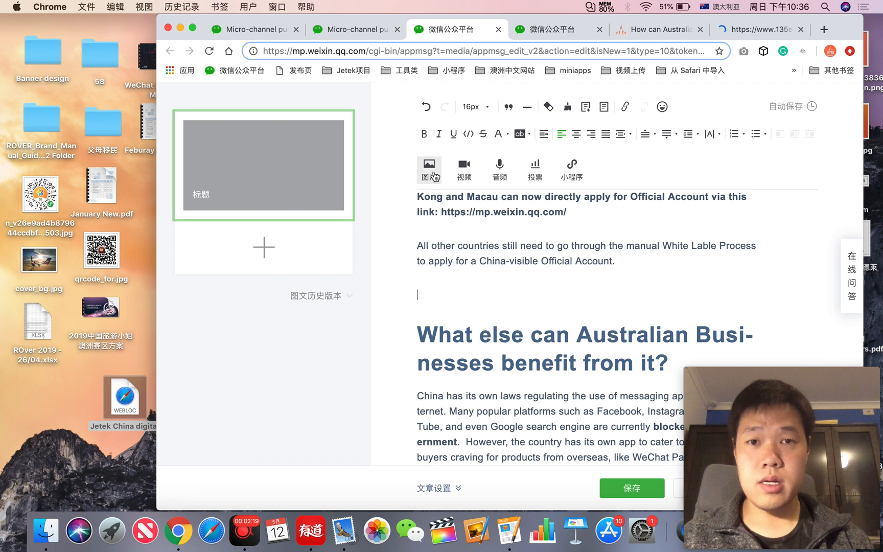
click(429, 169)
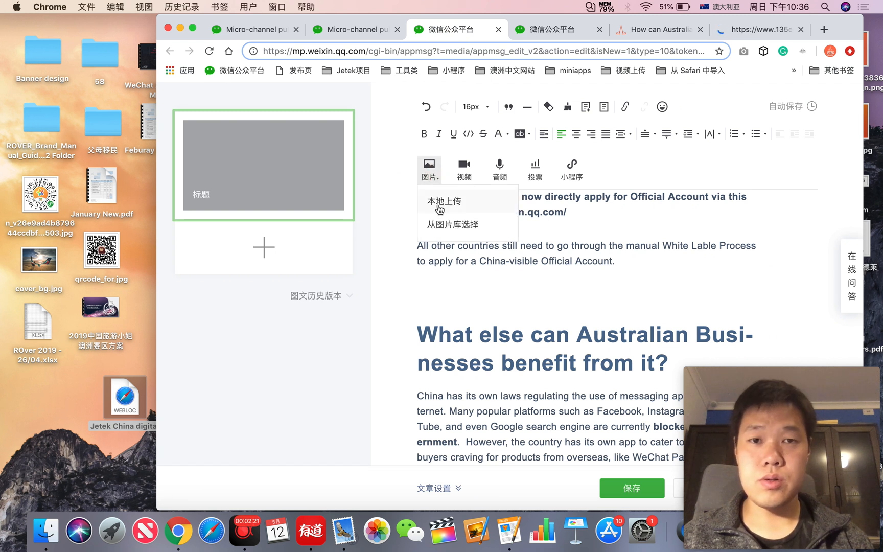
click(443, 201)
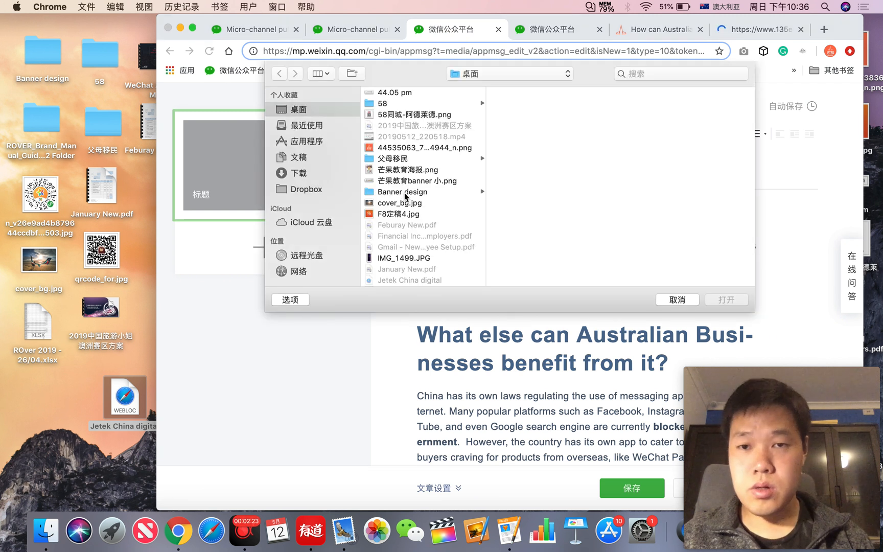
scroll(down, 3)
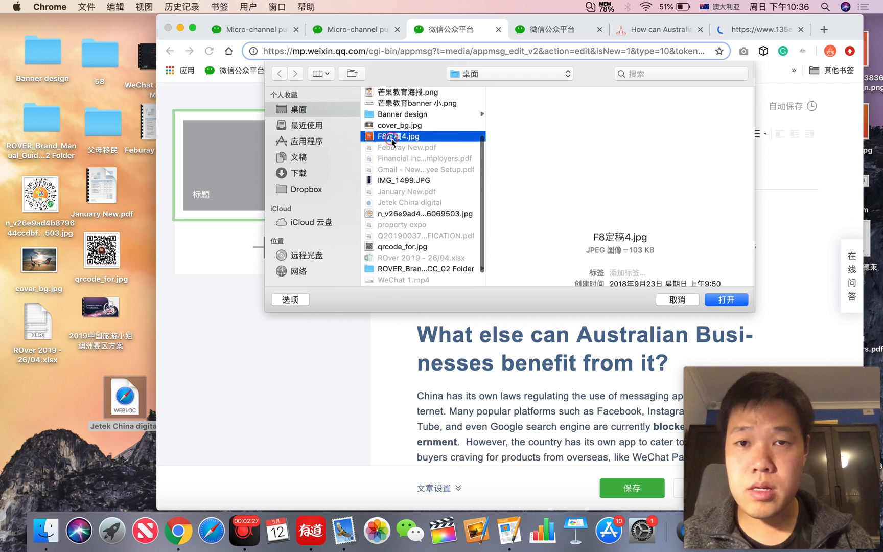
click(725, 300)
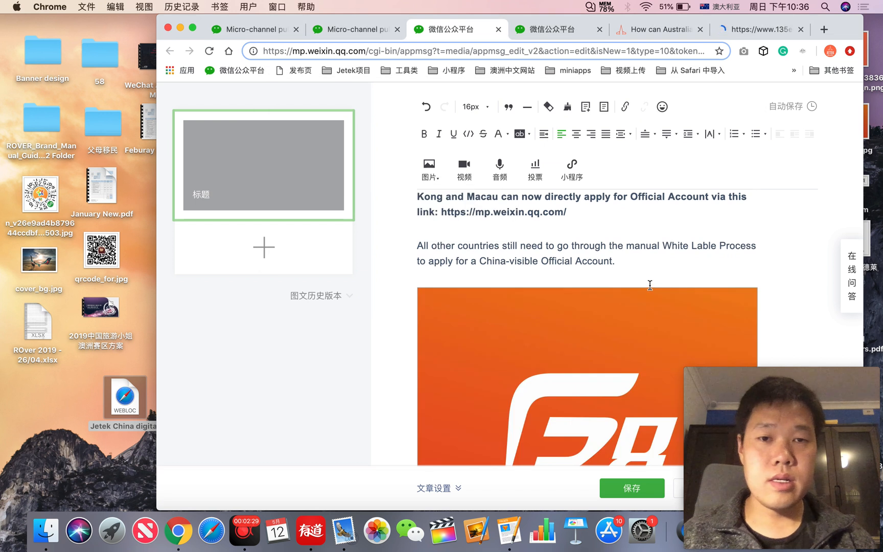
Step: Place the cursor before the Creating heading so it can start on a new line
scroll(down, 3)
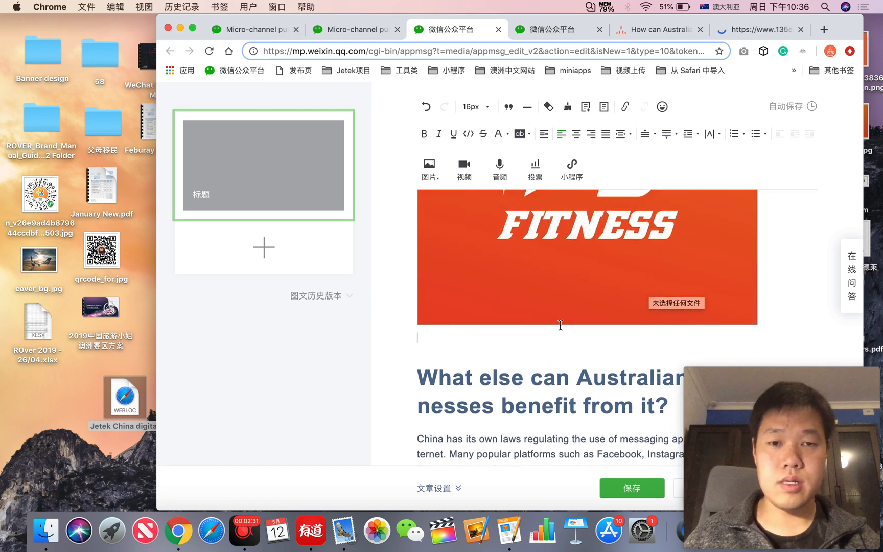
scroll(up, 3)
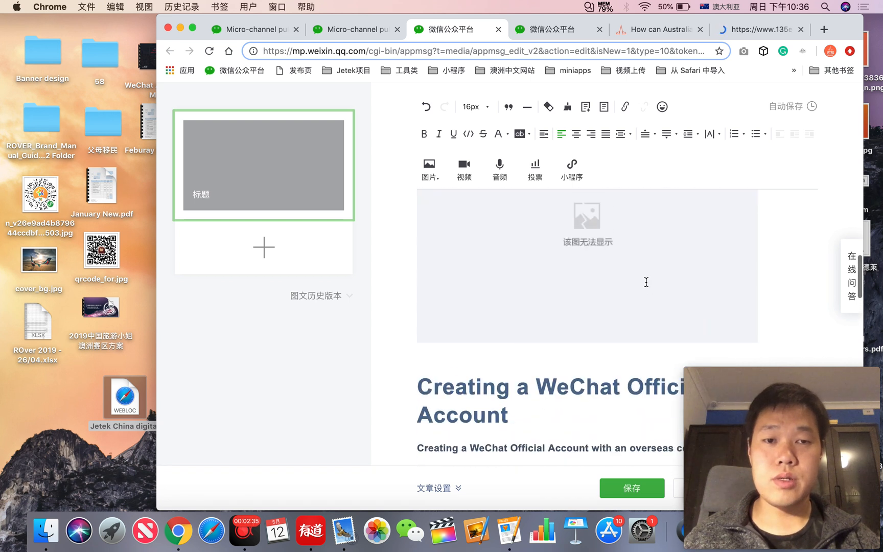
scroll(down, 3)
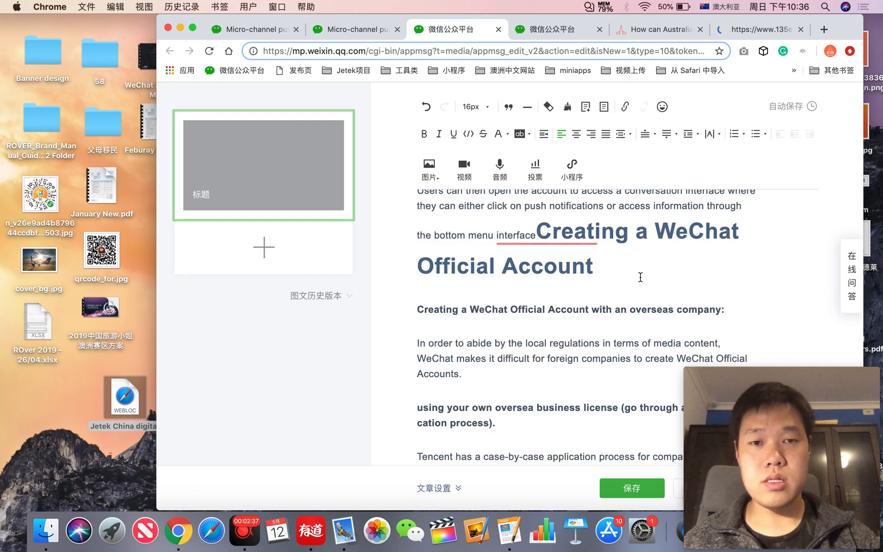
click(471, 106)
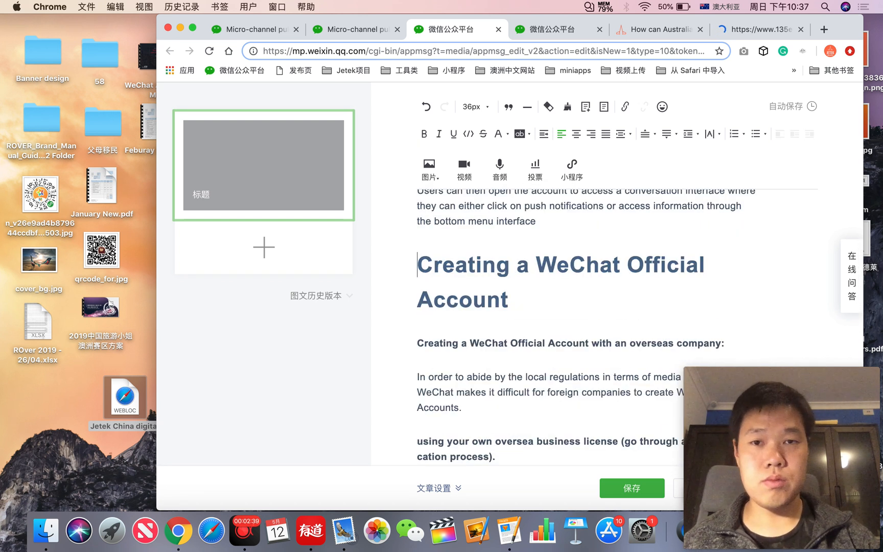
click(429, 168)
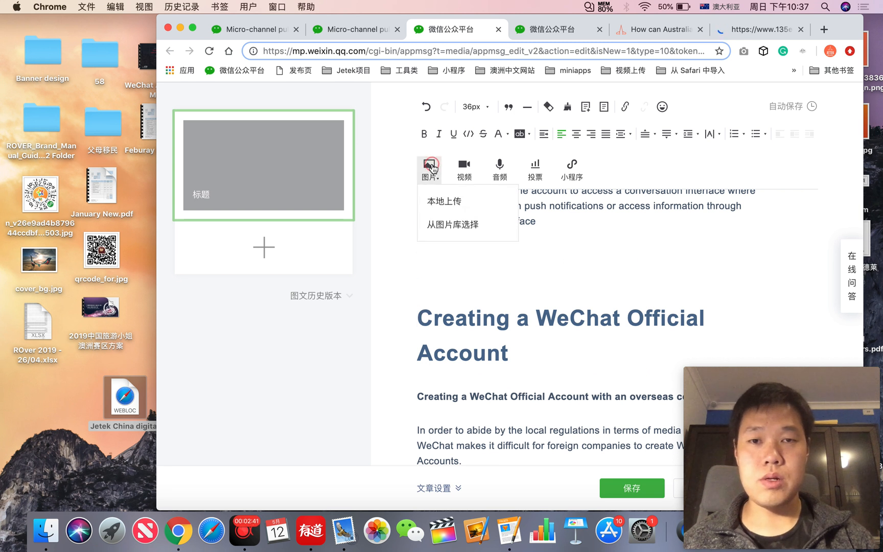
click(444, 202)
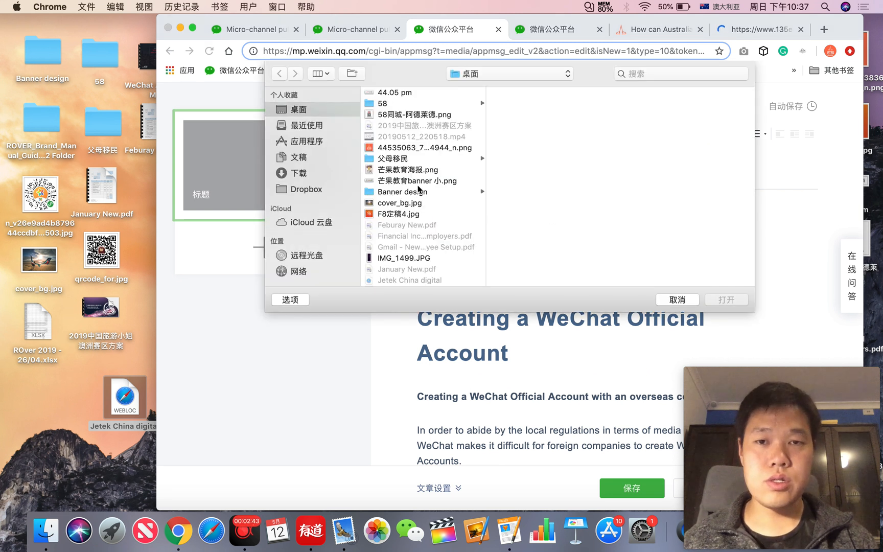
scroll(down, 3)
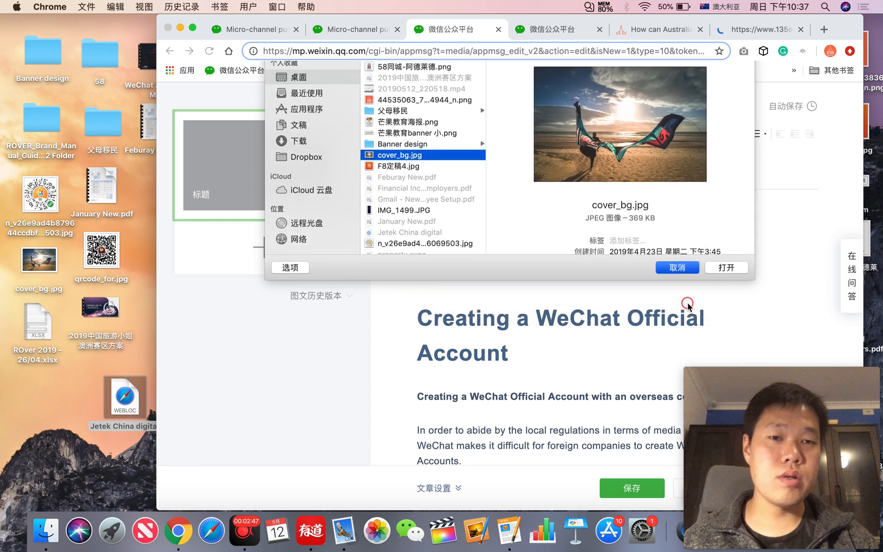
click(677, 267)
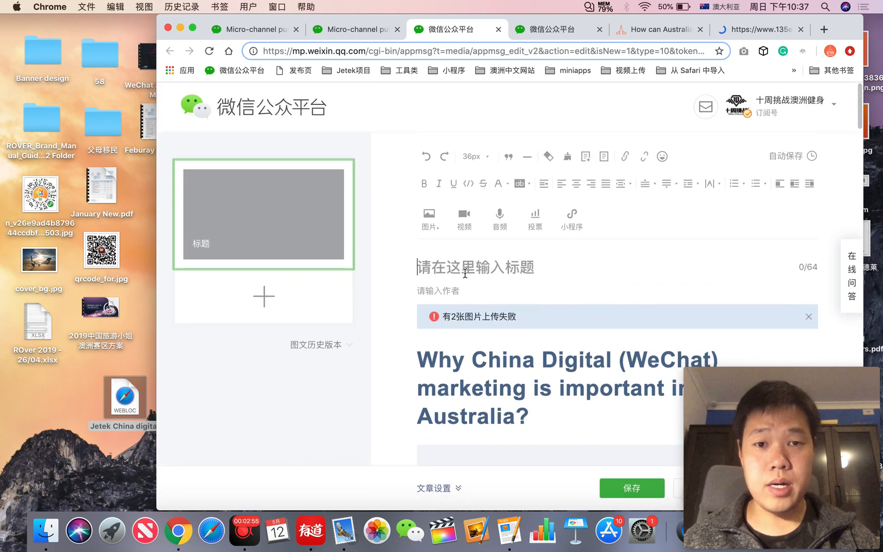
scroll(down, 3)
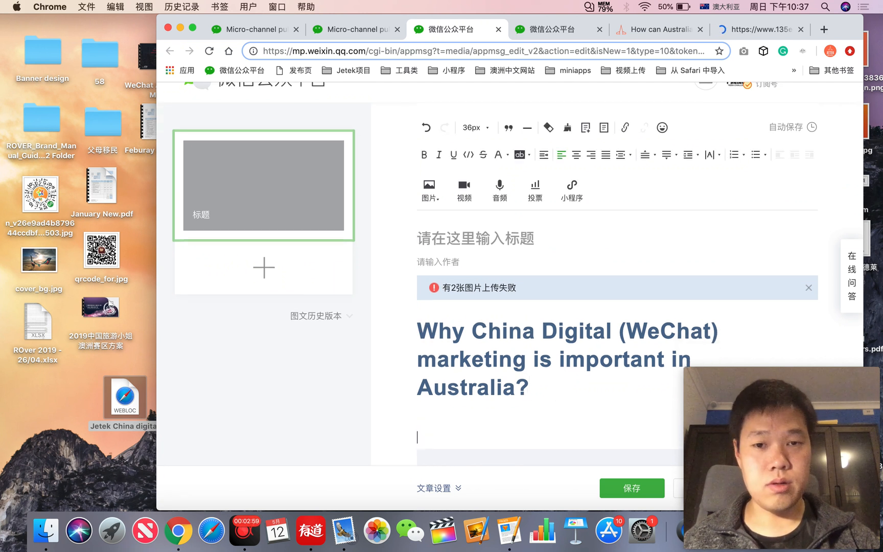
click(500, 190)
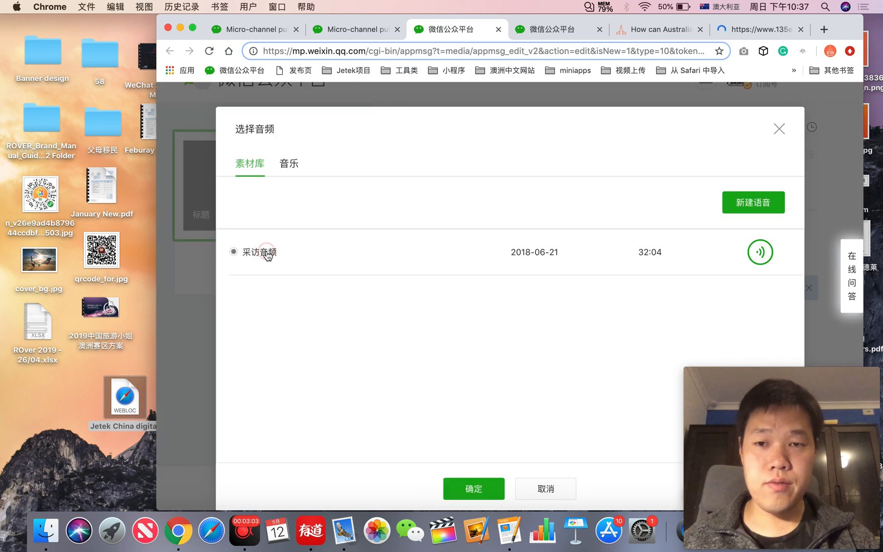
mouse_move(753, 202)
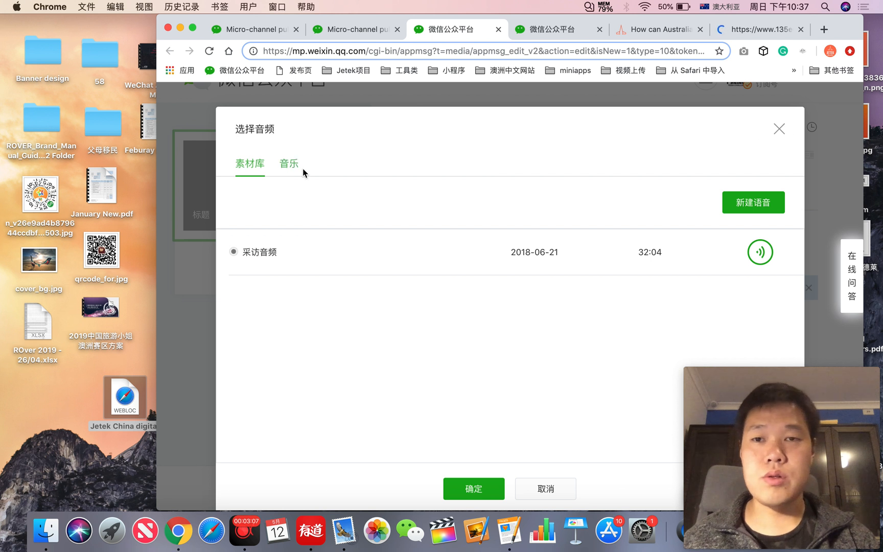
click(288, 163)
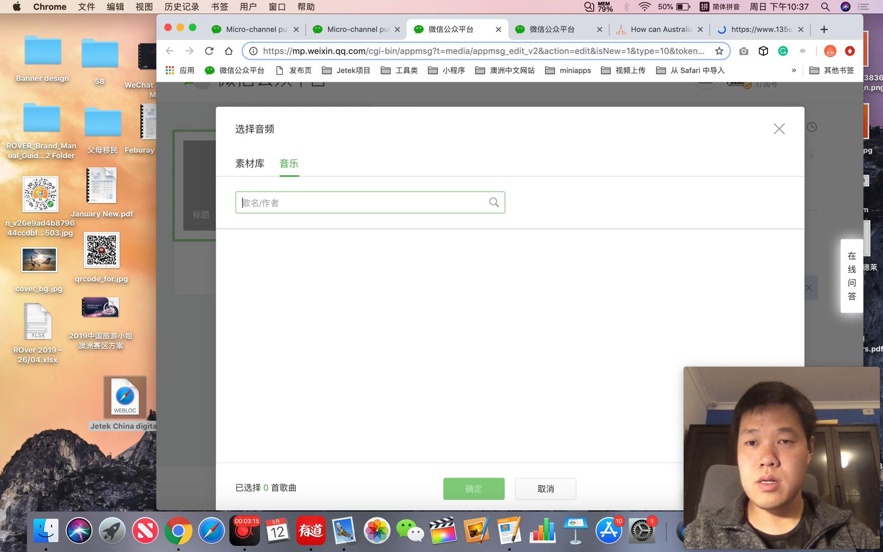
text(xue mao jiao)
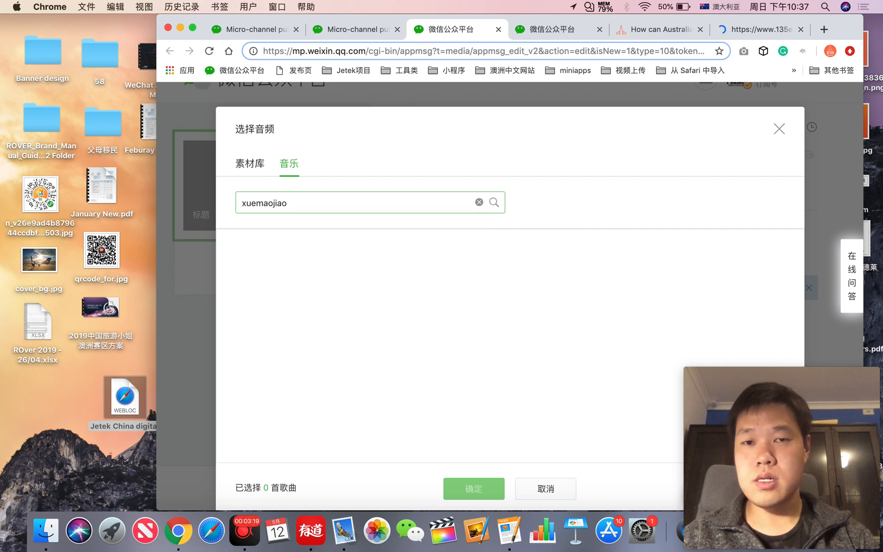
text(xue m)
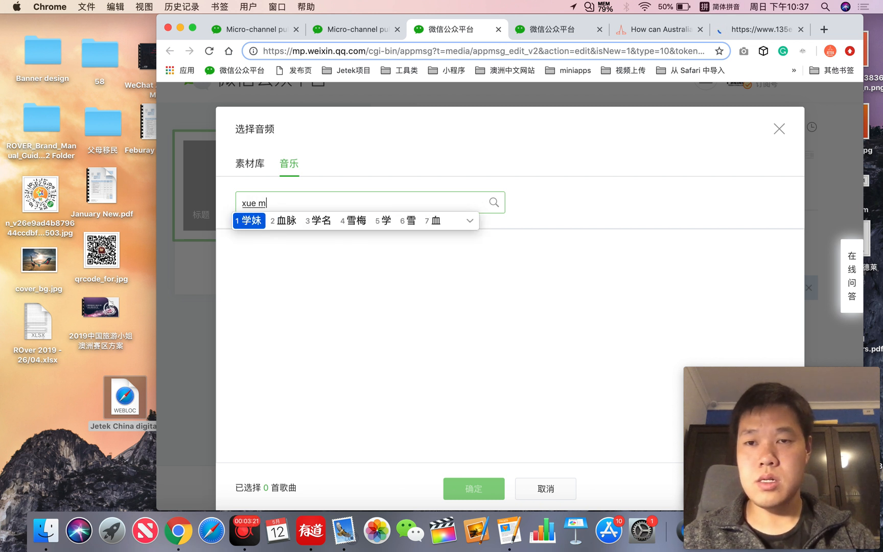
text(学猫叫)
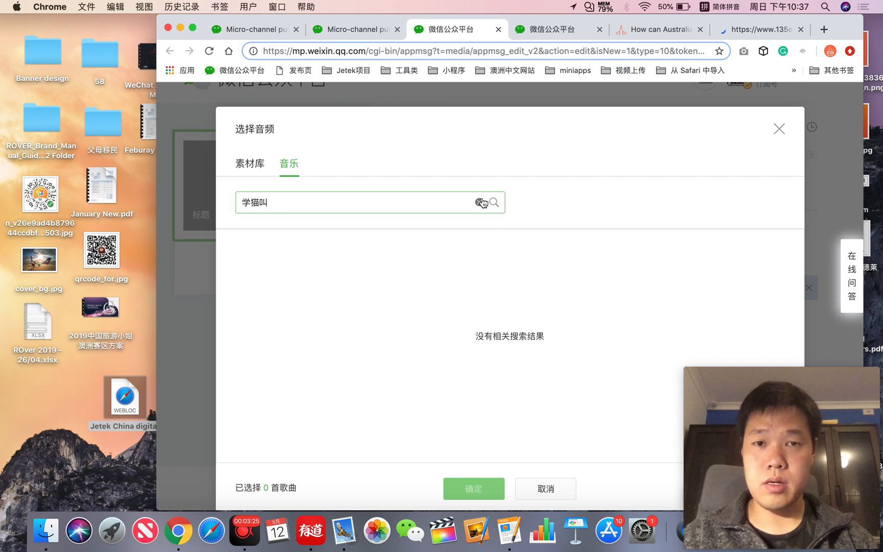
click(545, 489)
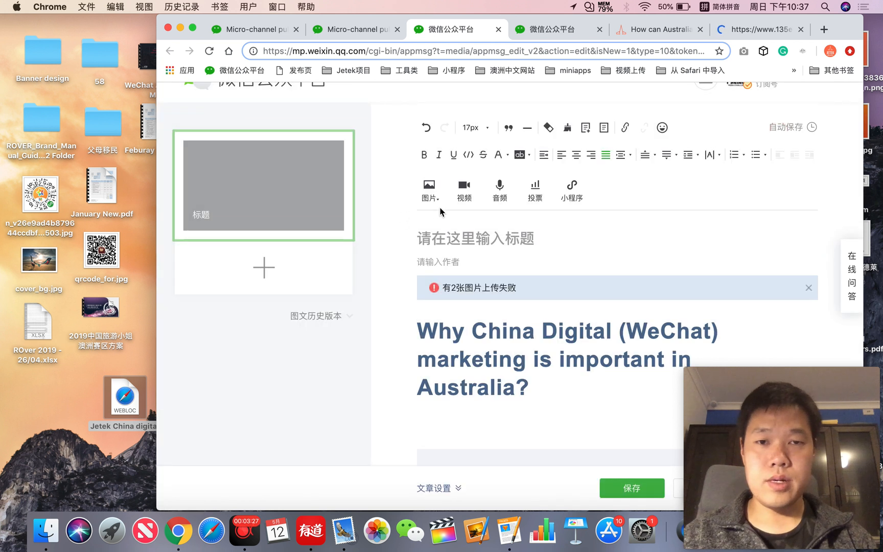
click(463, 191)
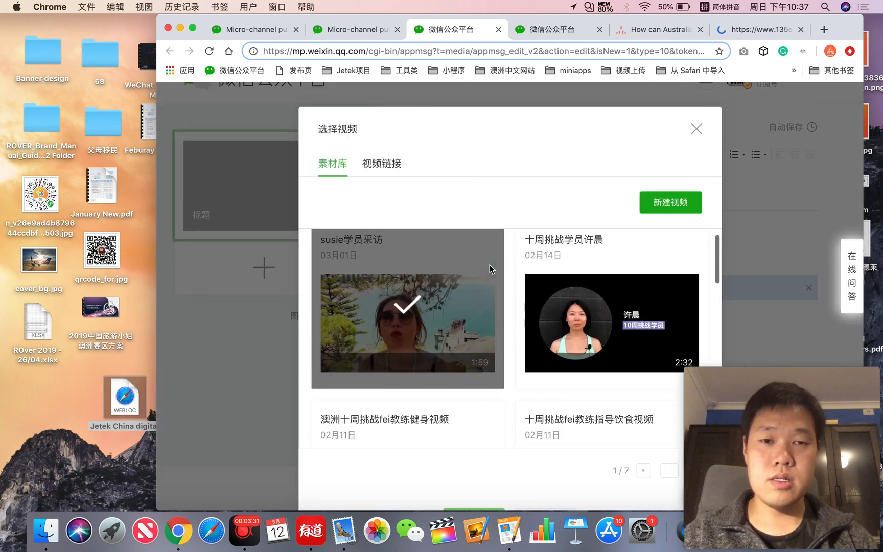
click(610, 324)
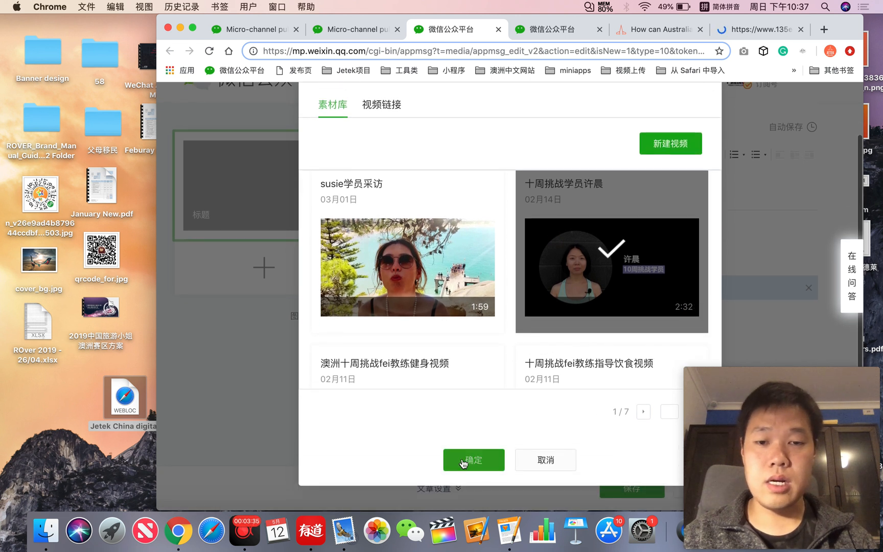
click(473, 460)
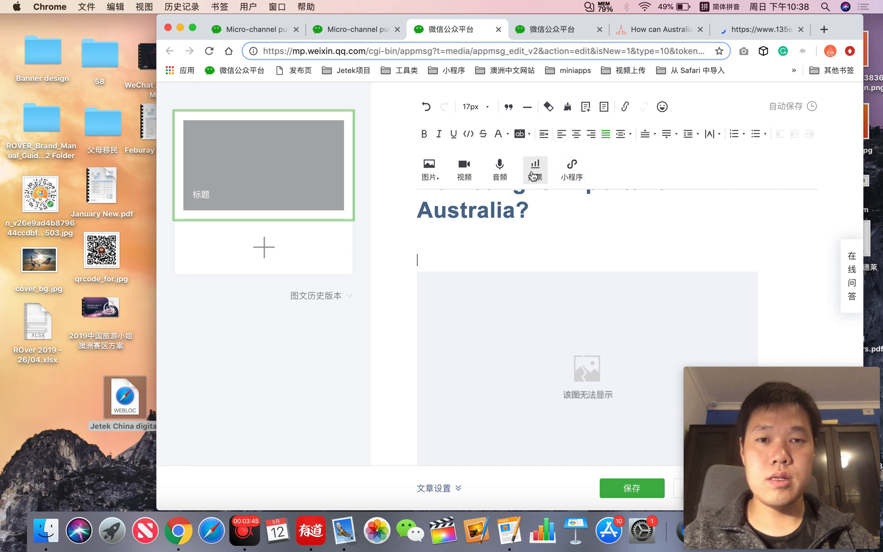
Step: Add mini program wxfbb680c4f6e70e2e as a card titled 'sa d'
click(570, 169)
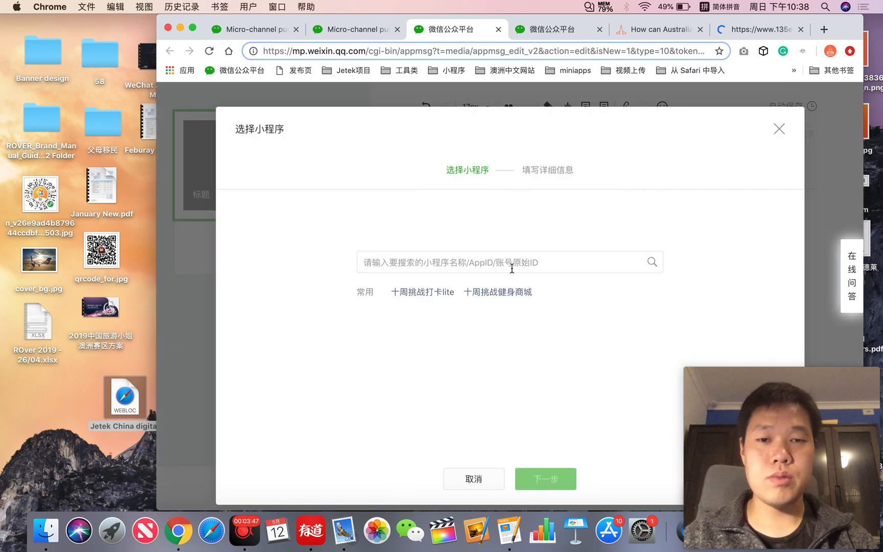
text(wxfbb680c4f6e70e2e)
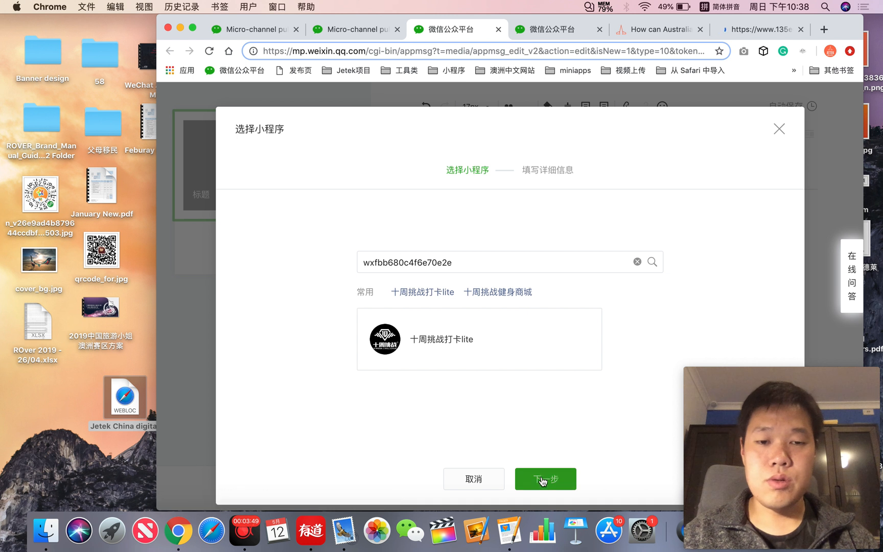
click(544, 479)
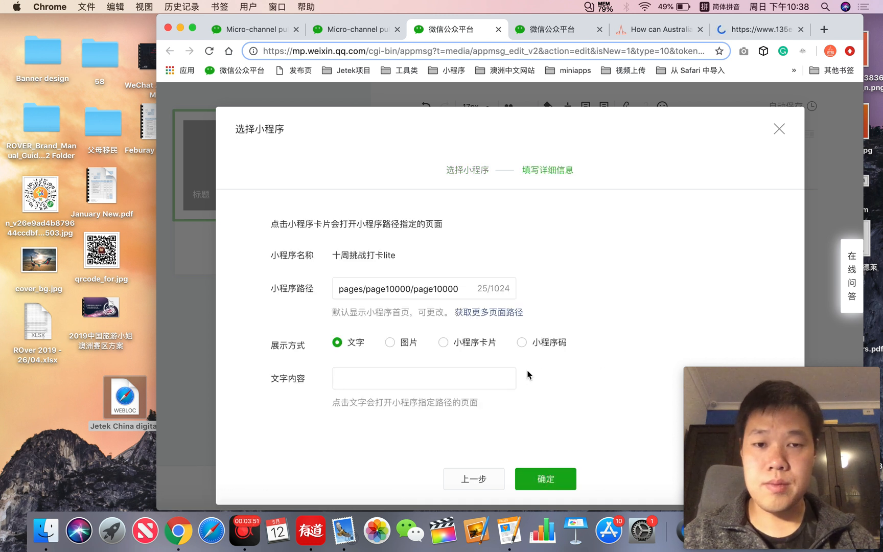
click(443, 341)
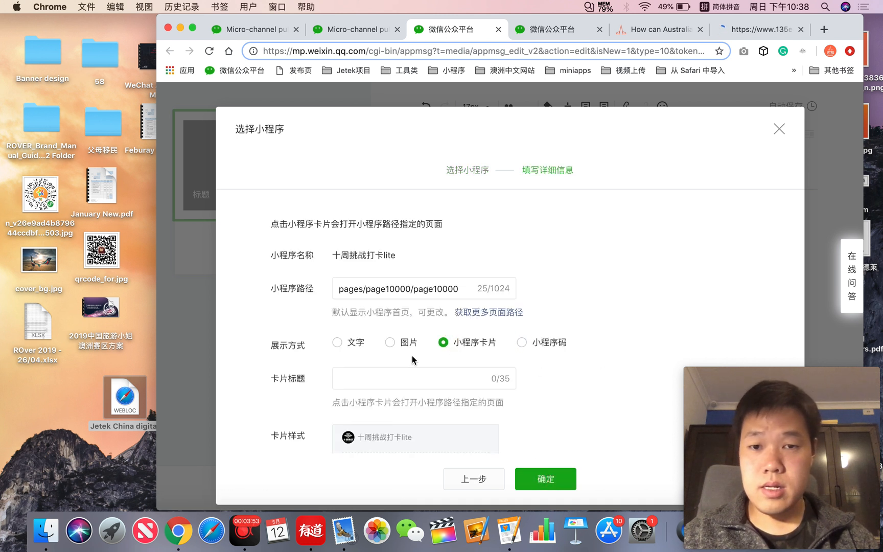
text(sa d)
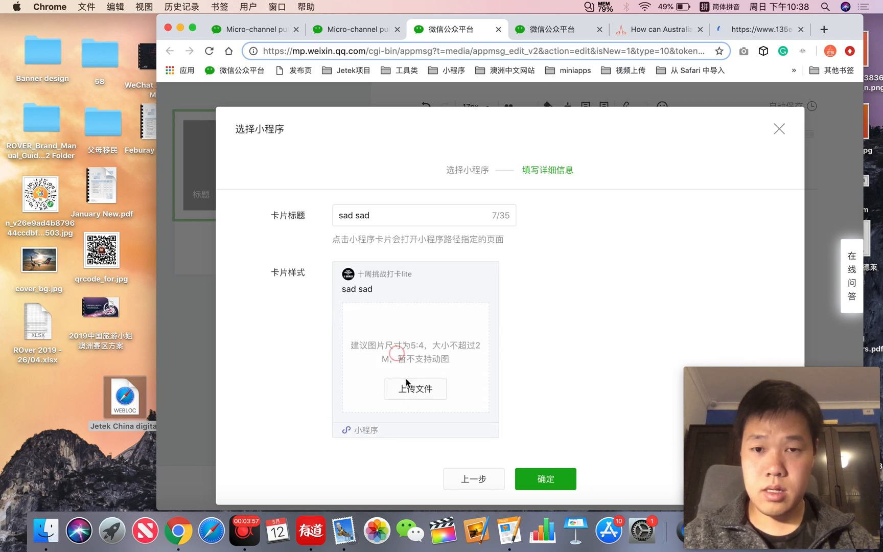
Step: Upload the JETEK logo as the card image and insert the finished card
click(415, 388)
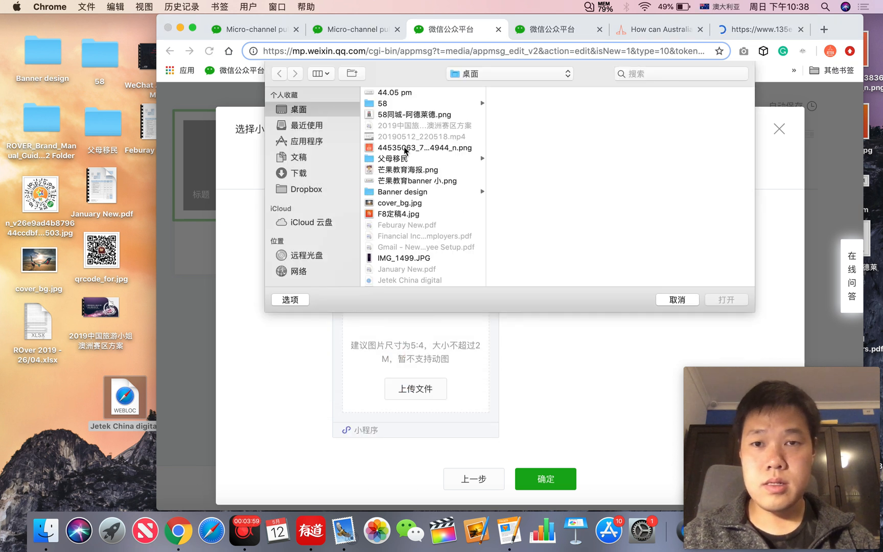
click(424, 147)
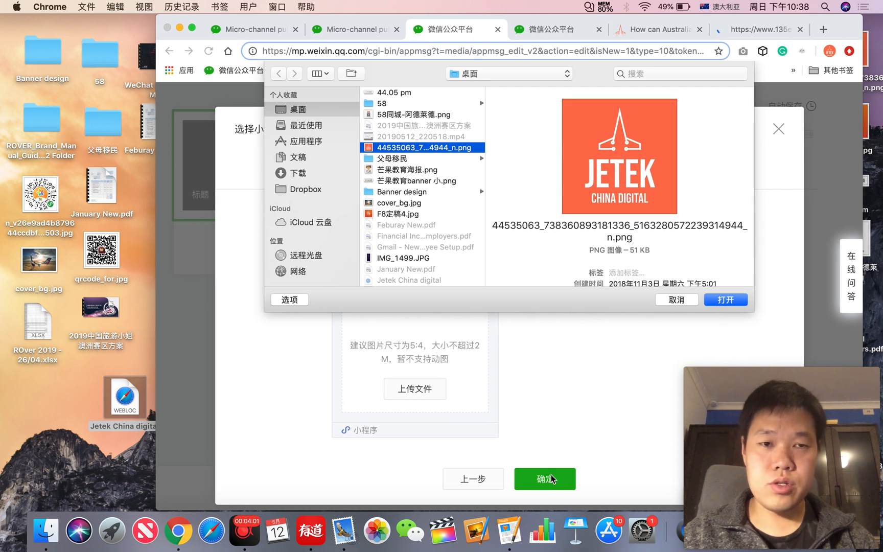
click(725, 300)
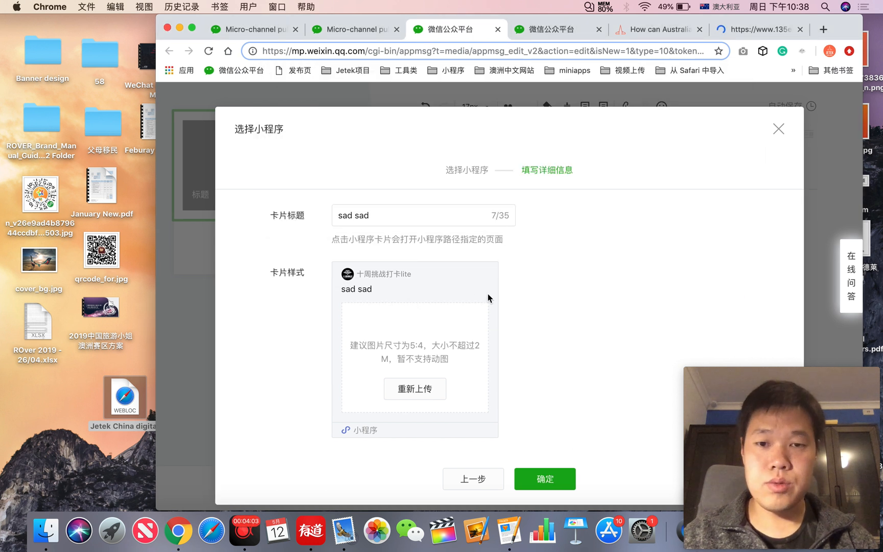
click(415, 388)
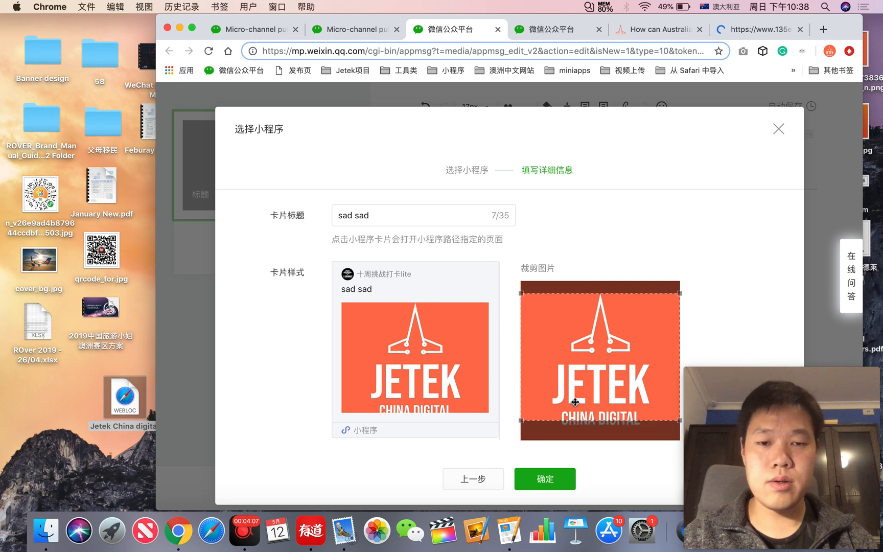
click(543, 478)
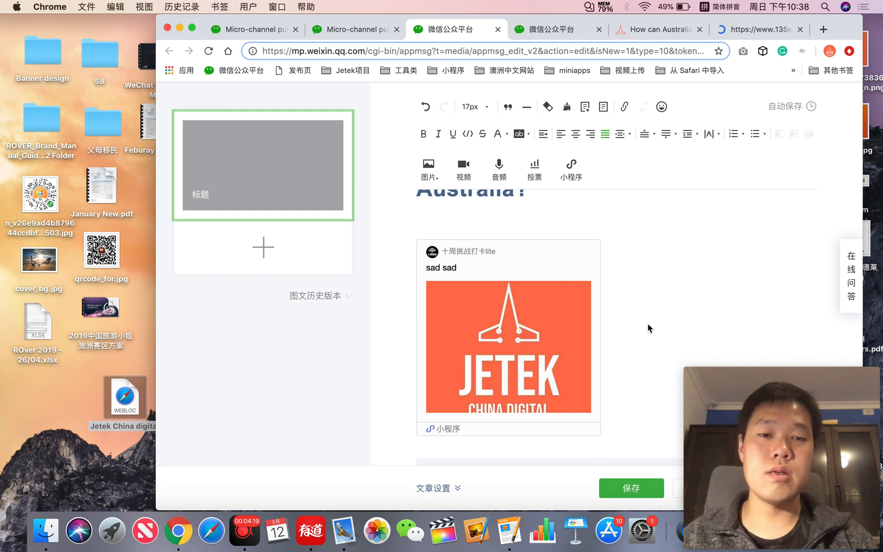
Step: Select the inserted card and bring up the hyperlink editor from the toolbar
click(507, 346)
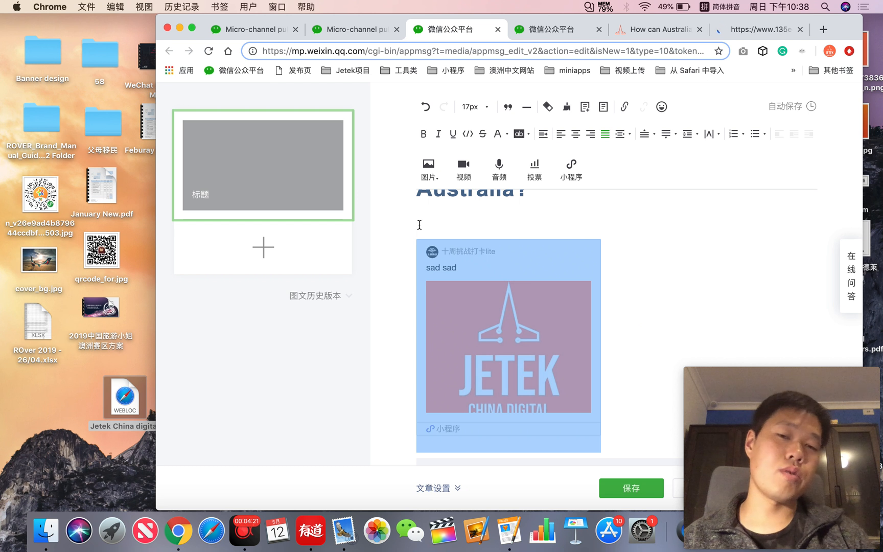
mouse_move(619, 405)
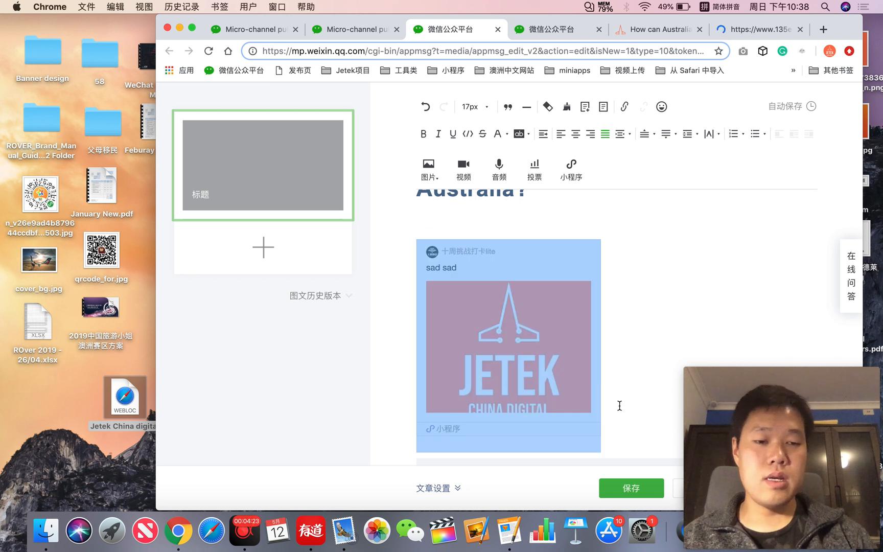
scroll(up, 3)
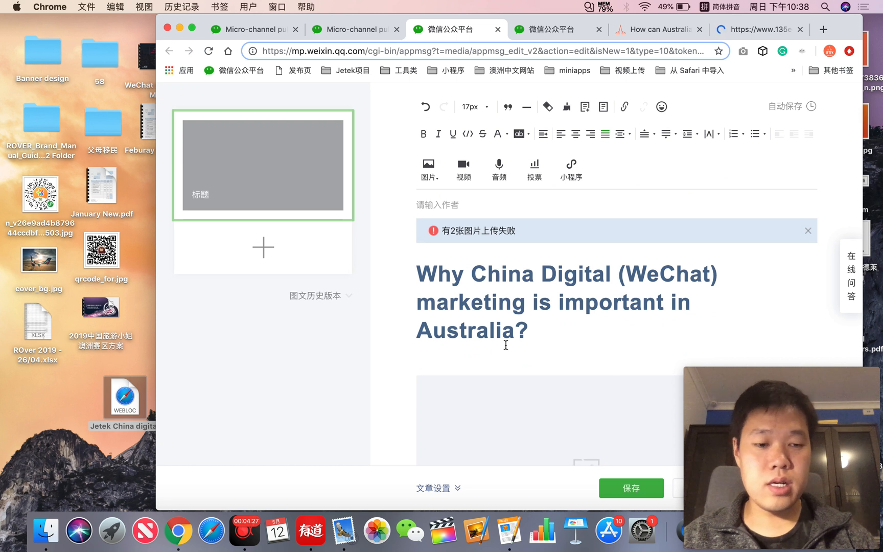
click(624, 108)
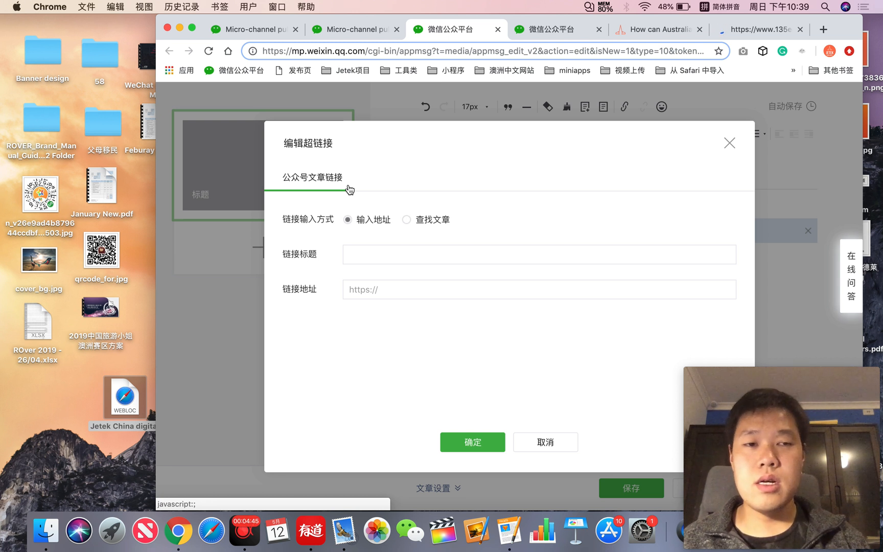
mouse_move(730, 142)
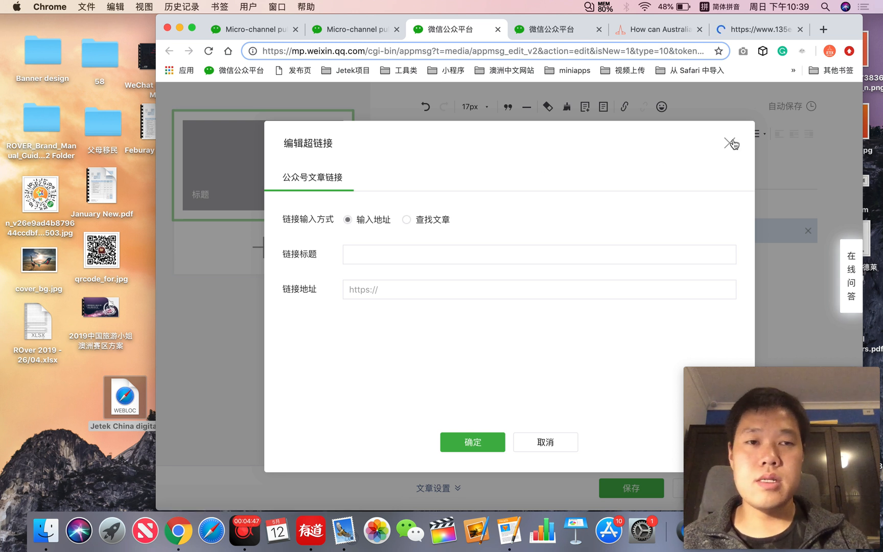
Step: Dismiss the 编辑超链接 dialog and scroll to the 封面和摘要 cover-and-summary section
click(731, 142)
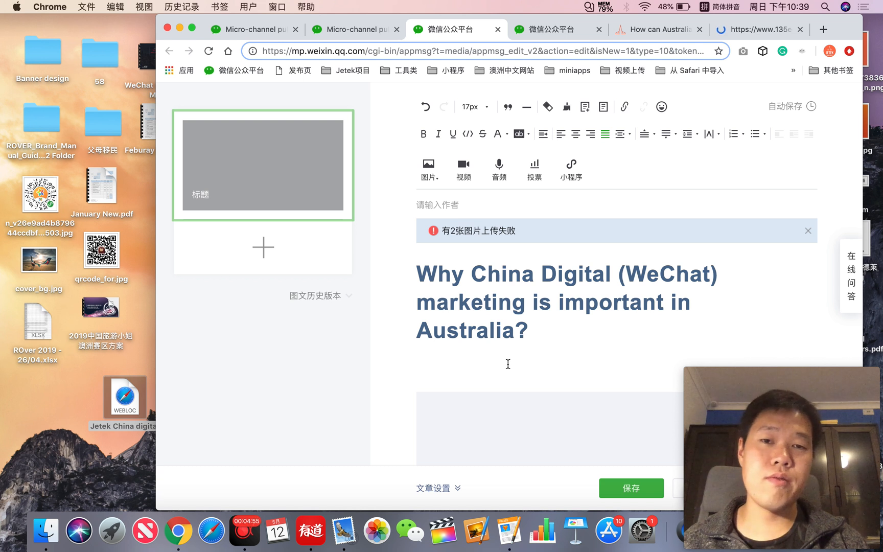
scroll(down, 3)
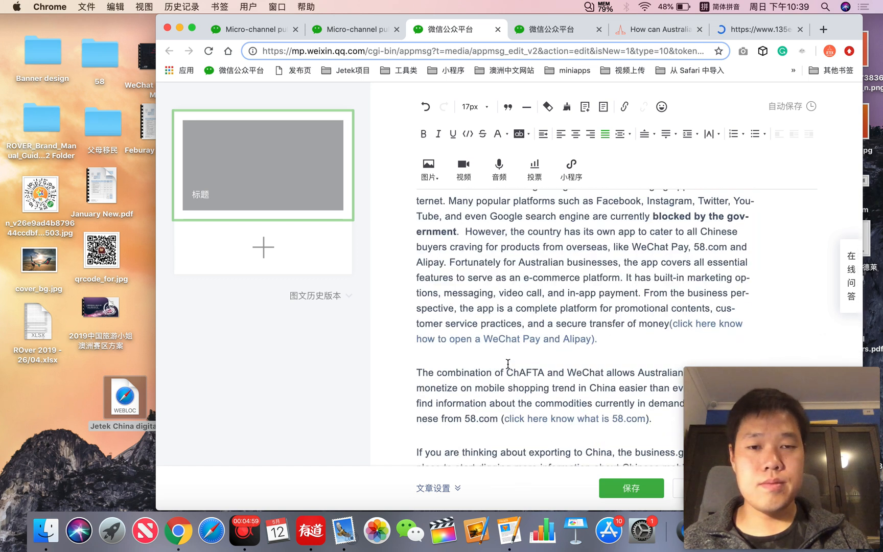
scroll(up, 3)
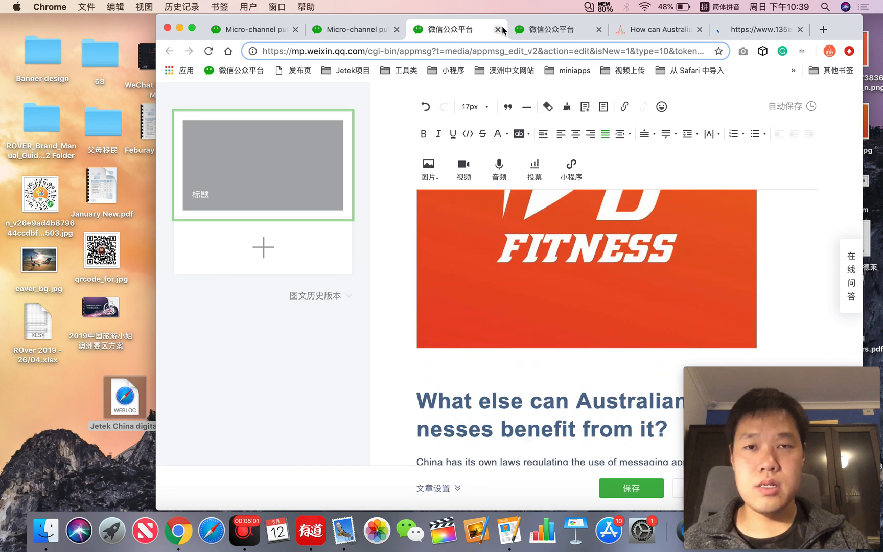
scroll(down, 3)
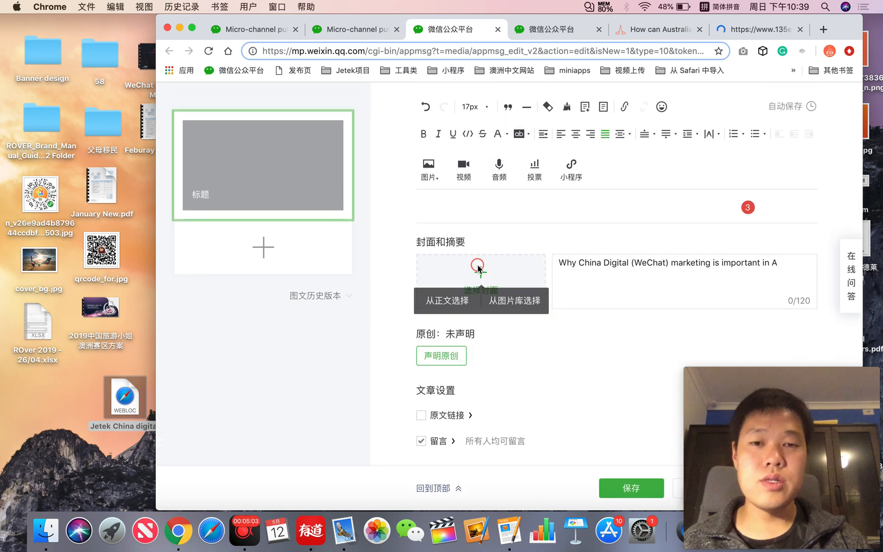
click(448, 300)
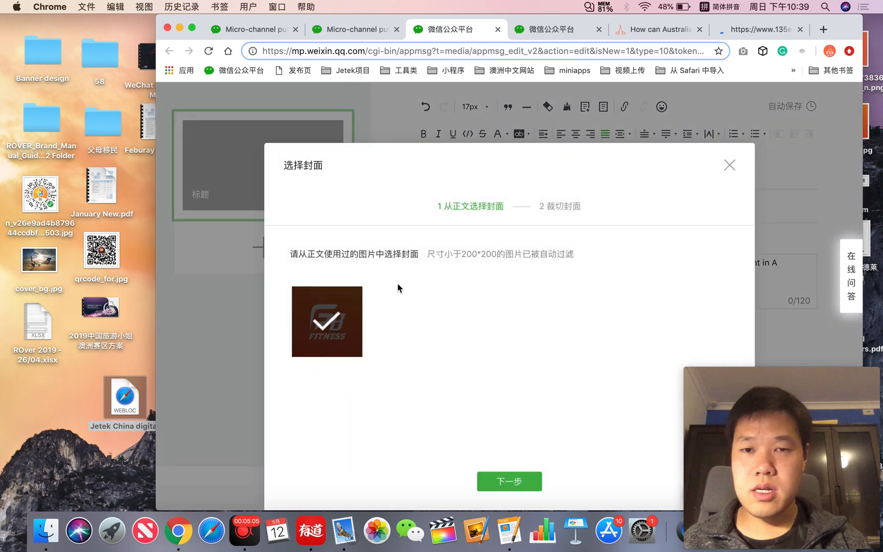
click(729, 164)
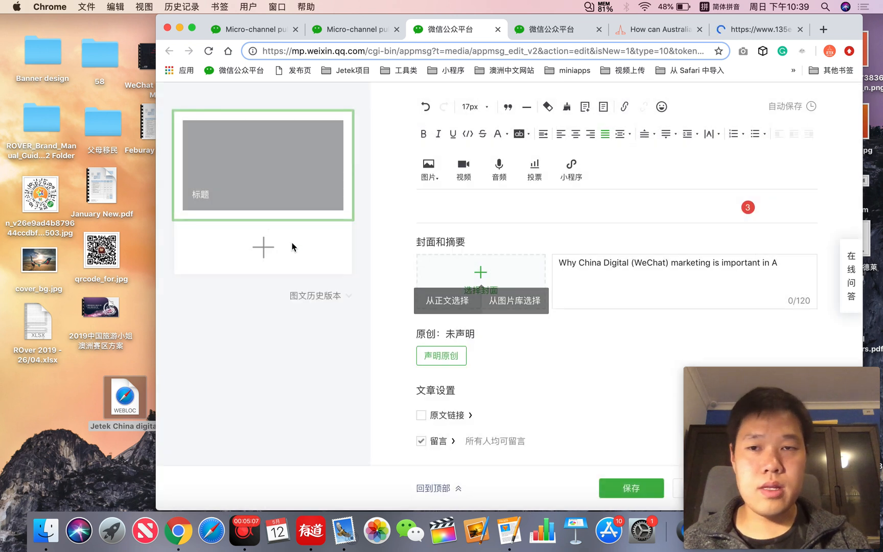
mouse_move(533, 328)
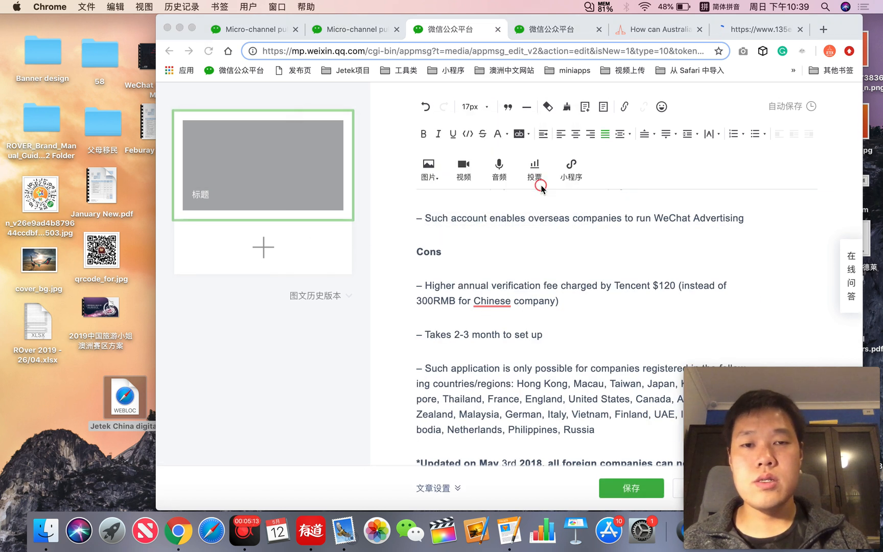
Step: From the 素材管理 图文消息 list, edit the 除了健身 two-minute fitness article card
click(484, 29)
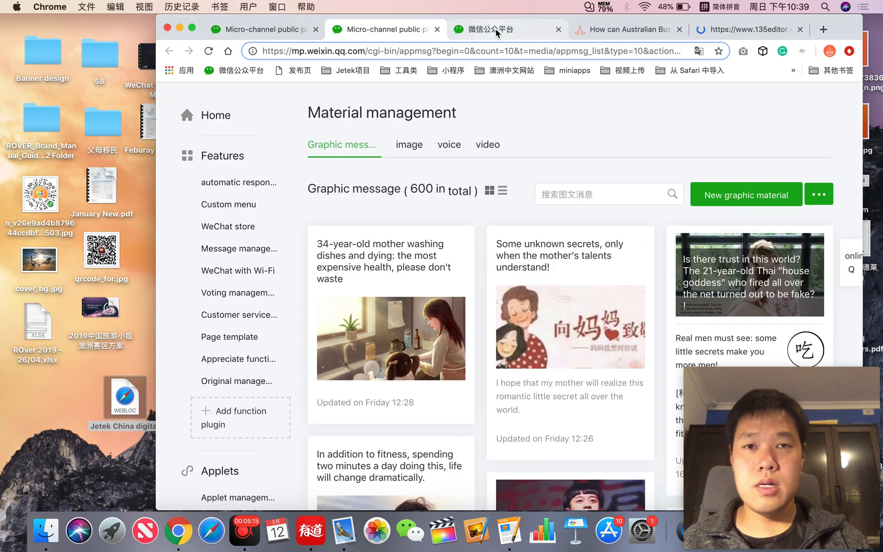
click(500, 29)
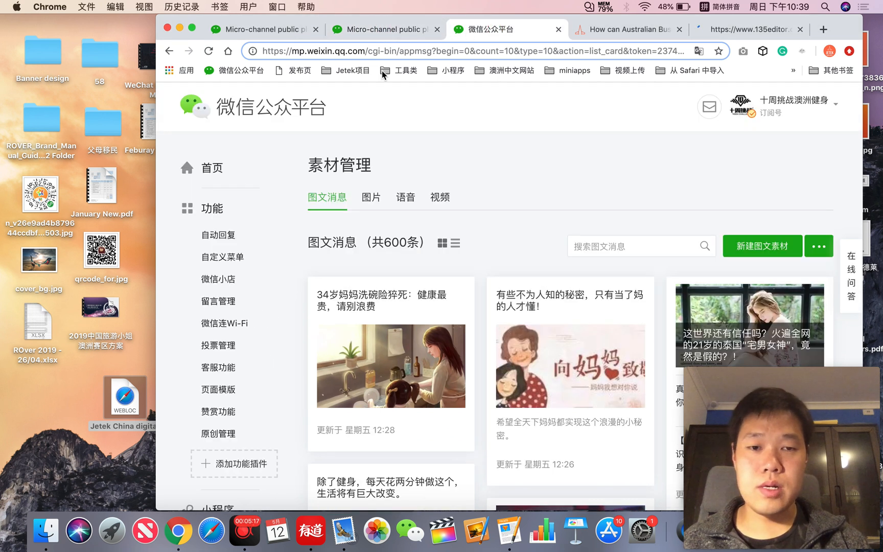
scroll(down, 3)
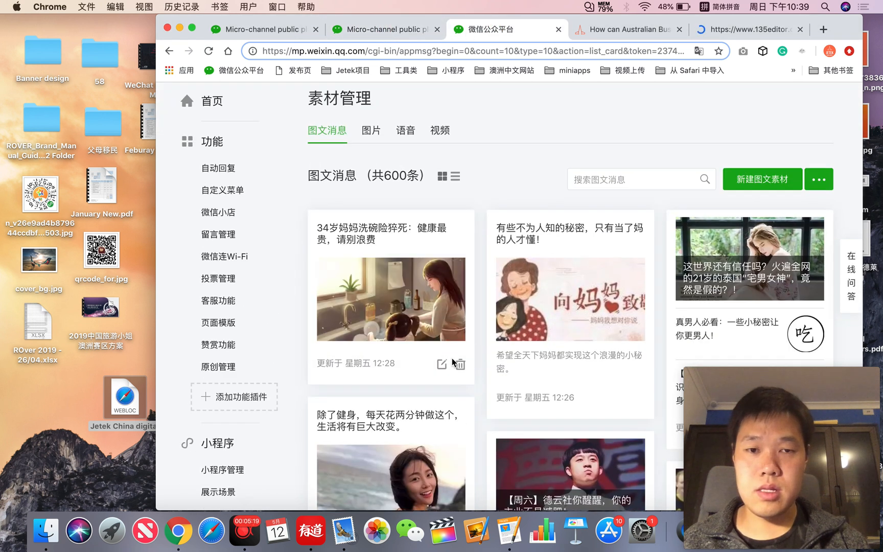
scroll(down, 3)
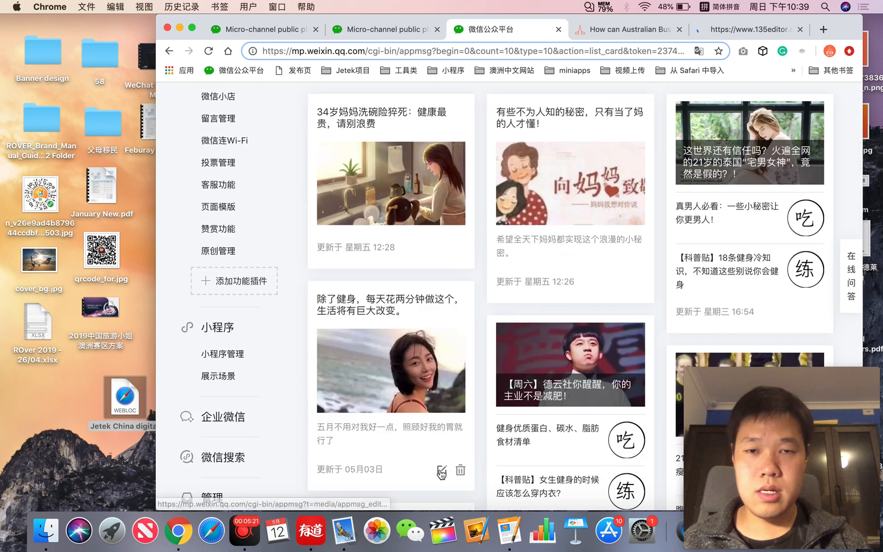
click(441, 470)
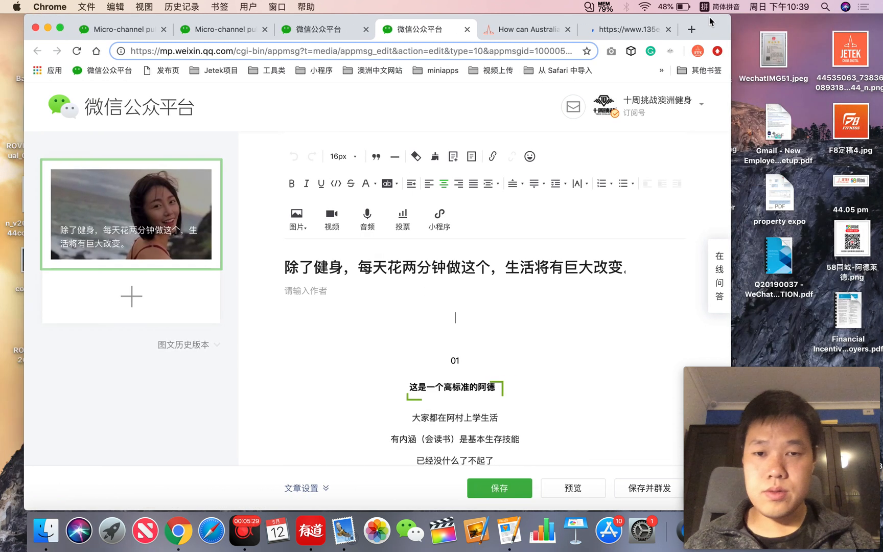
scroll(down, 3)
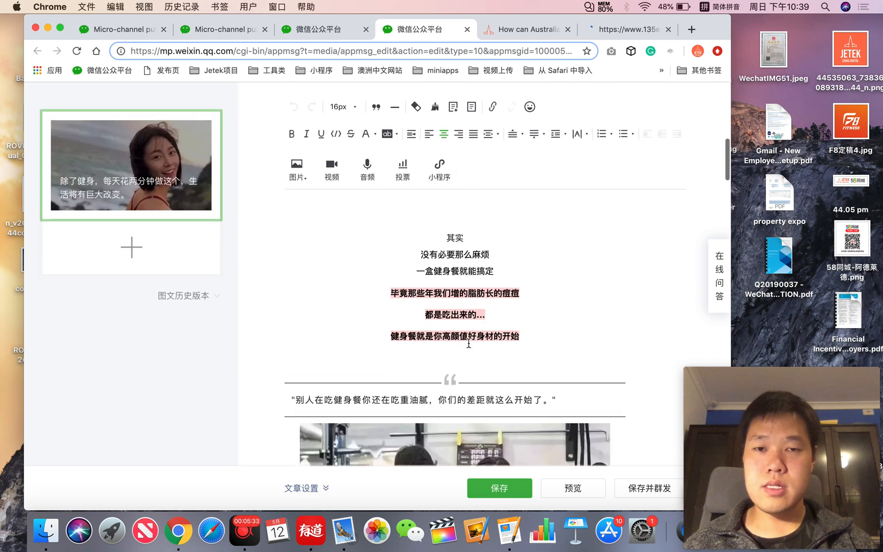
scroll(down, 3)
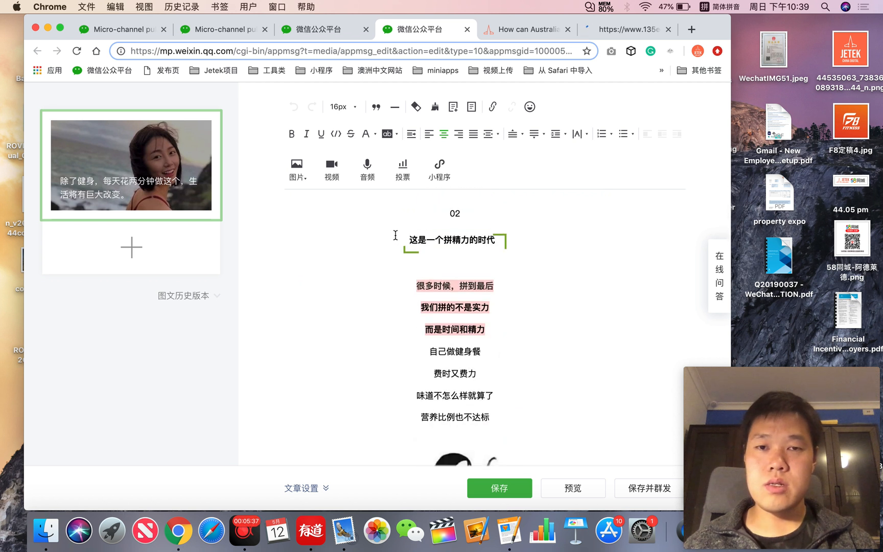
scroll(down, 3)
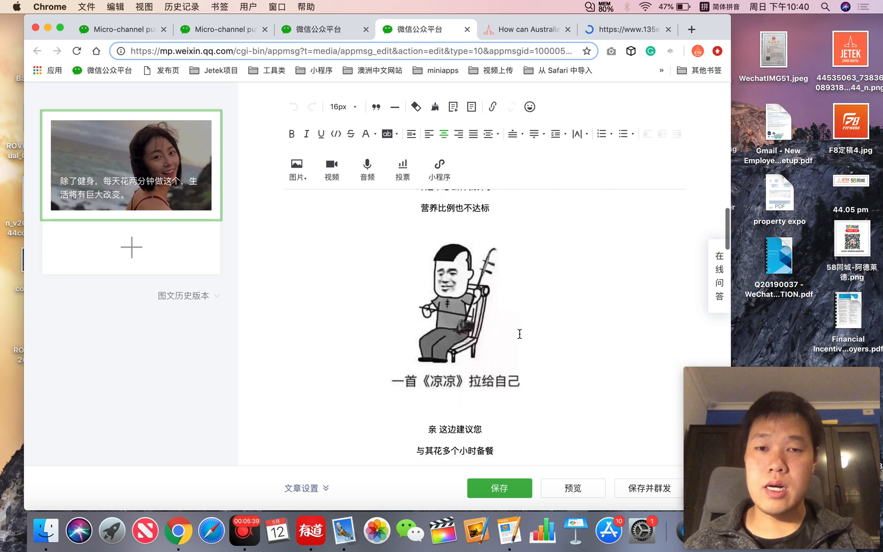
scroll(up, 3)
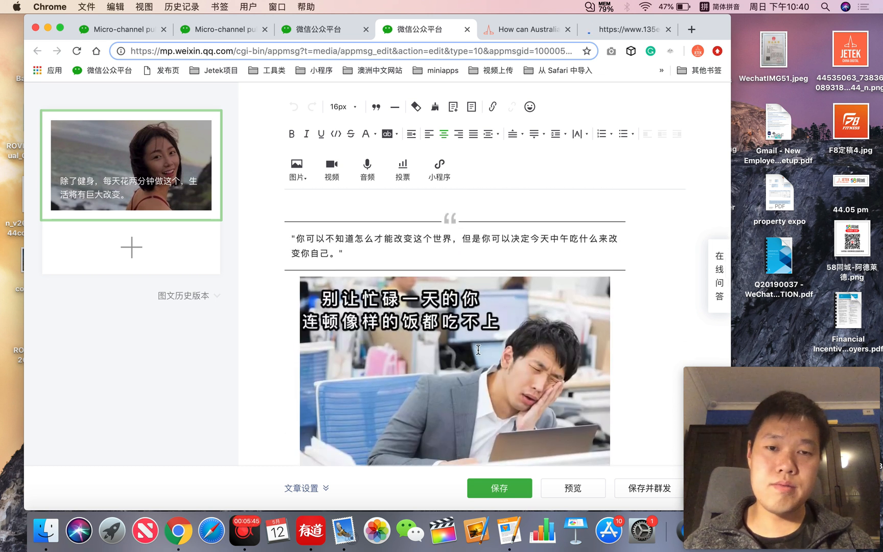
scroll(down, 3)
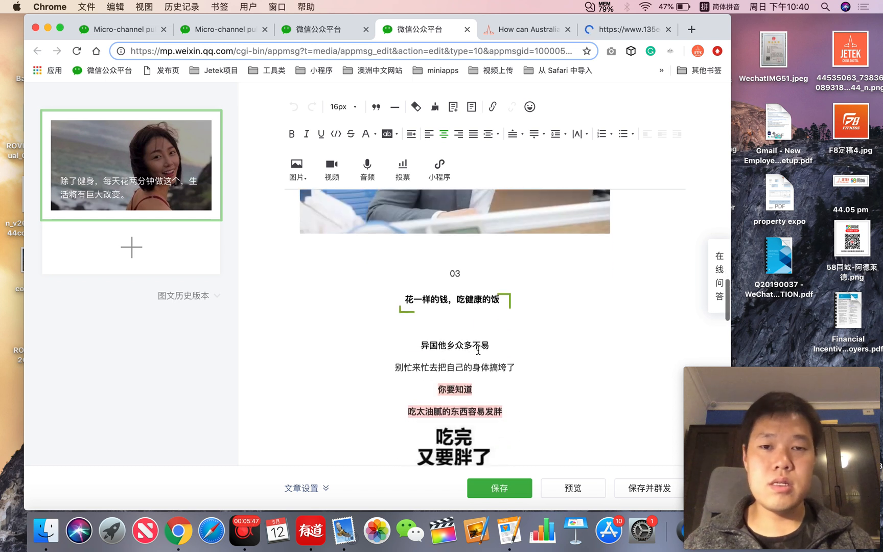
scroll(down, 3)
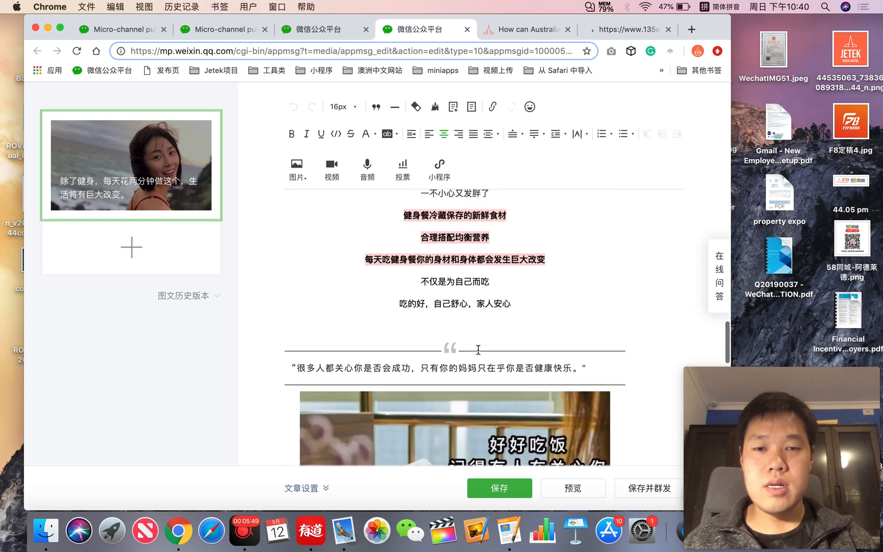
scroll(down, 3)
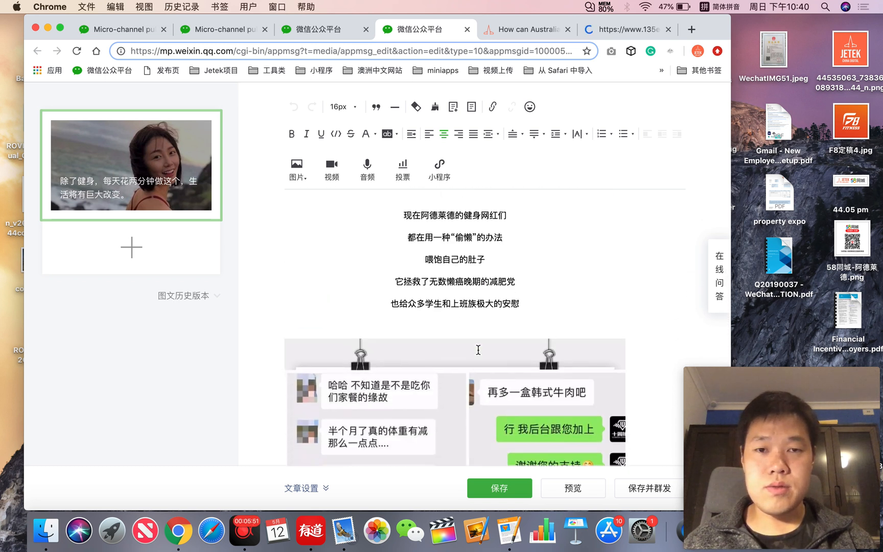
scroll(up, 3)
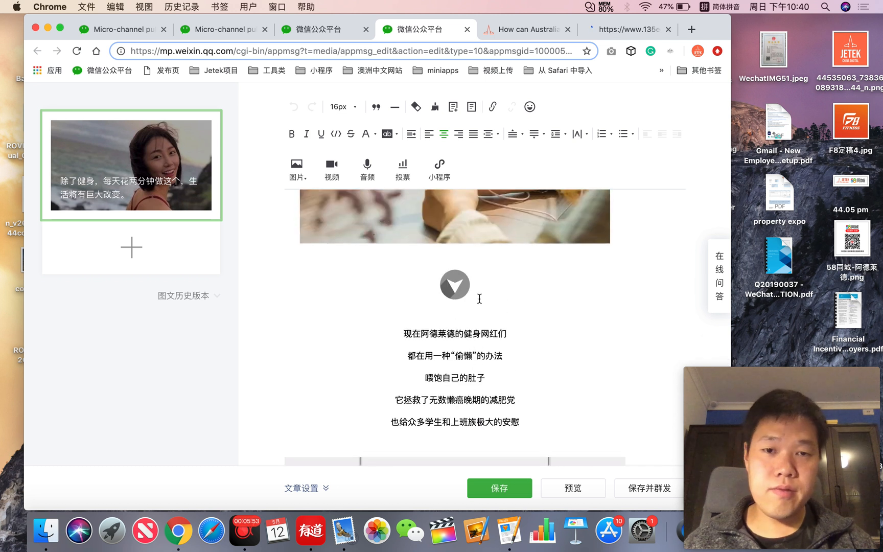
scroll(down, 3)
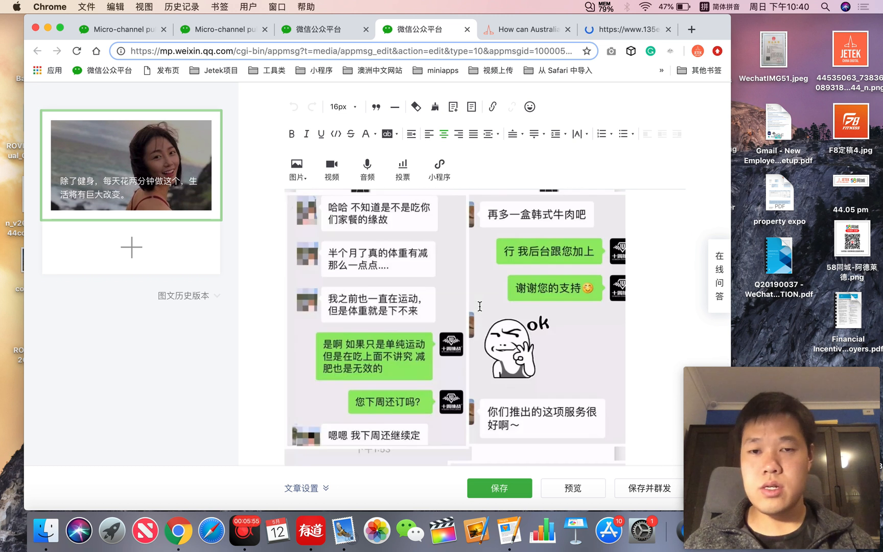
scroll(down, 3)
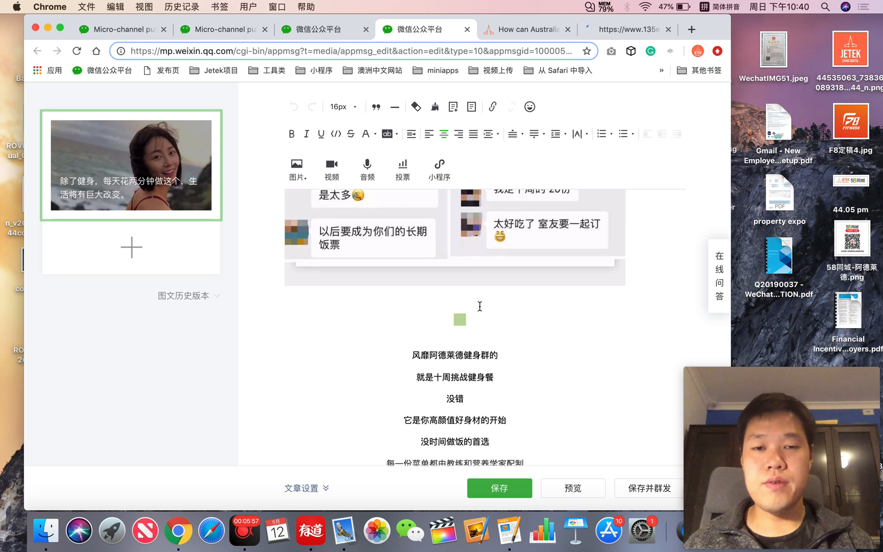
scroll(down, 3)
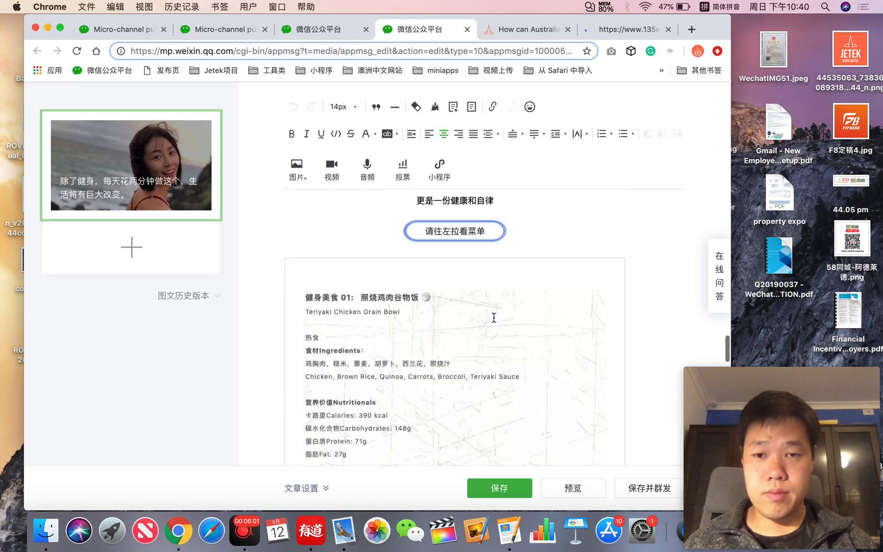
scroll(down, 3)
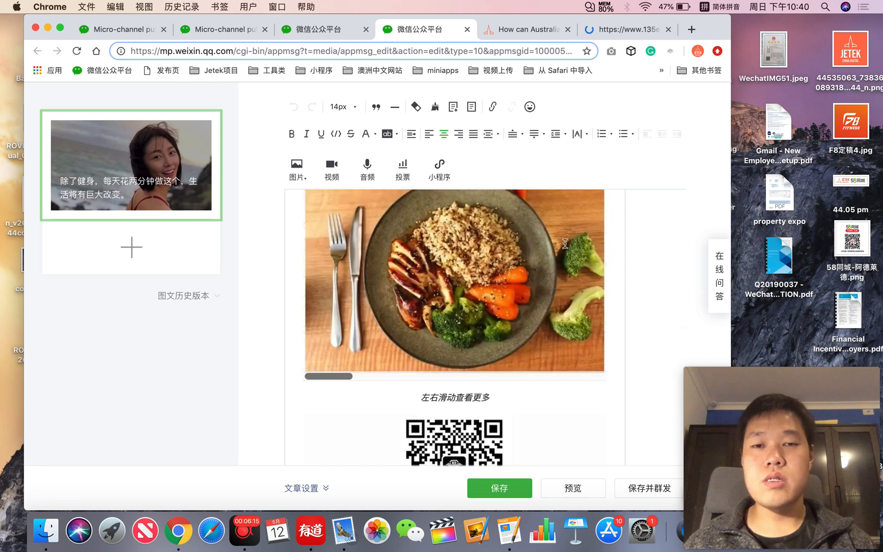
scroll(up, 3)
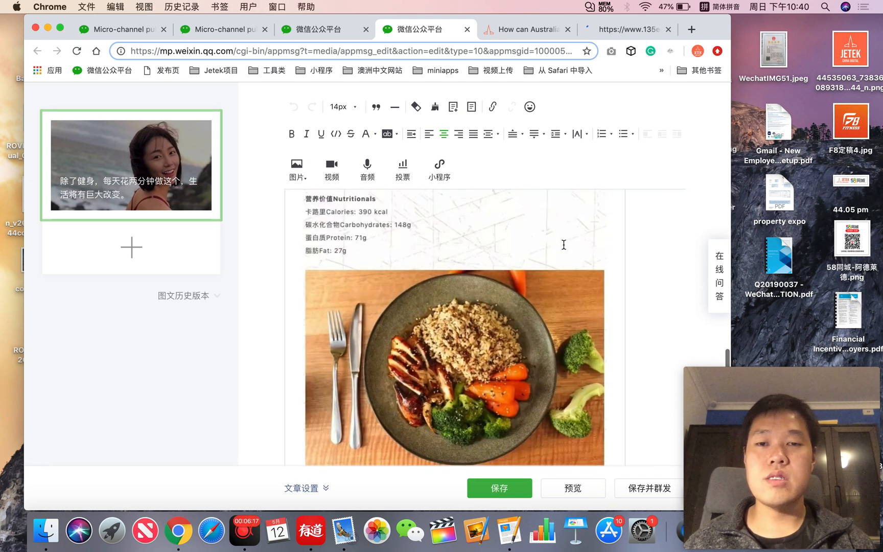
scroll(down, 3)
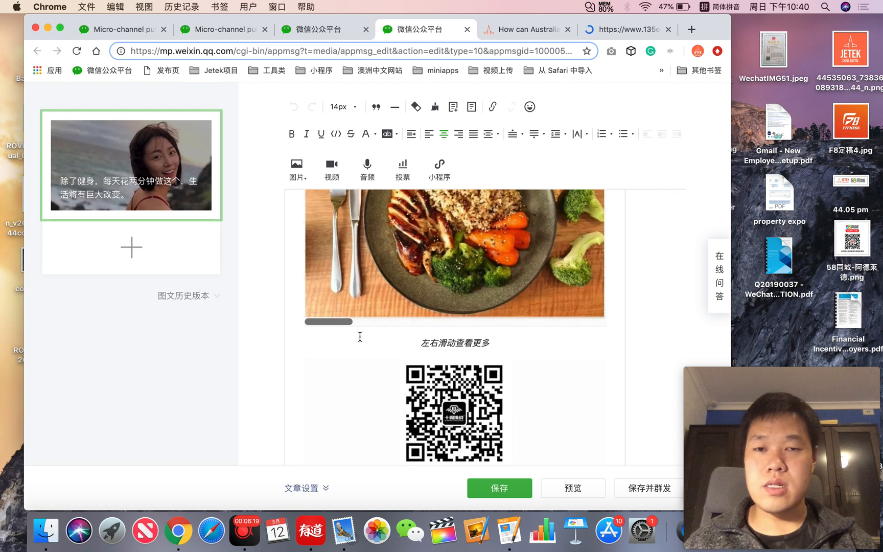
scroll(down, 3)
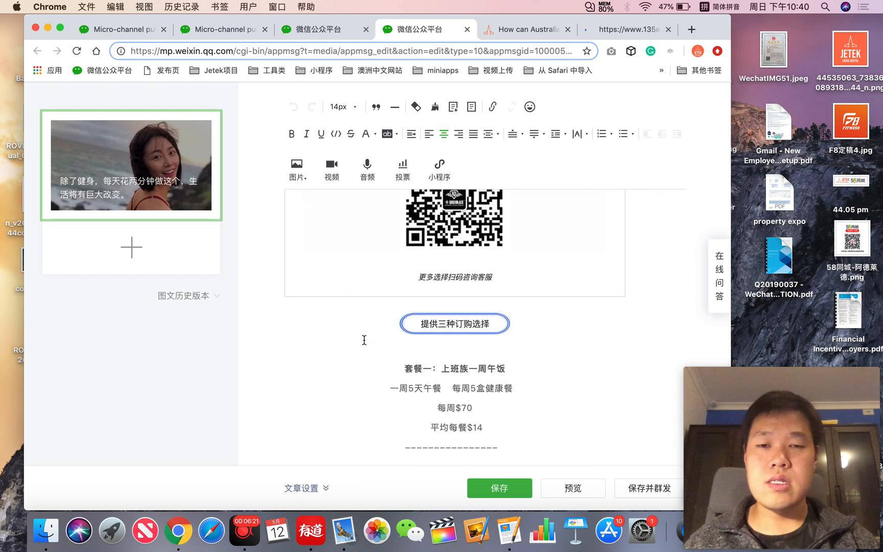
scroll(down, 3)
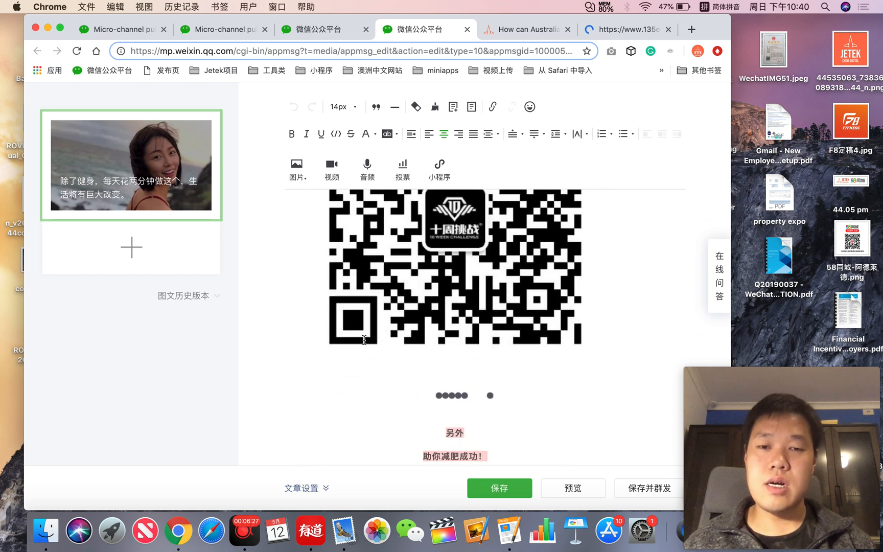
scroll(down, 3)
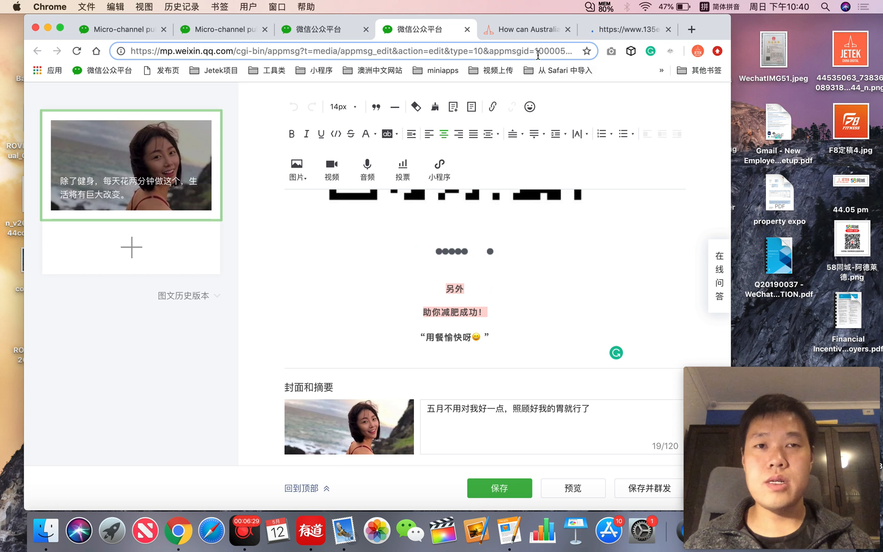
Step: In 135editor, browse the 正文 body-text and 引导 guide template category menus
click(626, 29)
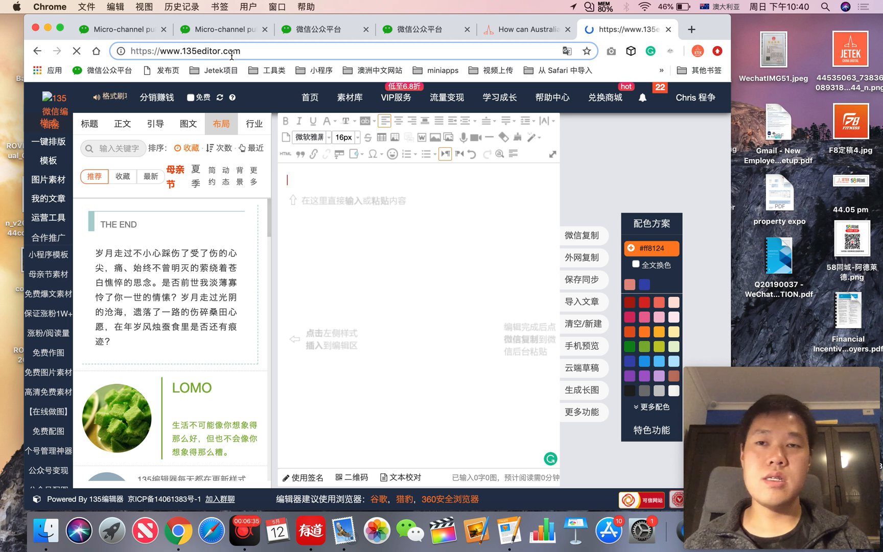
mouse_move(194, 287)
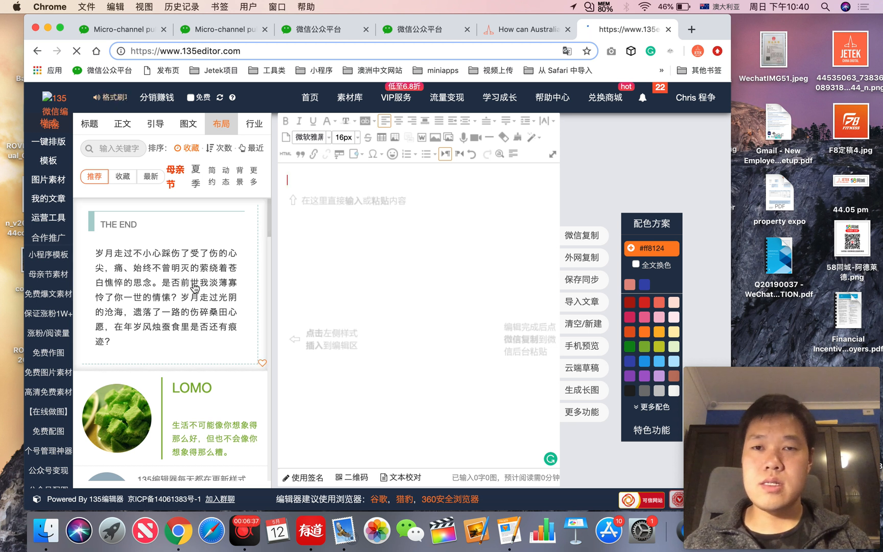
mouse_move(194, 289)
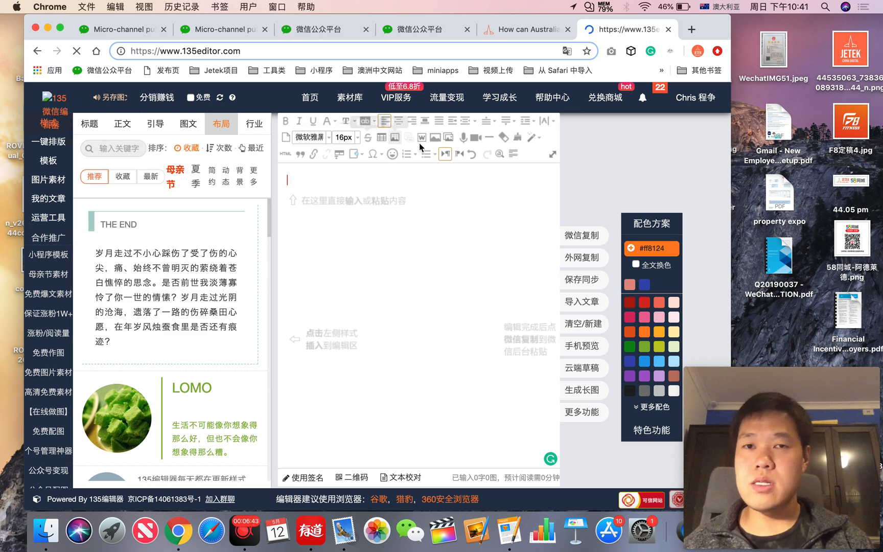
click(122, 123)
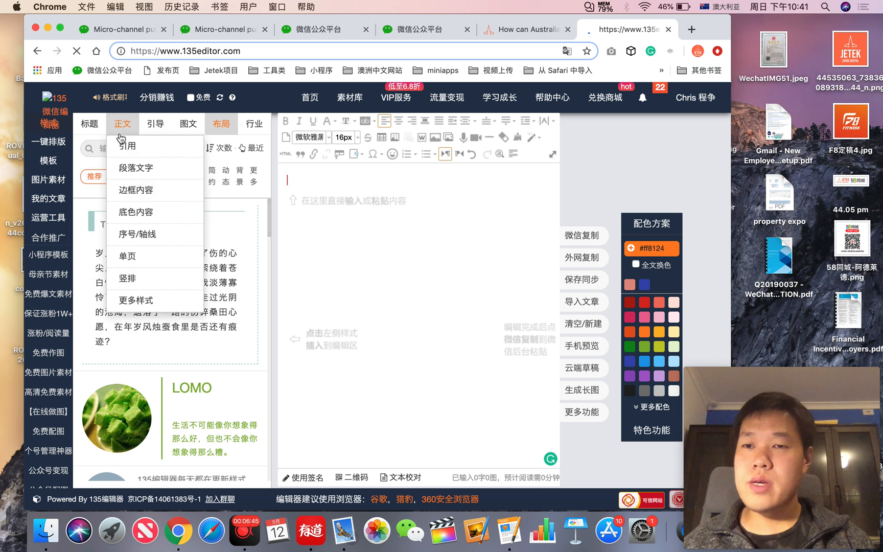
click(156, 124)
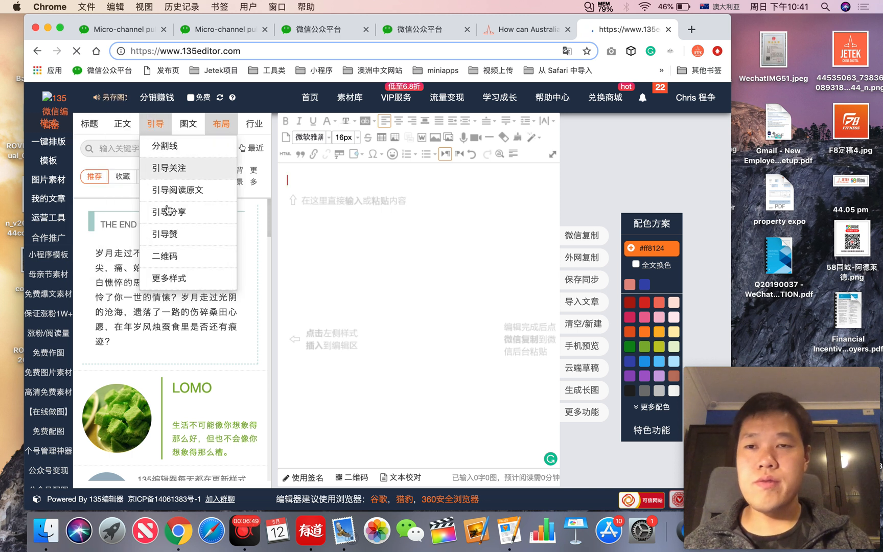
click(187, 123)
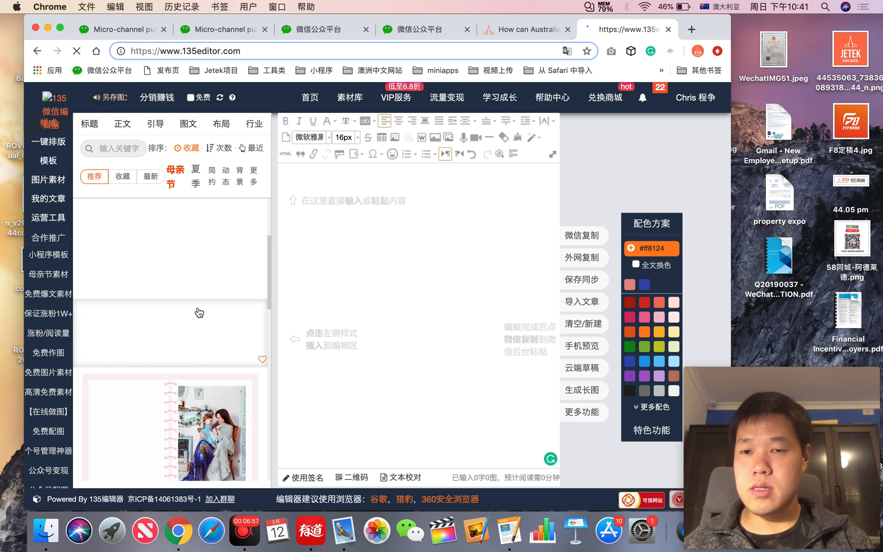
Step: Insert the pink Mother's Day photo-frame template and enter 'fasdf' placeholder text in it
click(191, 428)
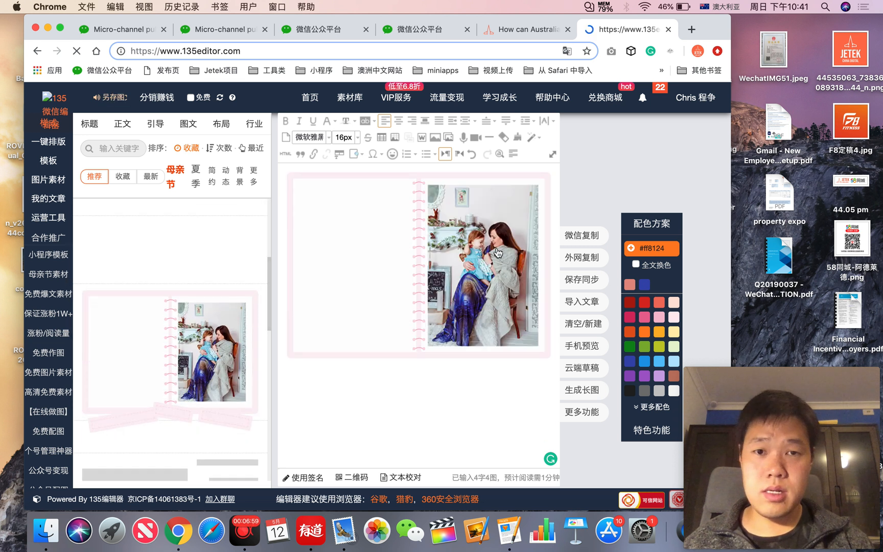
text(fasdf)
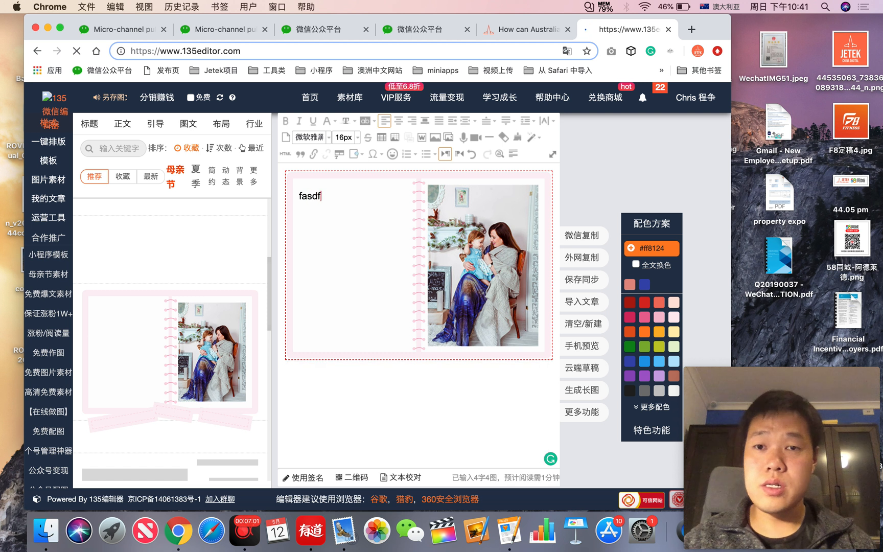
click(476, 261)
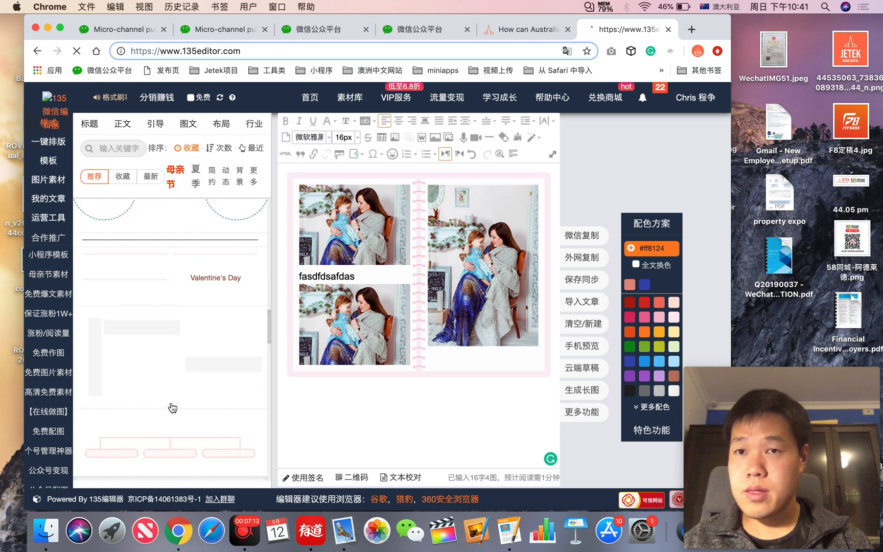
Step: Browse the 图文 picture-and-text and 布局 layout categories for the LOMO block and table styles
click(222, 123)
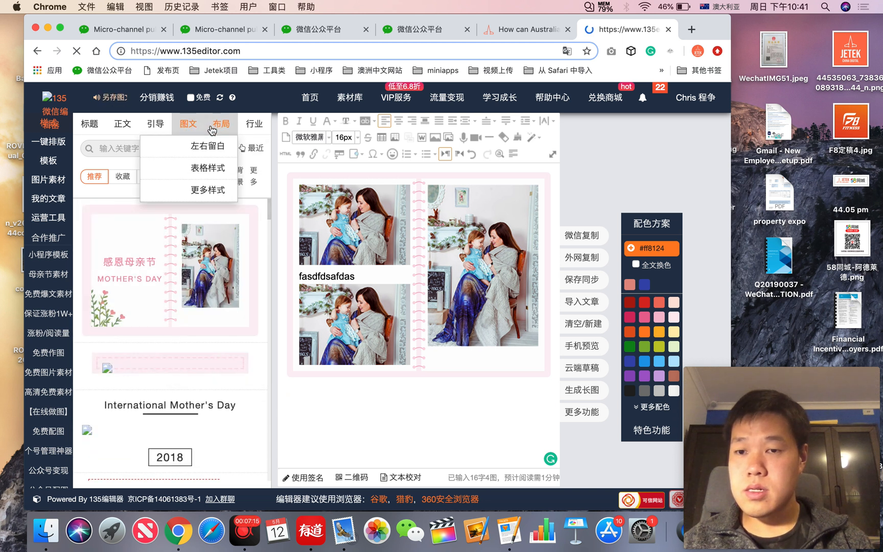
click(221, 124)
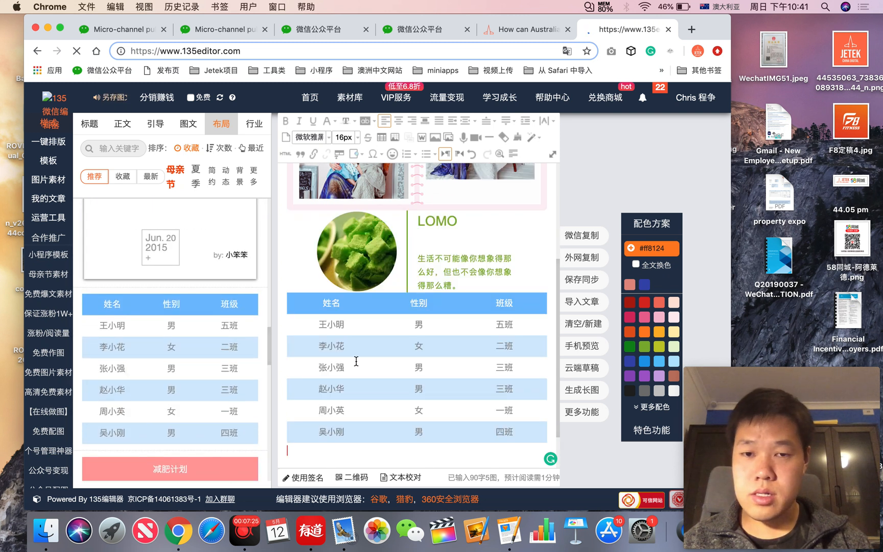
scroll(up, 3)
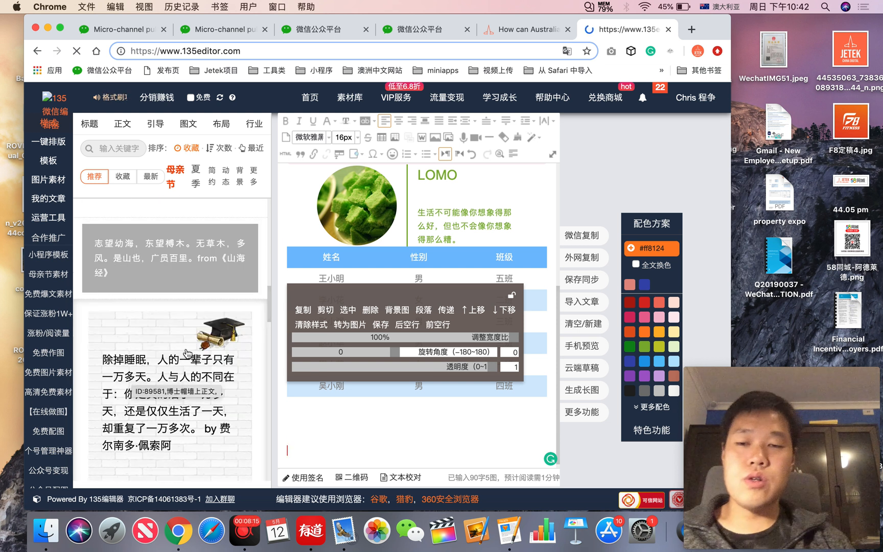
click(344, 451)
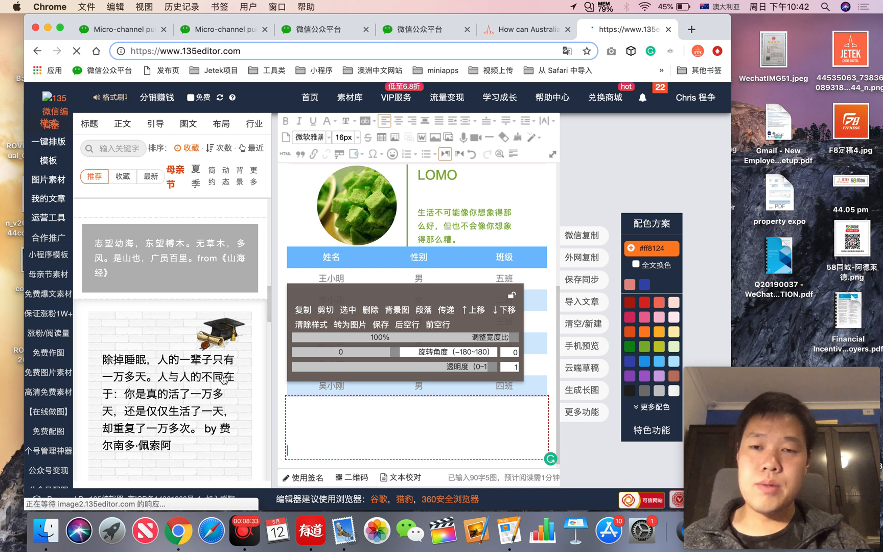
scroll(down, 3)
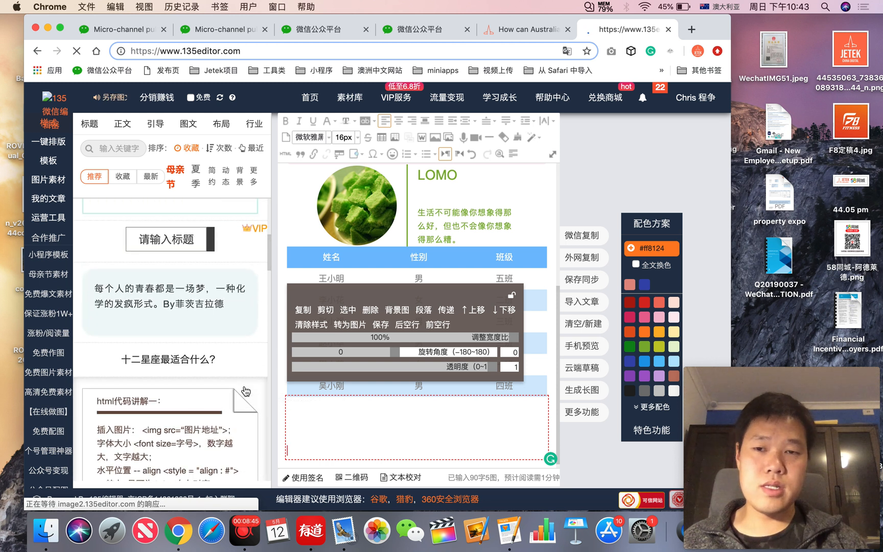
scroll(down, 3)
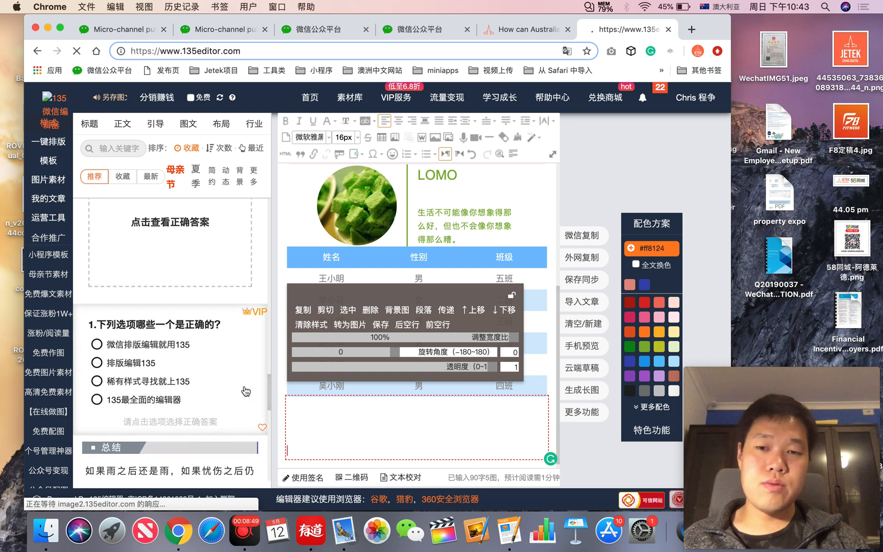
scroll(down, 3)
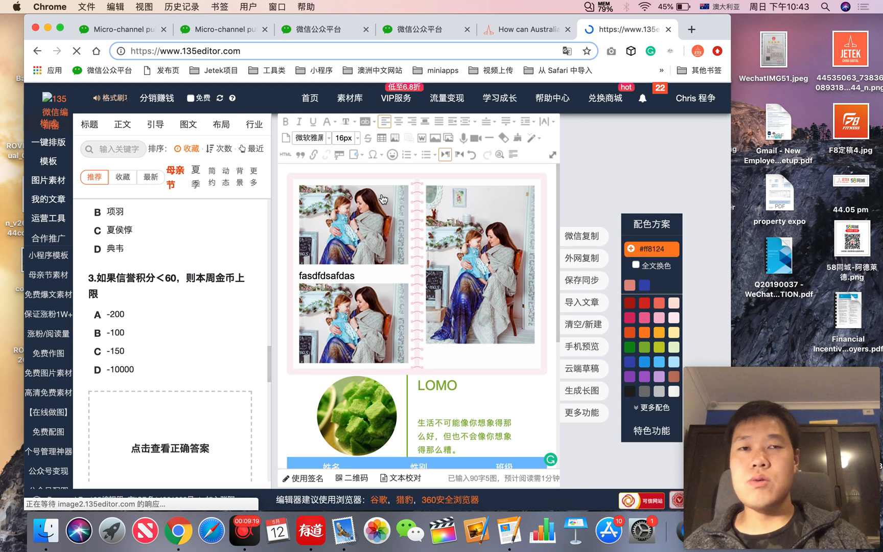
click(318, 29)
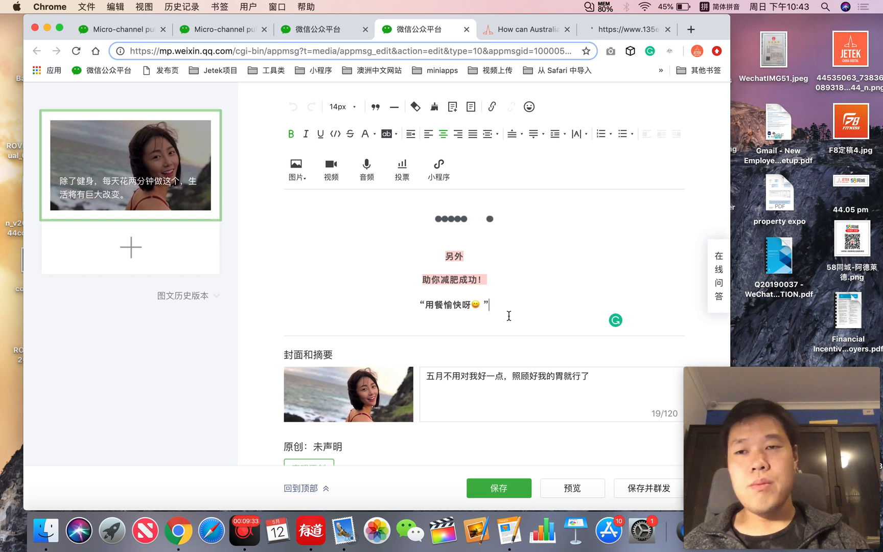
Step: Scroll through the fitness article body and bring up Chrome's context menu with 翻成English
scroll(up, 3)
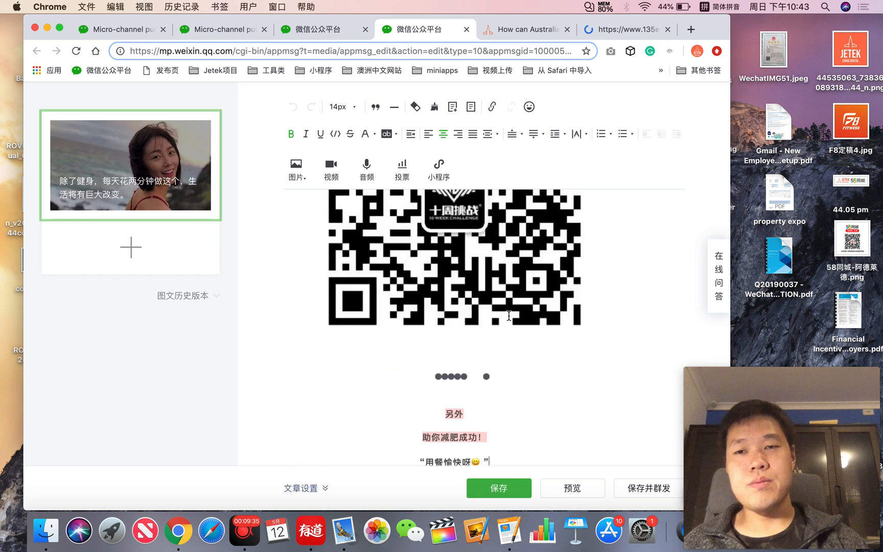
scroll(down, 3)
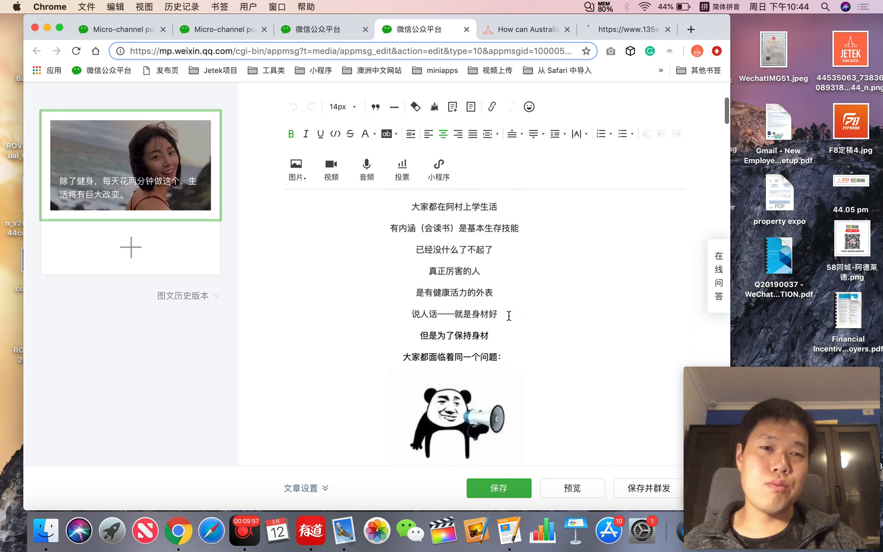
scroll(down, 3)
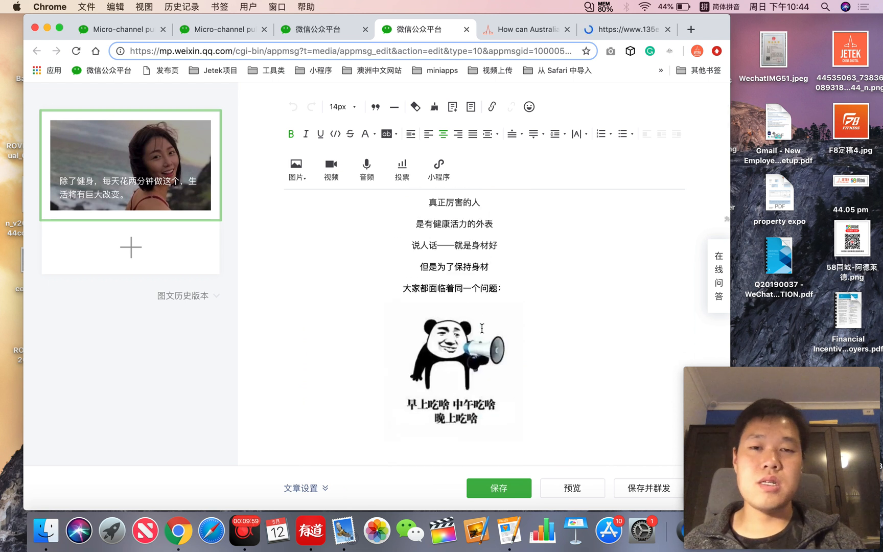
click(454, 354)
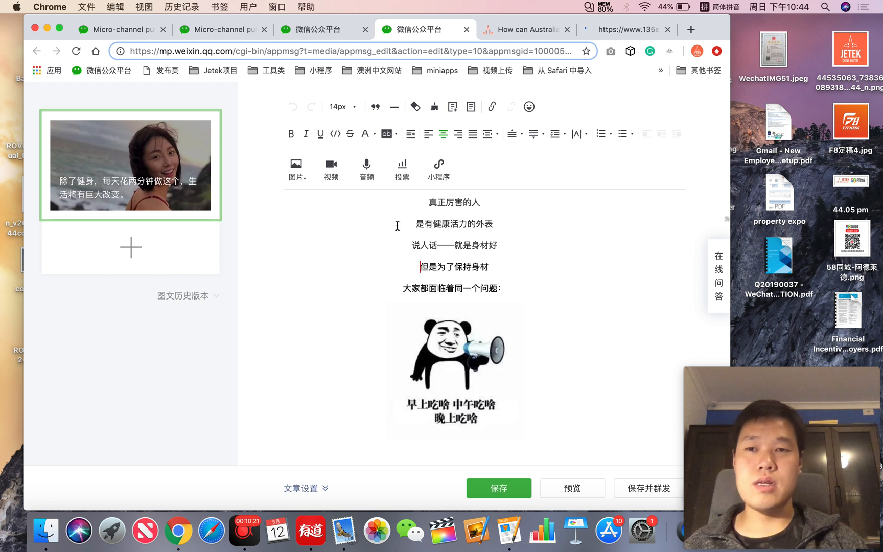
mouse_move(306, 258)
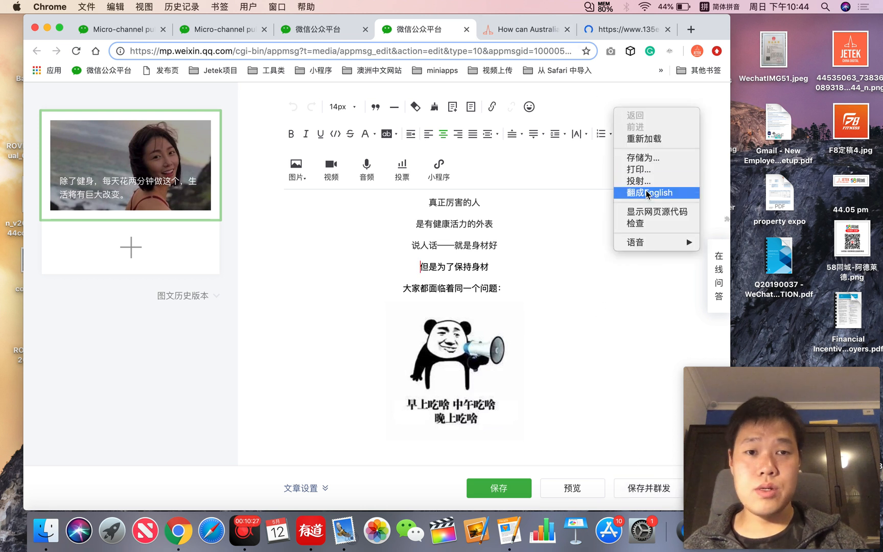
Step: Translate the editor into English, review the article, then Save and send to the mass-send page
click(649, 192)
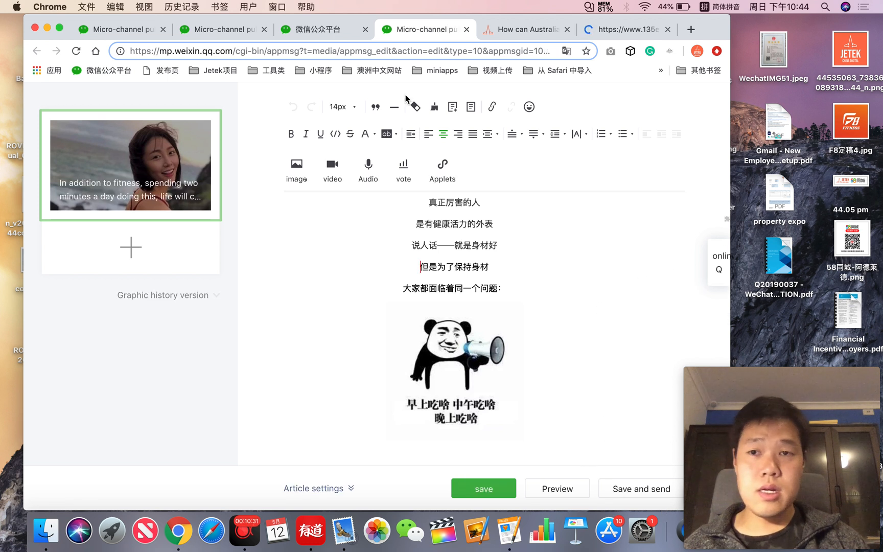
scroll(down, 3)
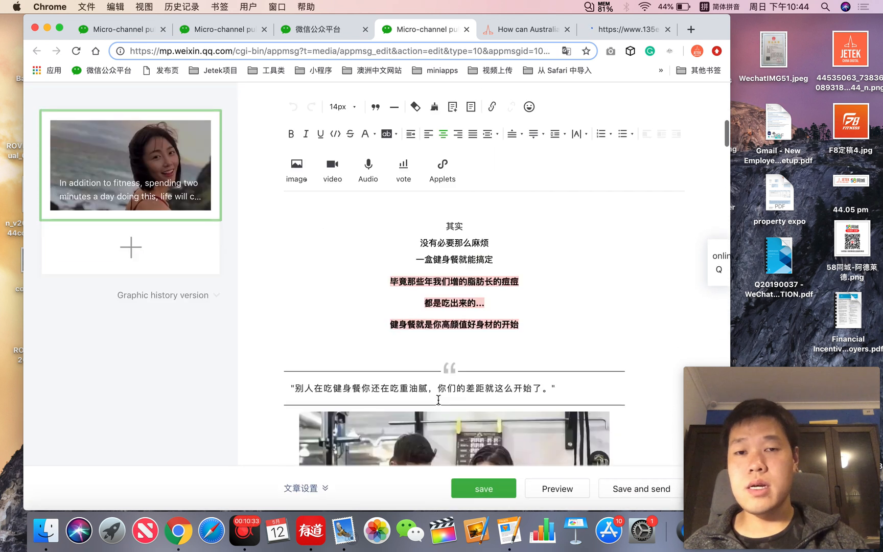
scroll(down, 3)
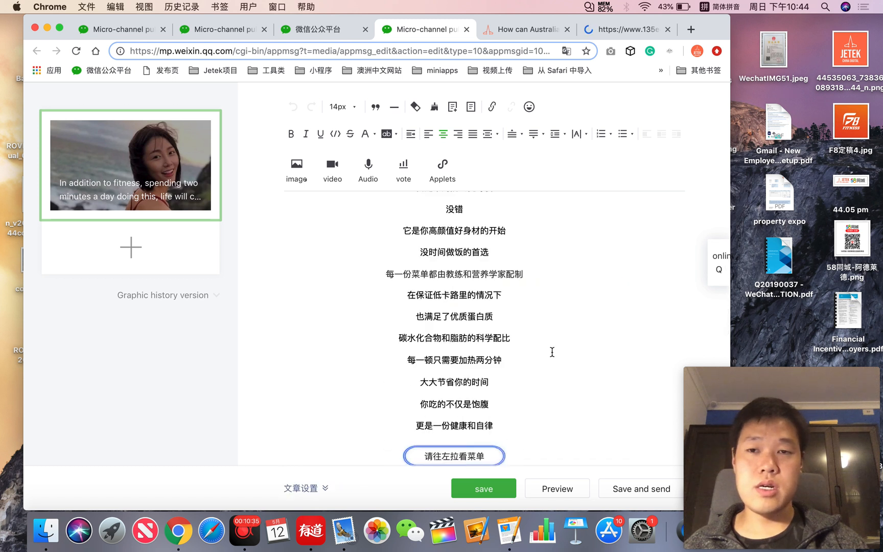
scroll(down, 3)
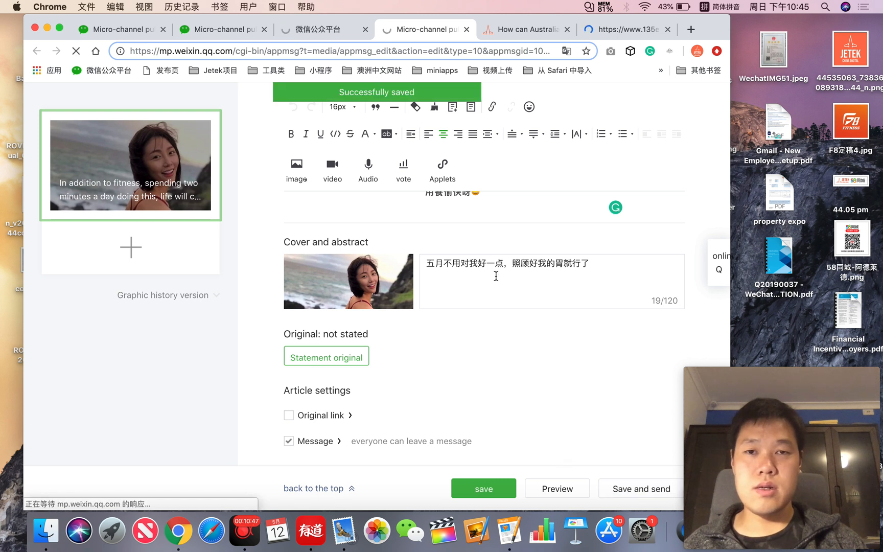
click(640, 488)
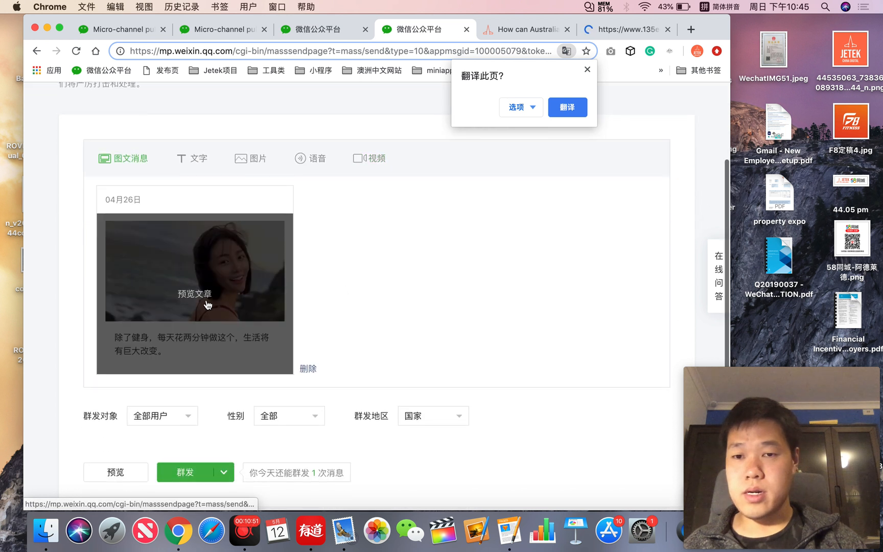
Step: Translate the mass-send page, keep gender targeting All, and expand the Mass button's timed-send option
scroll(up, 3)
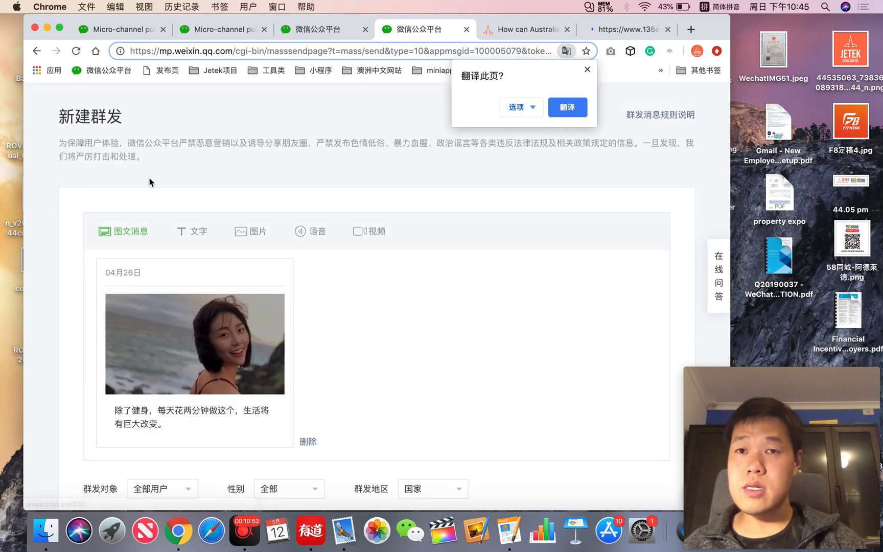
click(566, 107)
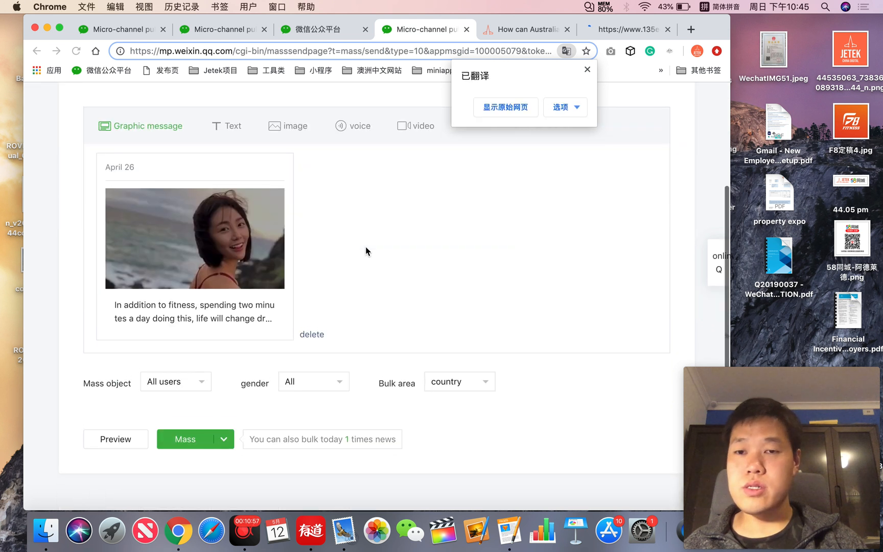
scroll(down, 3)
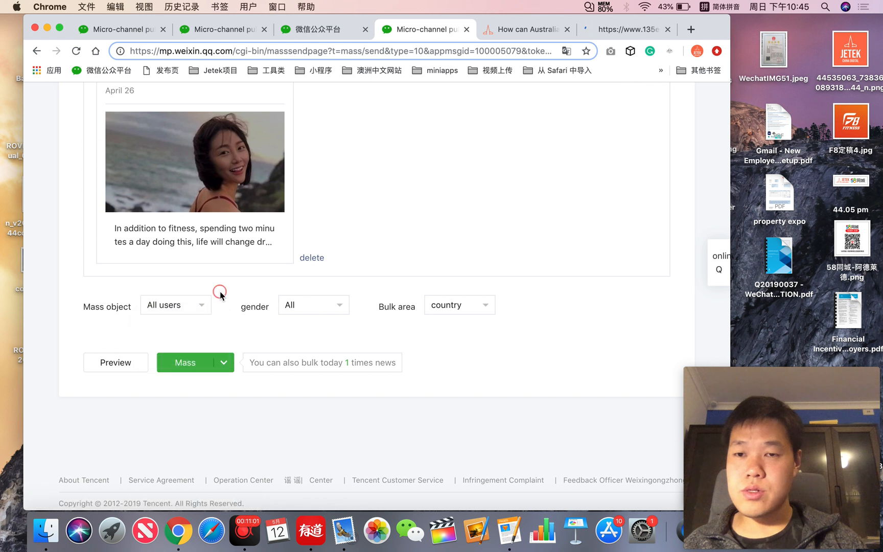
click(313, 304)
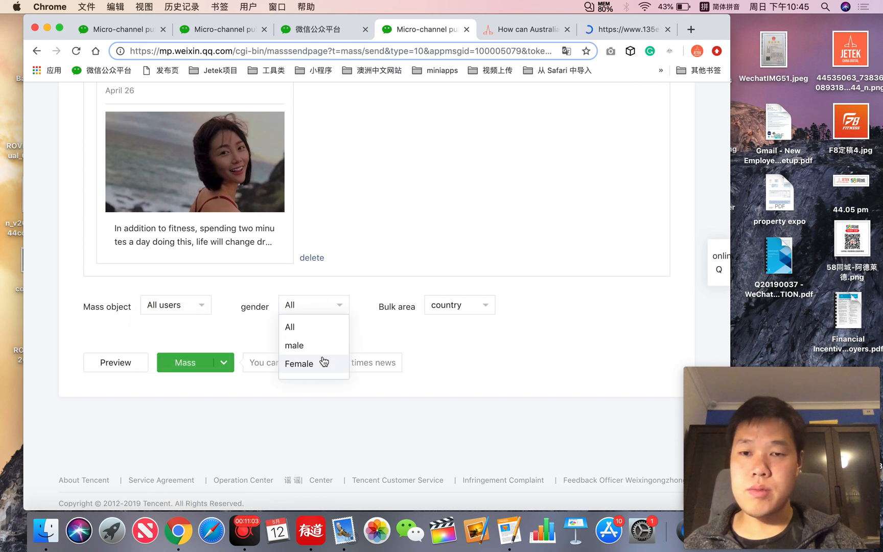
click(458, 305)
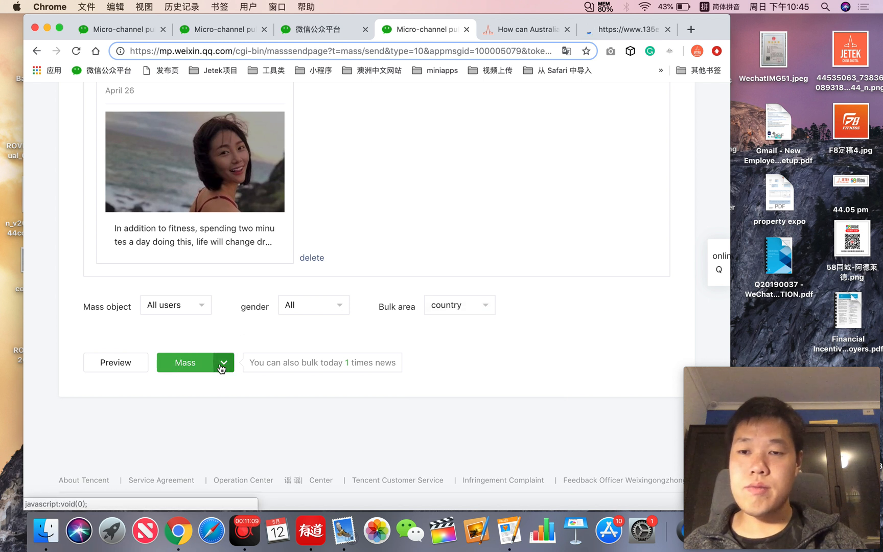
click(223, 362)
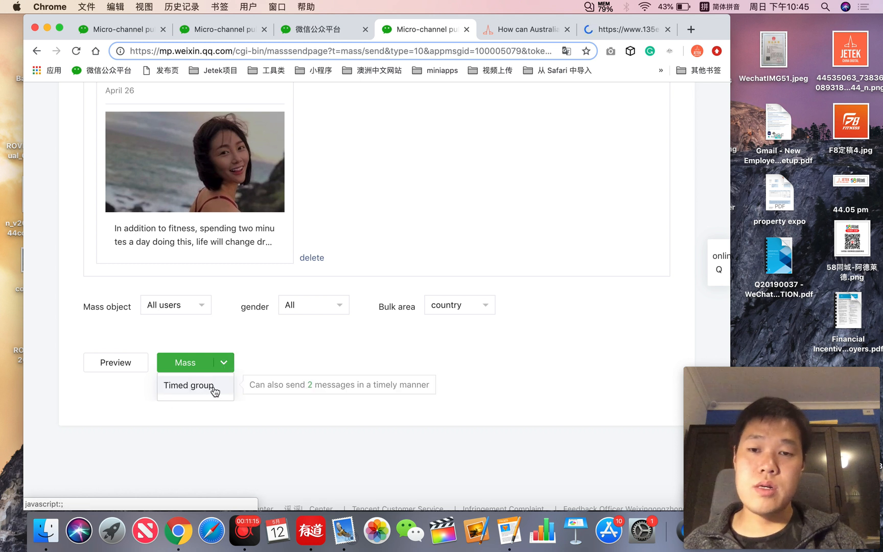
click(187, 385)
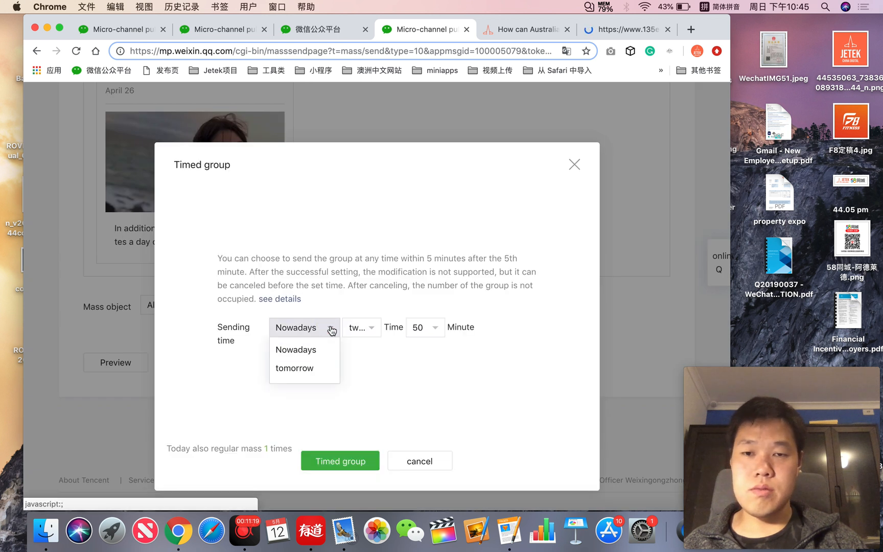
mouse_move(453, 366)
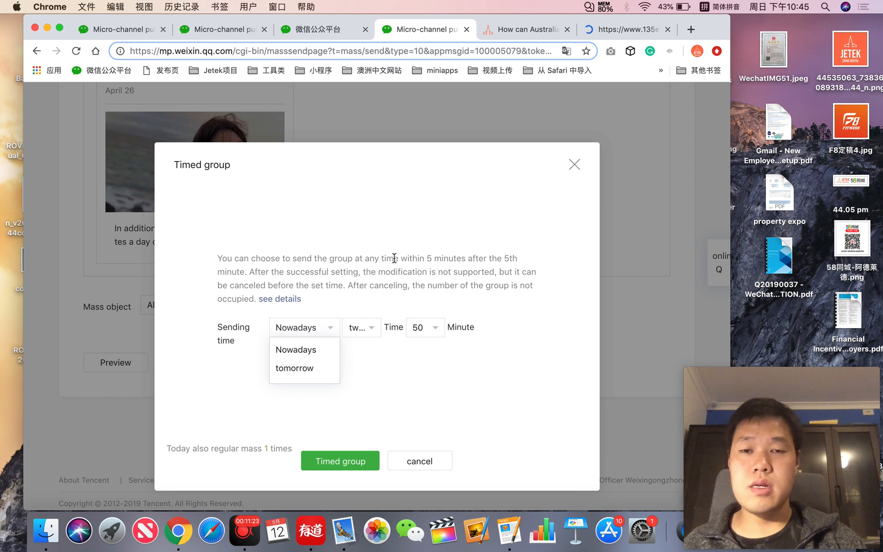
mouse_move(444, 278)
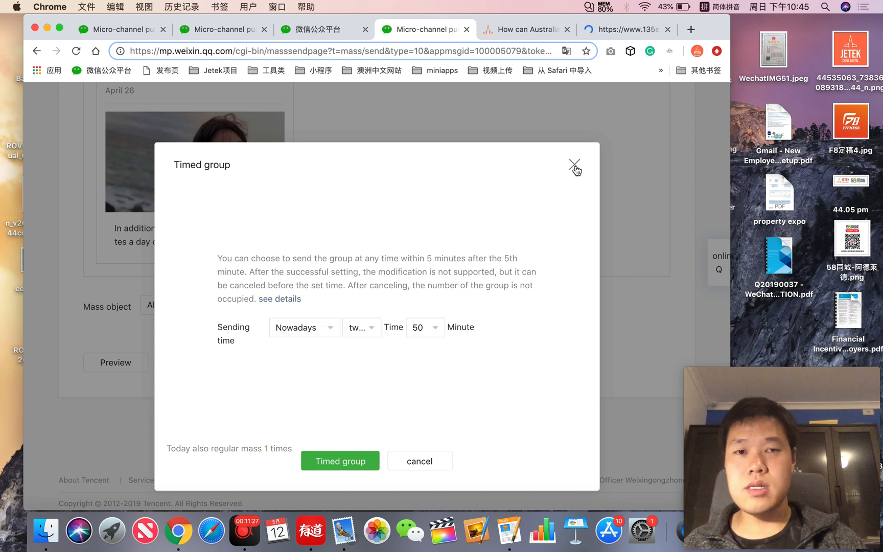
click(574, 167)
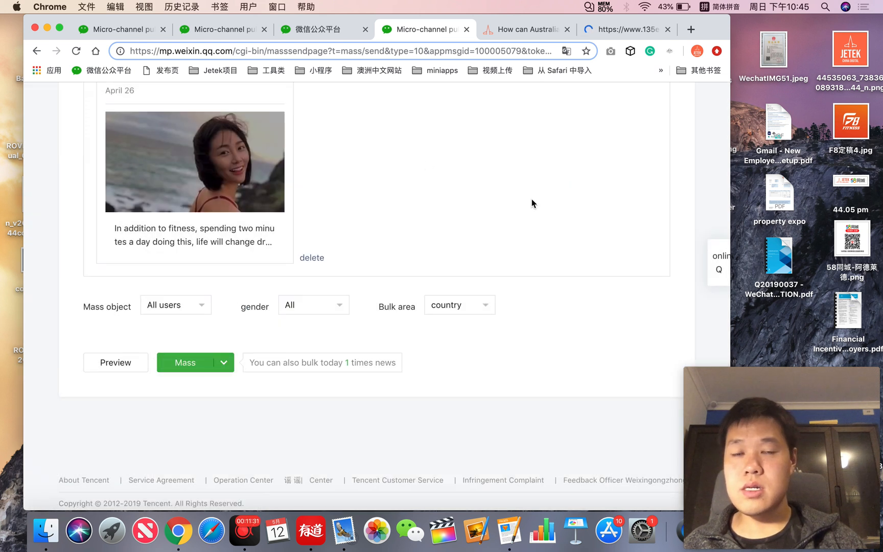
Step: Start the Mass send, bringing up the Bulk confirmation for sending to all users
click(185, 361)
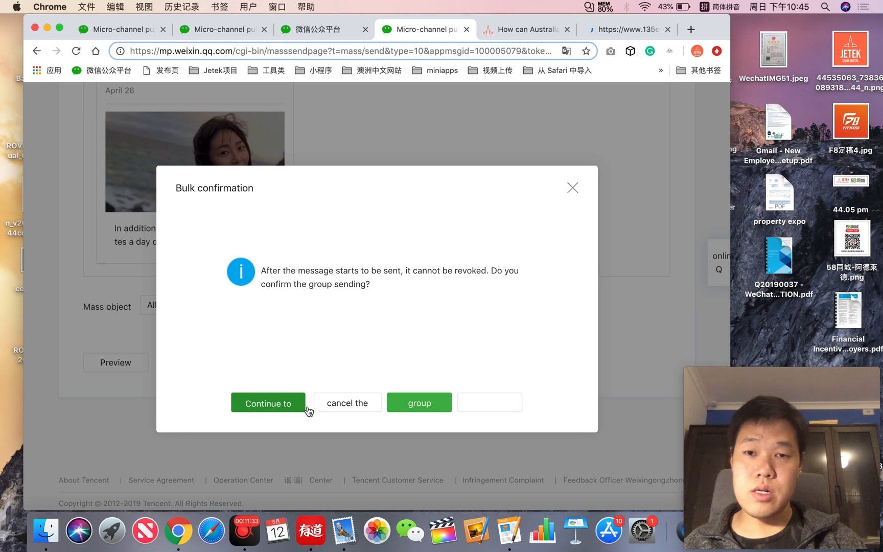
mouse_move(297, 303)
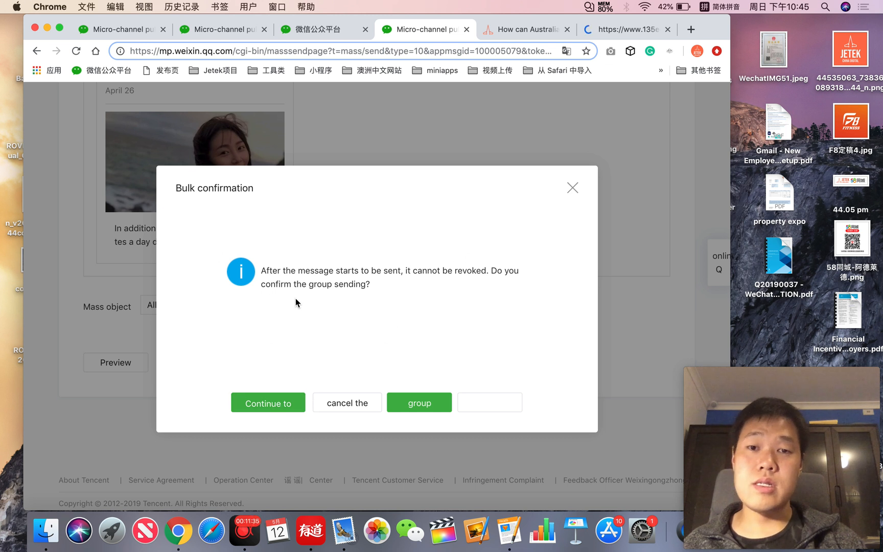
mouse_move(403, 272)
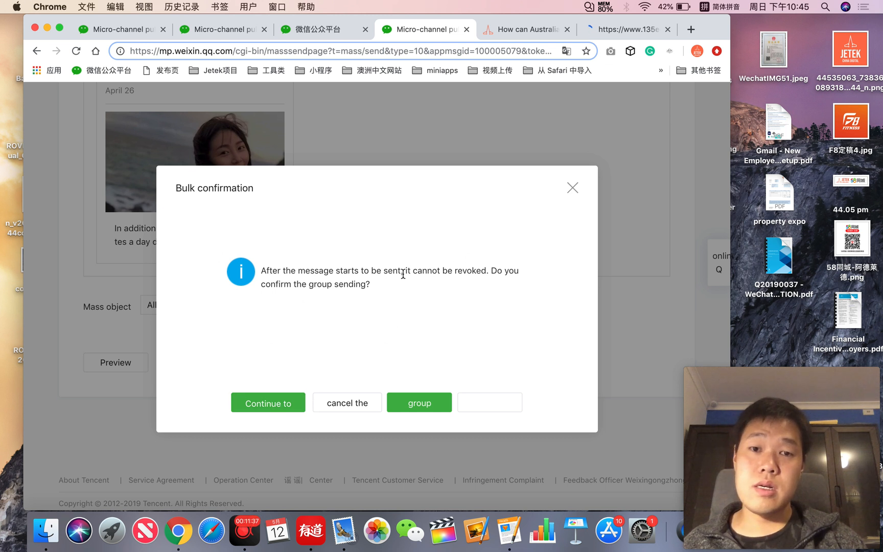
mouse_move(383, 309)
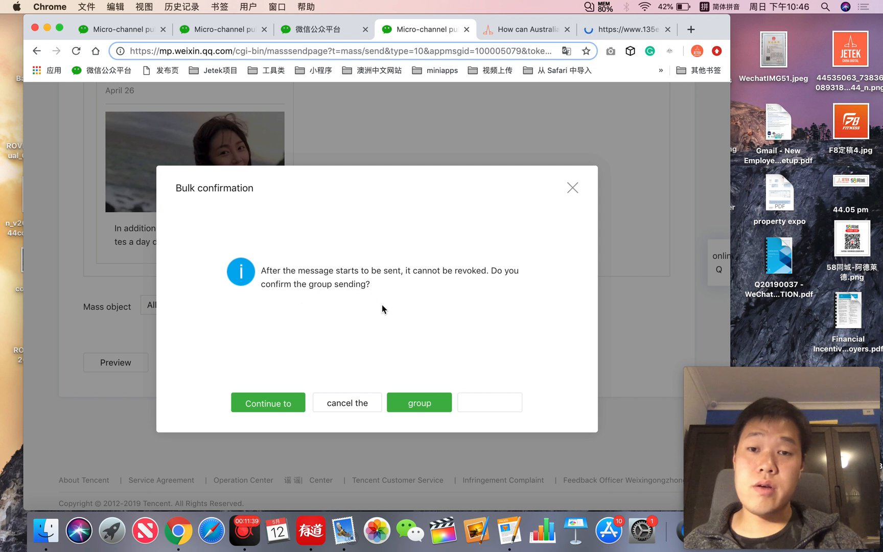
mouse_move(439, 260)
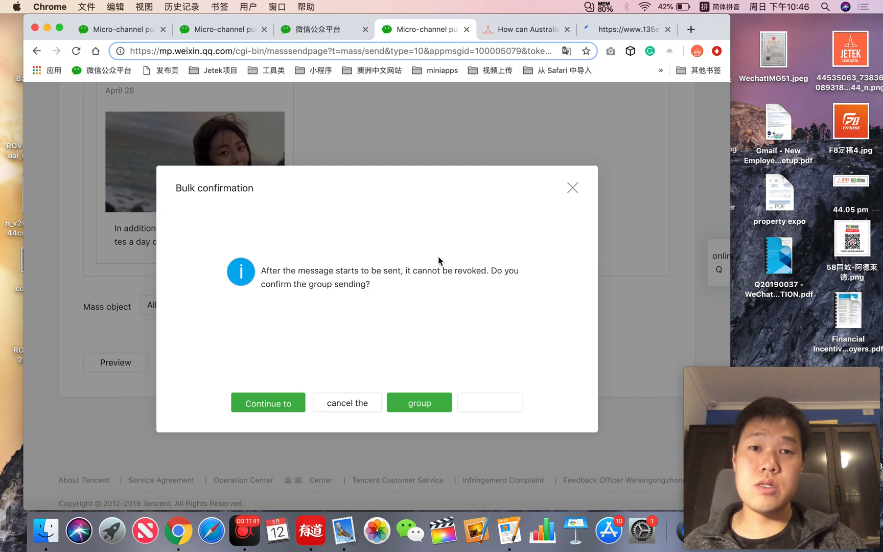
mouse_move(573, 190)
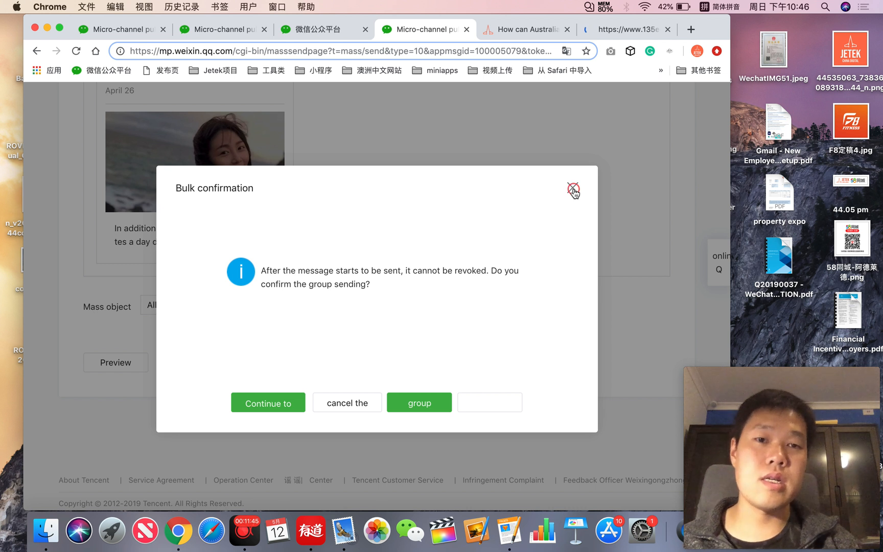
Step: Cancel the Bulk confirmation via its X without sending the article
click(573, 189)
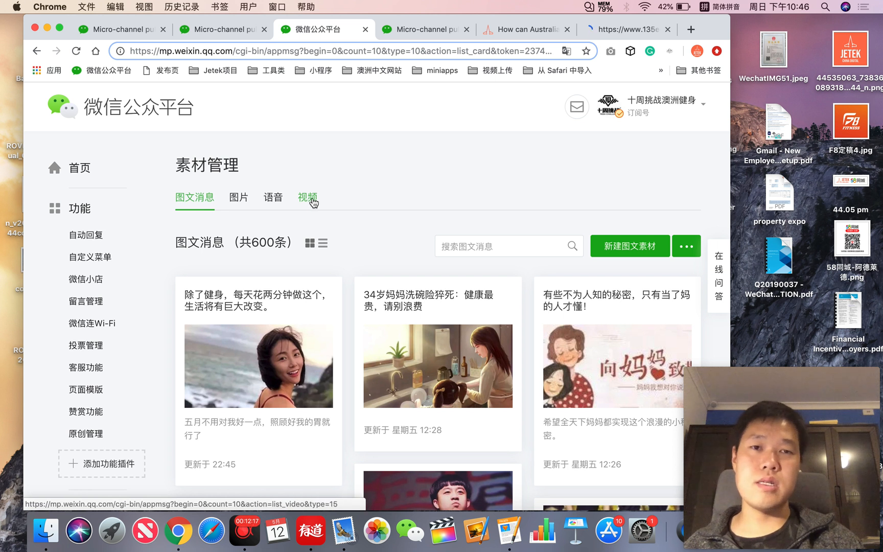
mouse_move(514, 131)
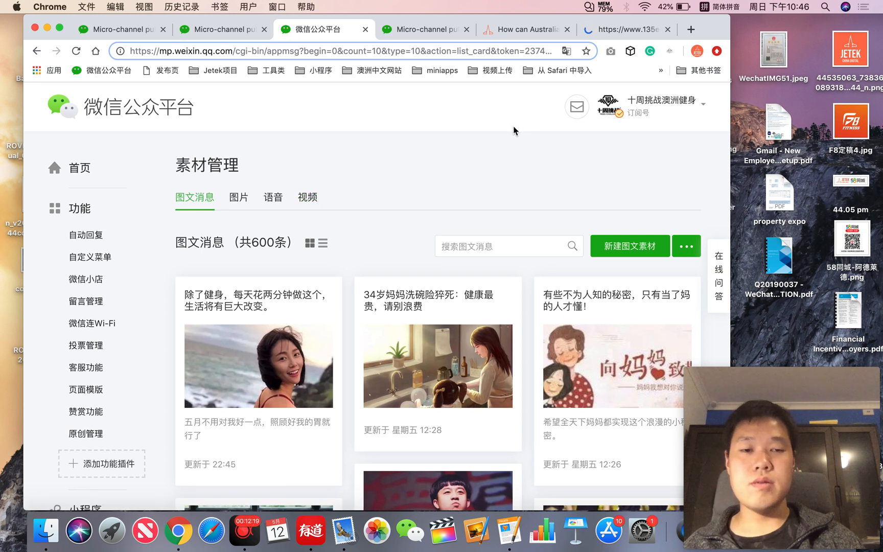